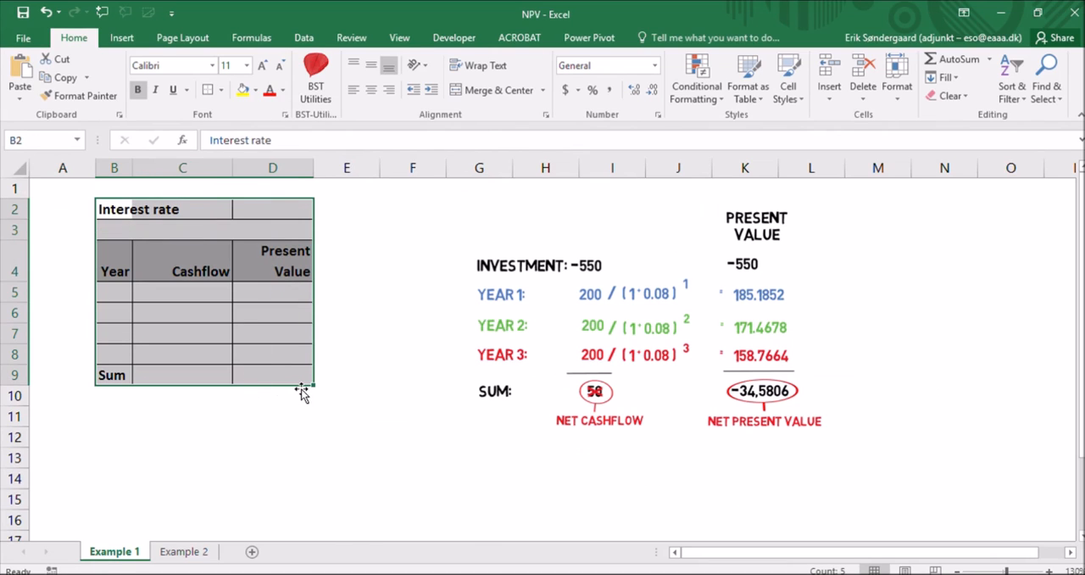
mouse_move(114, 271)
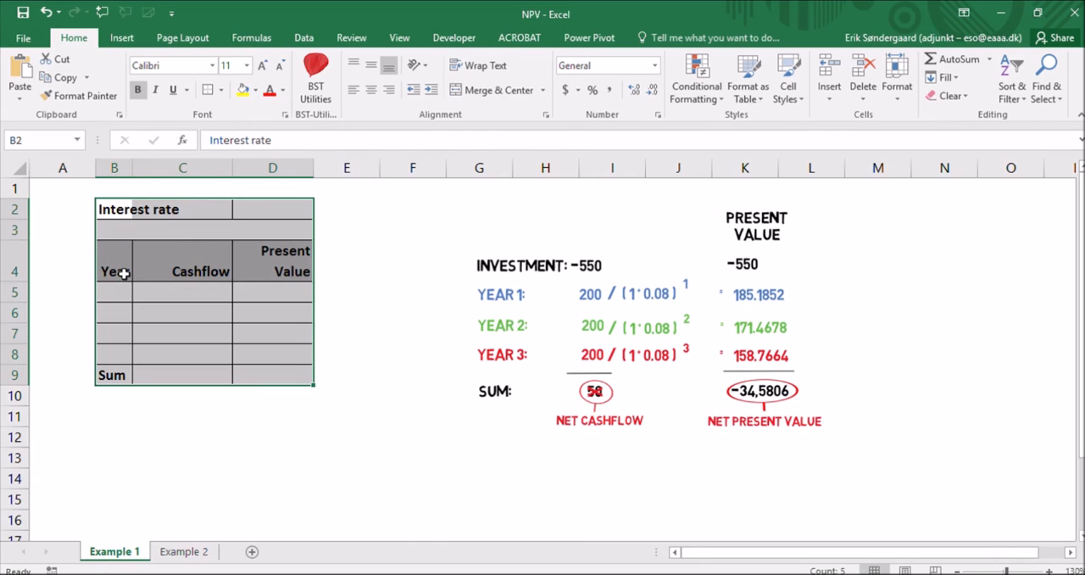
Step: Fill B5:B8 with years 0–3 and C5:C8 with cashflows -550, 200, 200, 200
click(272, 260)
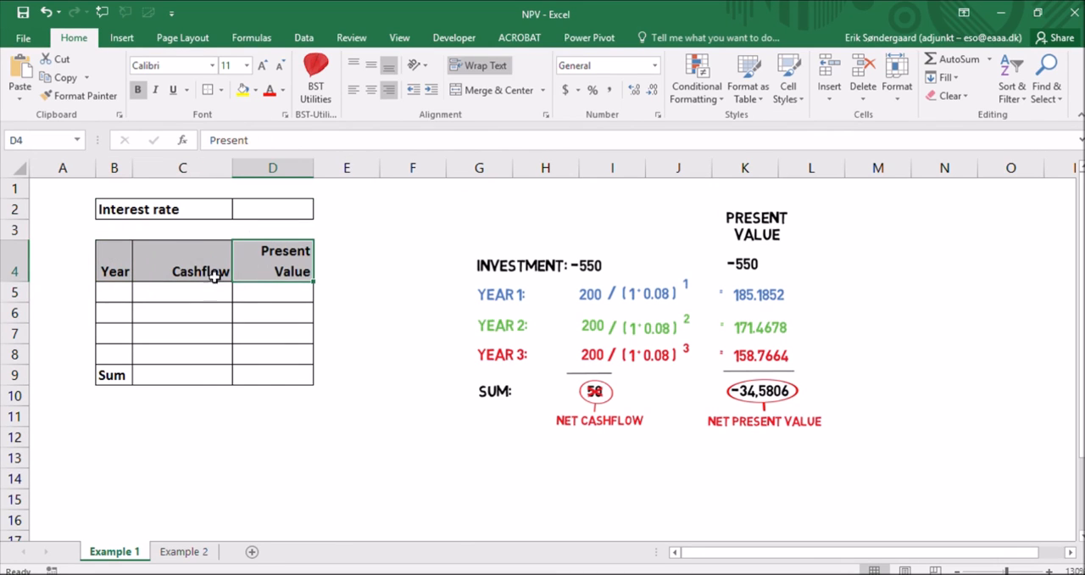
mouse_move(686, 328)
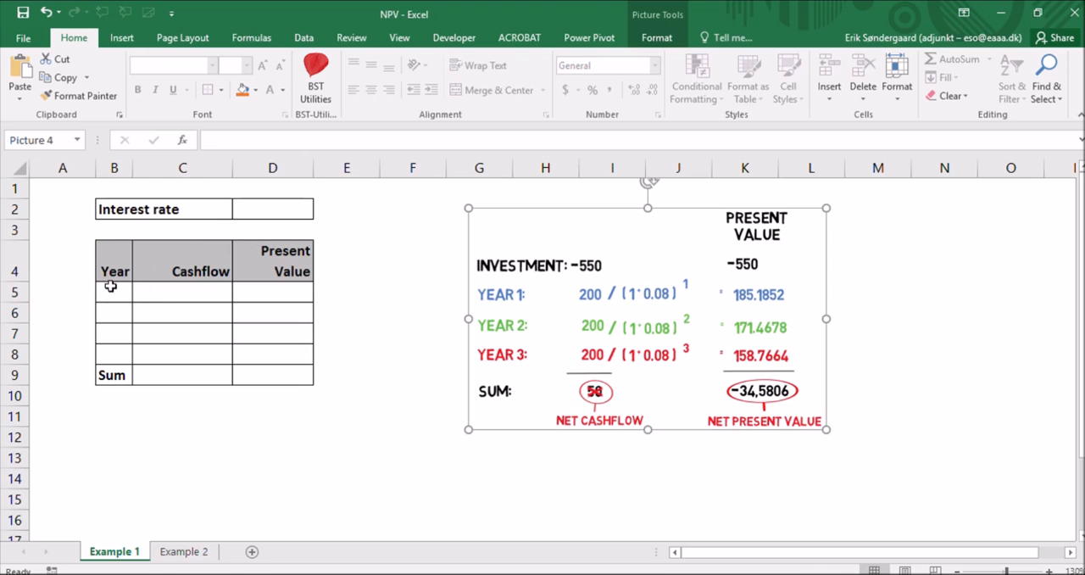
click(113, 291)
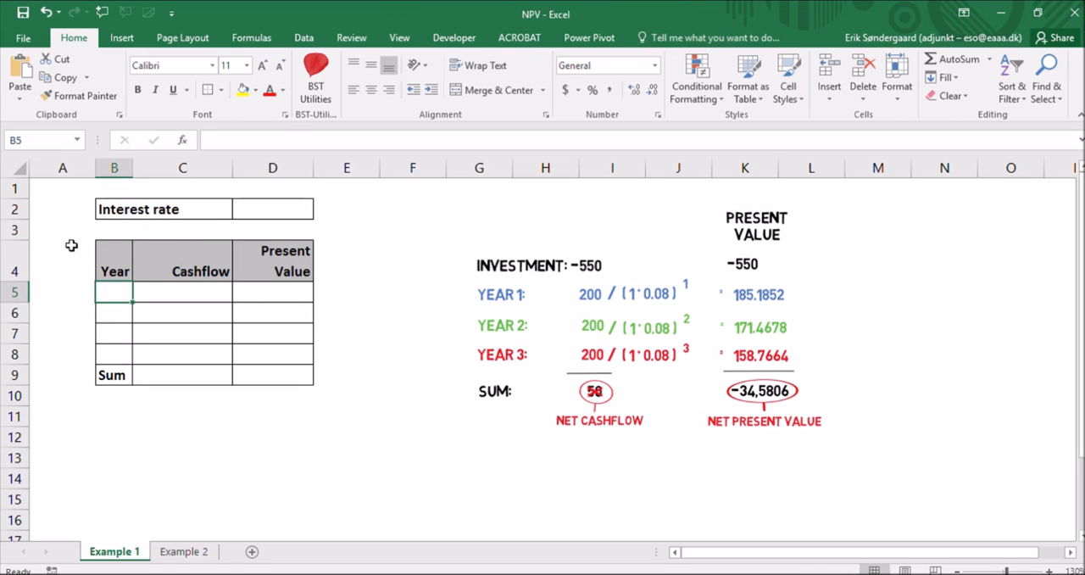
text(2)
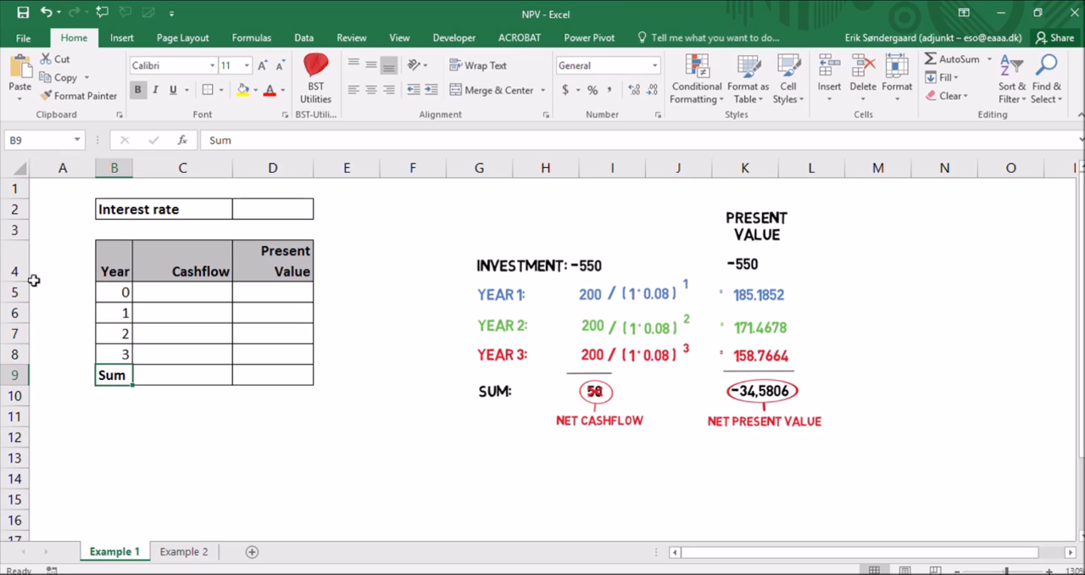
click(182, 291)
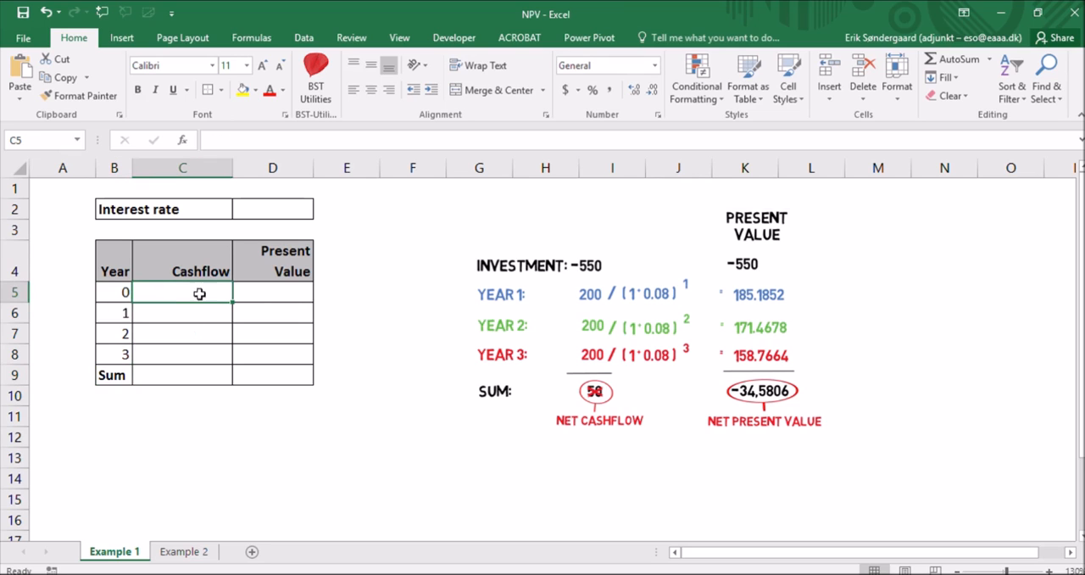
mouse_move(617, 290)
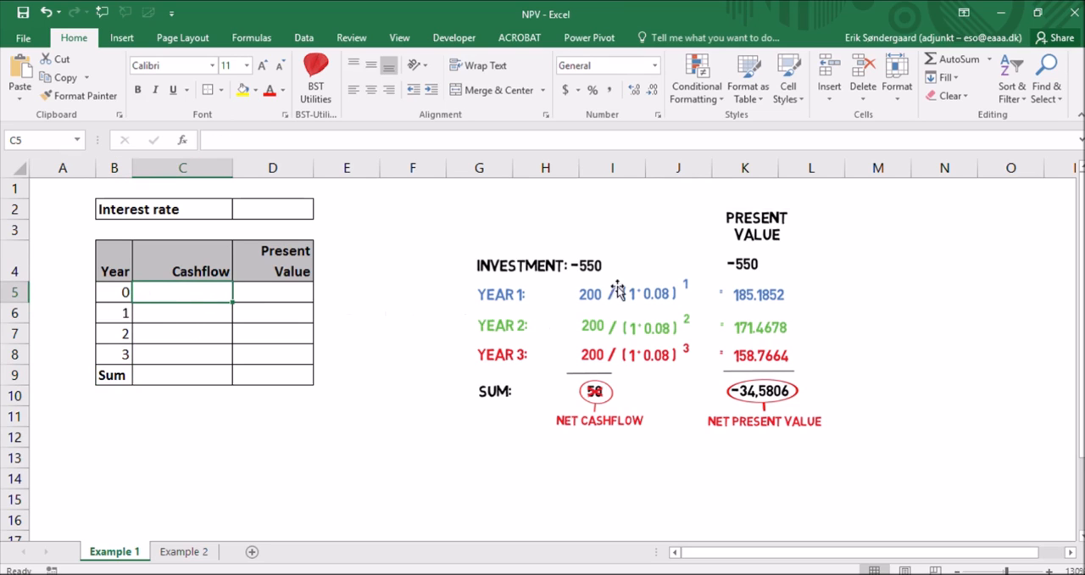
mouse_move(193, 293)
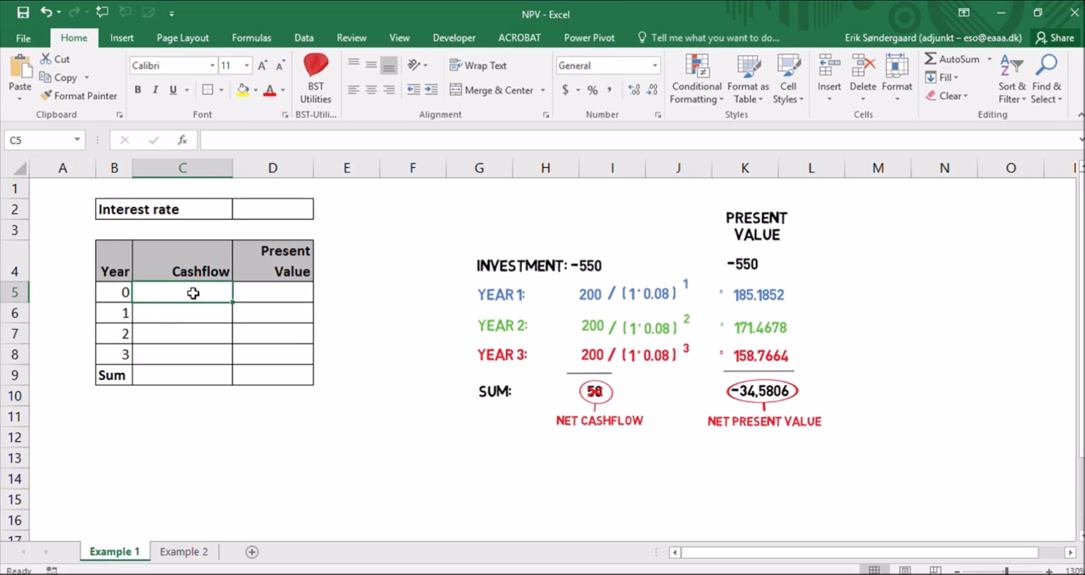
text(-550)
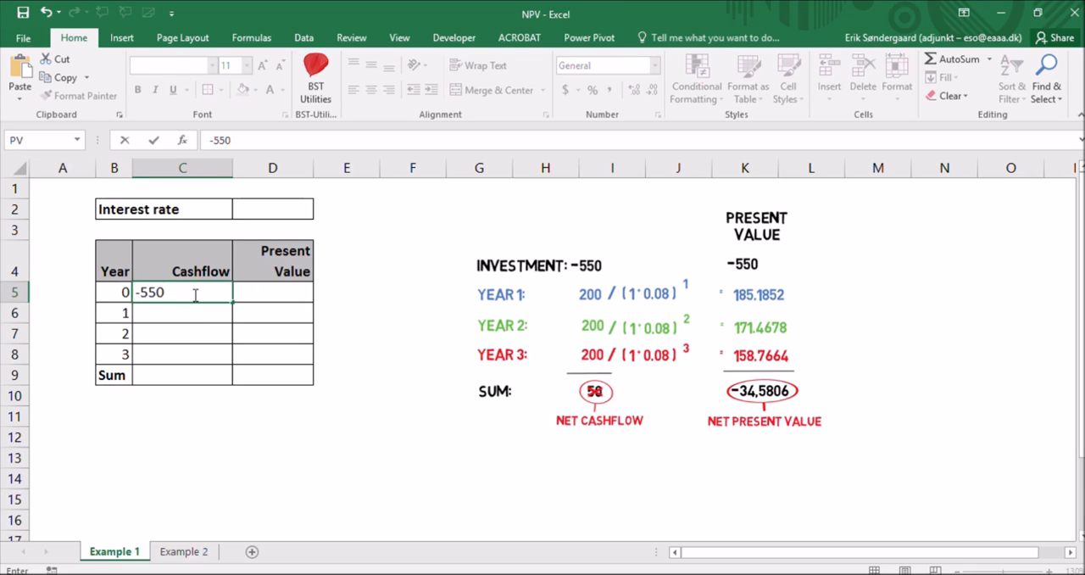
key(Return)
text(200)
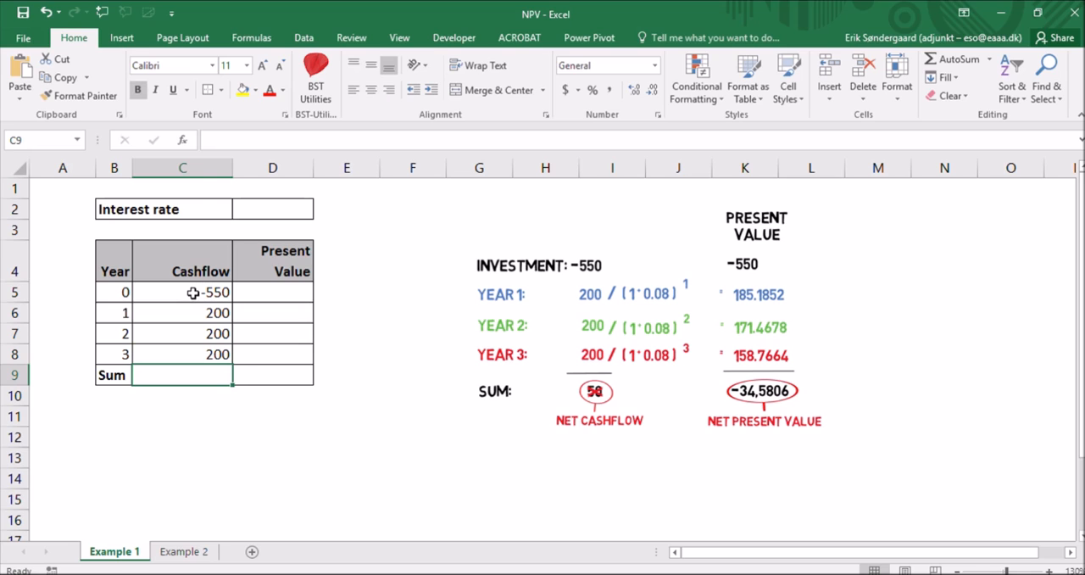
mouse_move(155, 391)
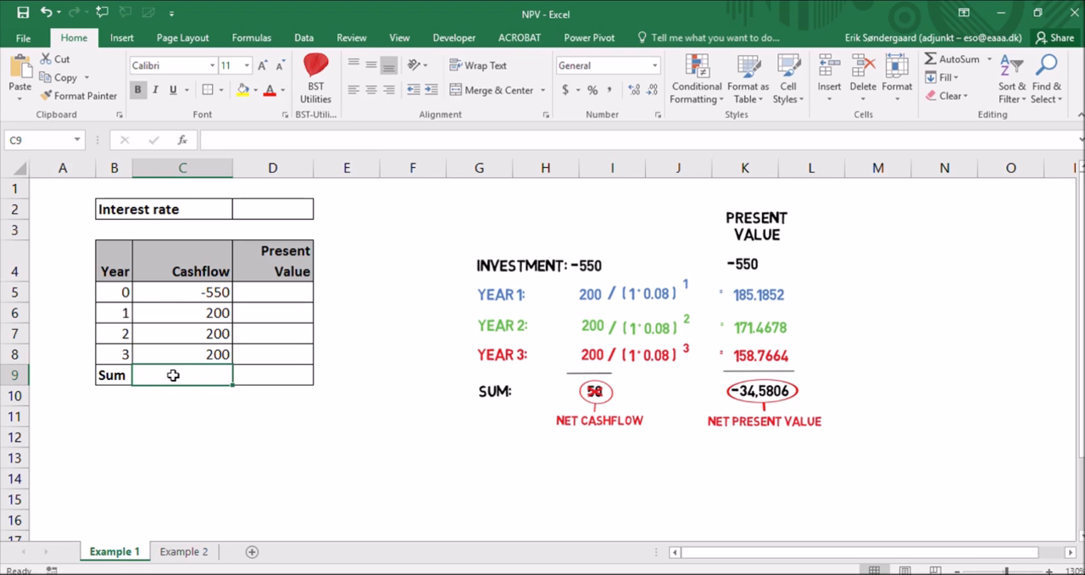
mouse_move(577, 246)
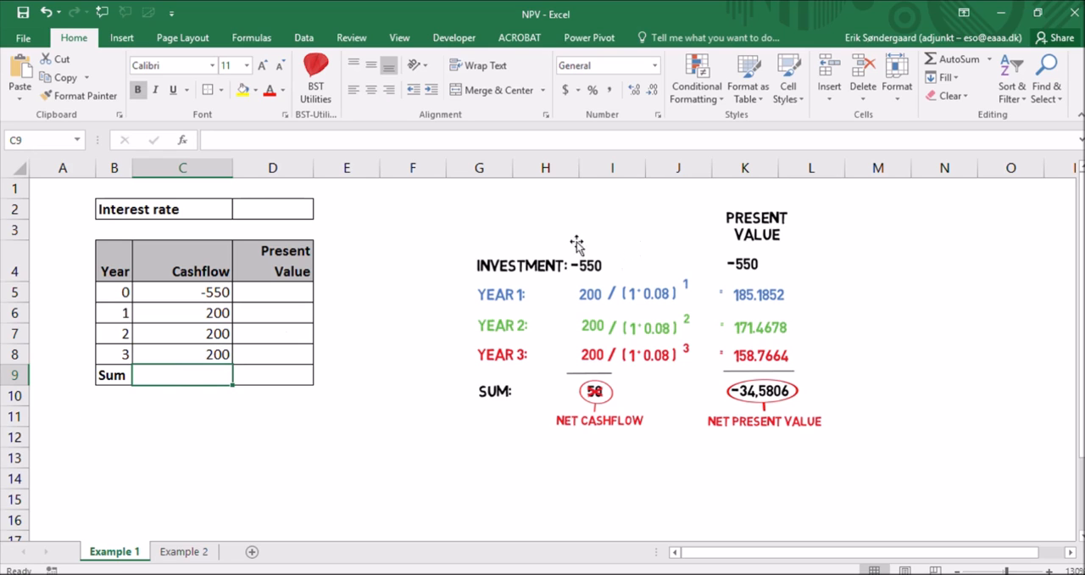
mouse_move(918, 207)
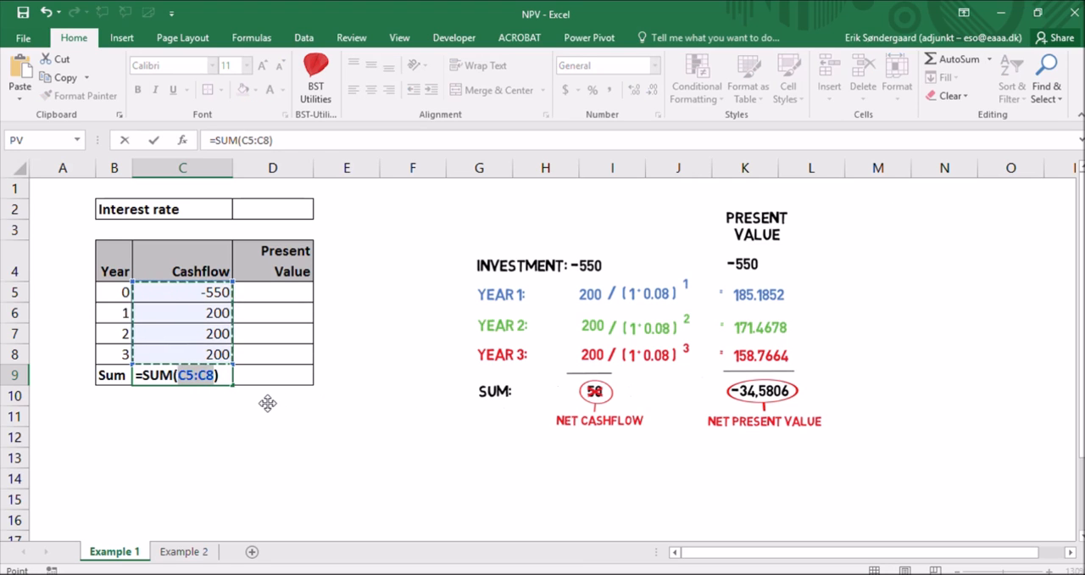
Step: Enter =SUM(C5:C8) in C9 to show a net cashflow of 50
key(Return)
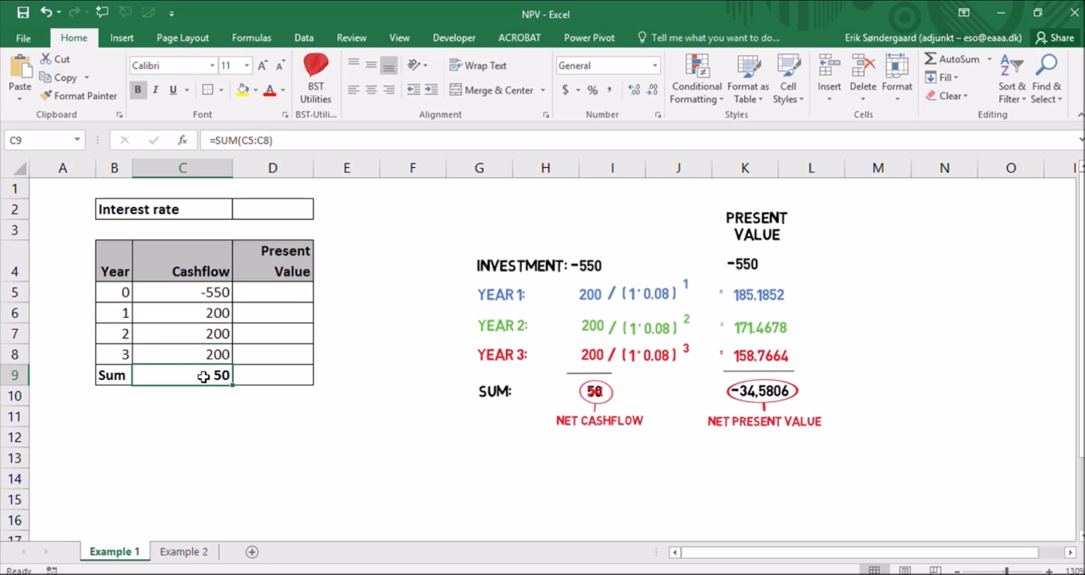
mouse_move(589, 411)
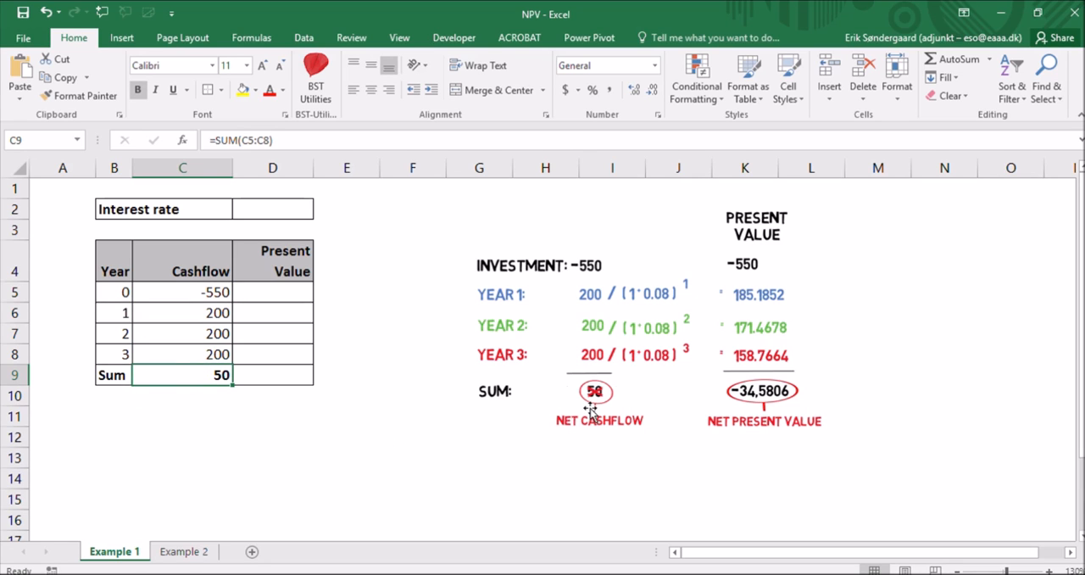
mouse_move(451, 436)
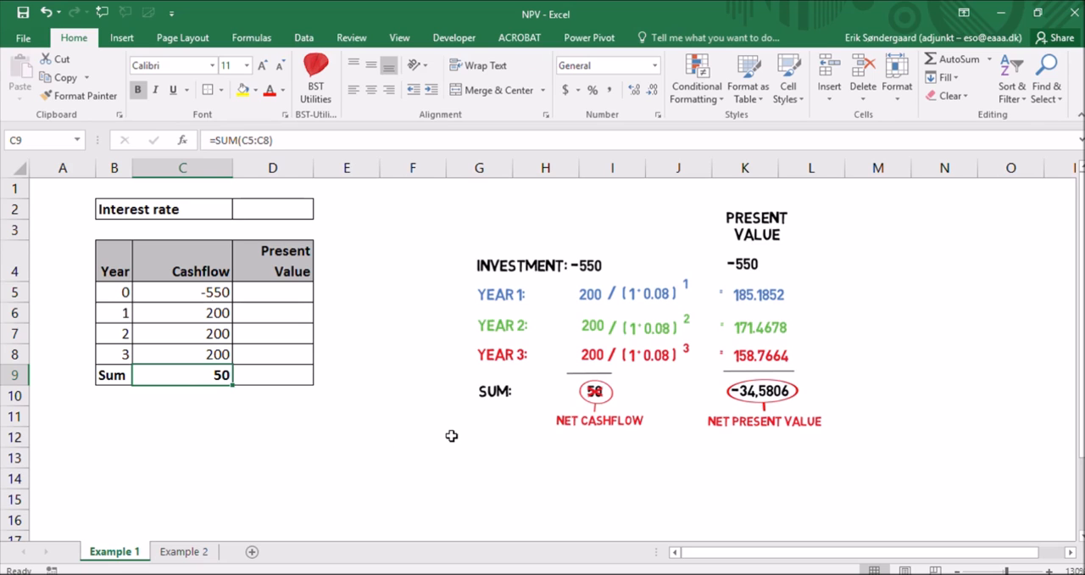
mouse_move(263, 204)
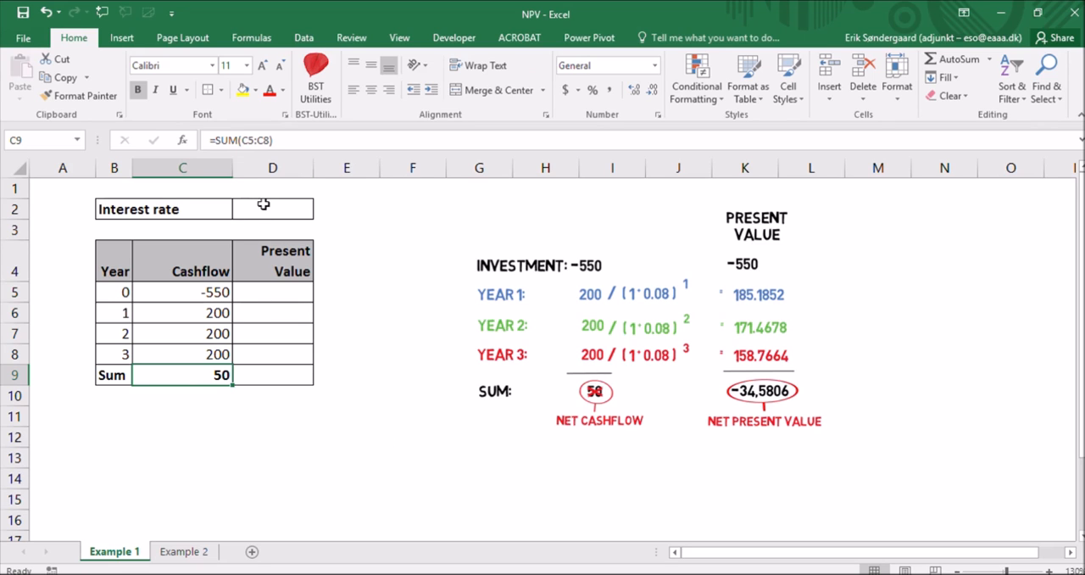
Step: Format D2 as a percentage and enter the 8% interest rate
click(272, 209)
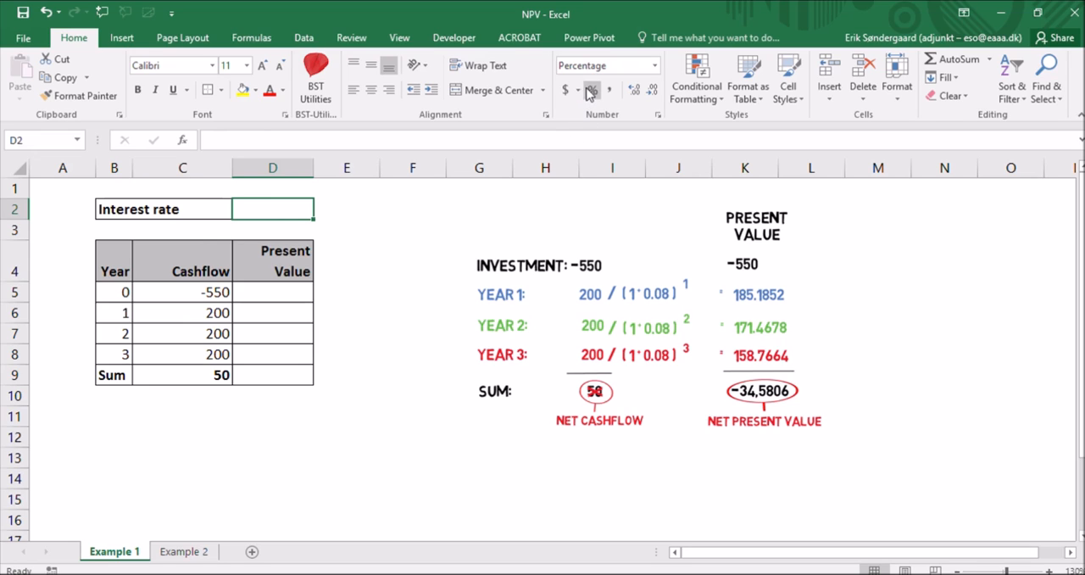
mouse_move(590, 93)
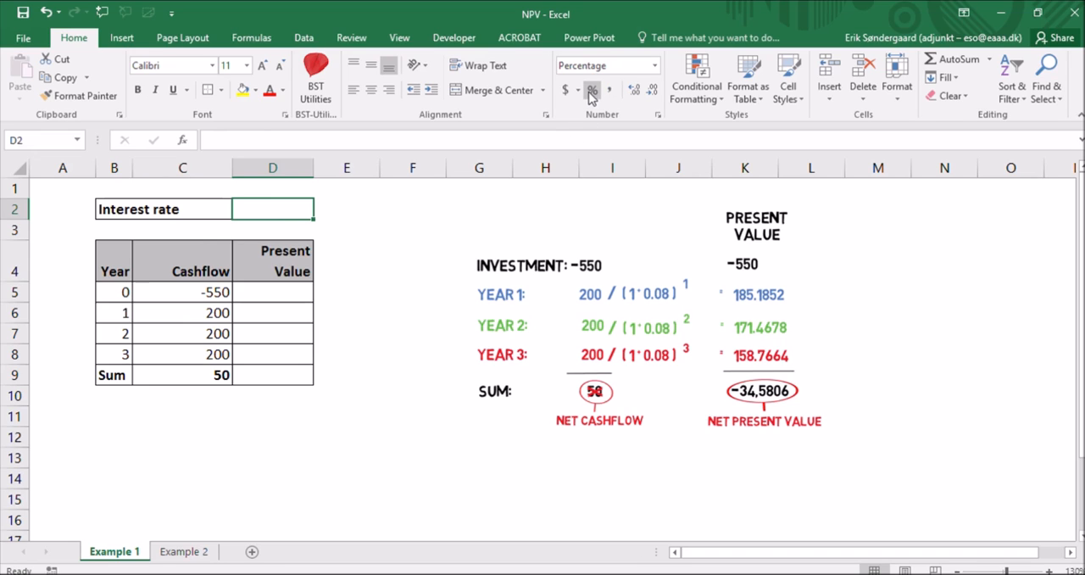
mouse_move(352, 187)
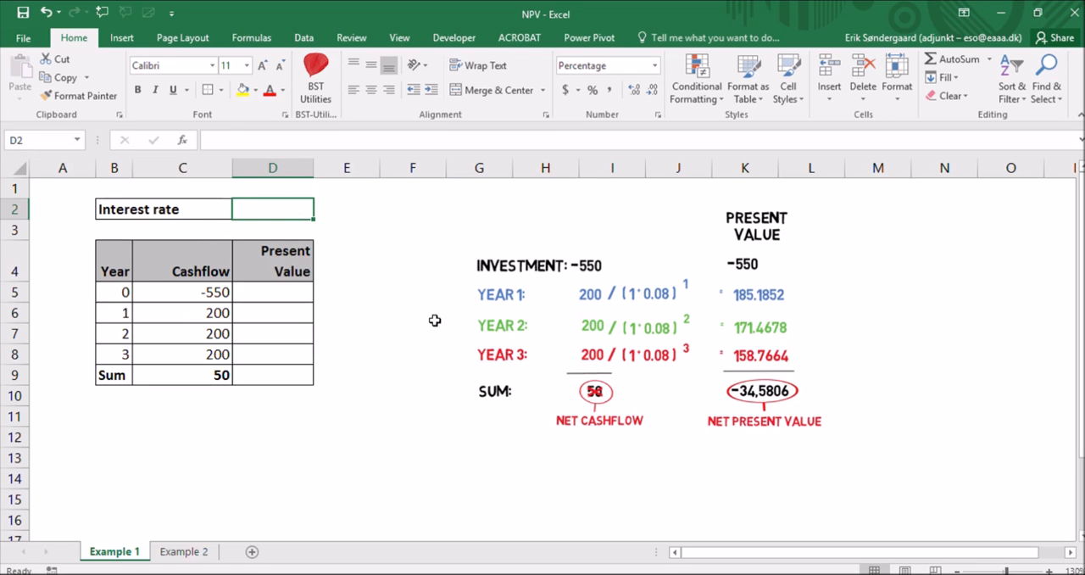
text(8%)
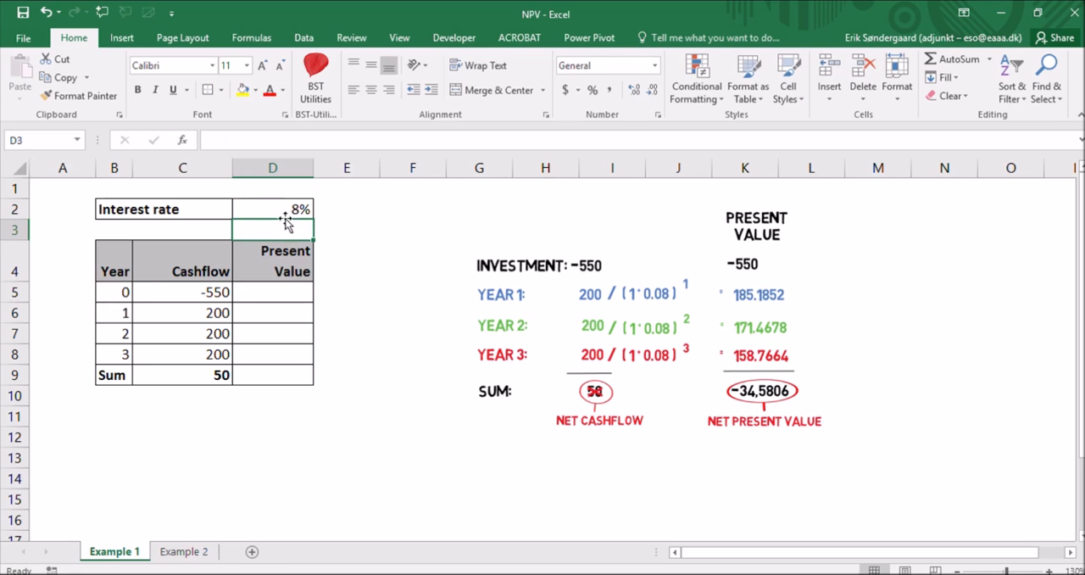
click(272, 209)
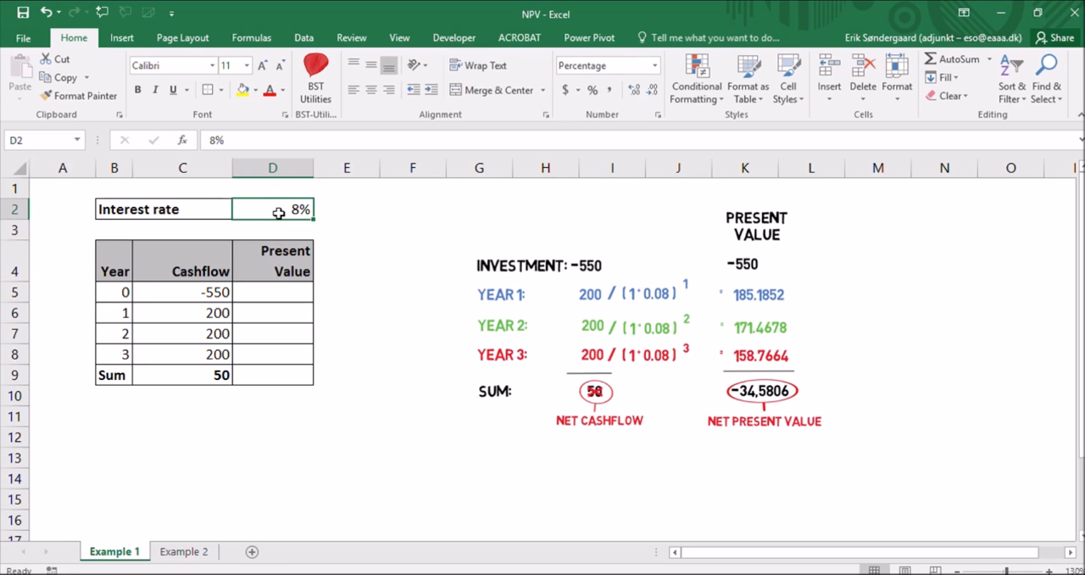
mouse_move(284, 205)
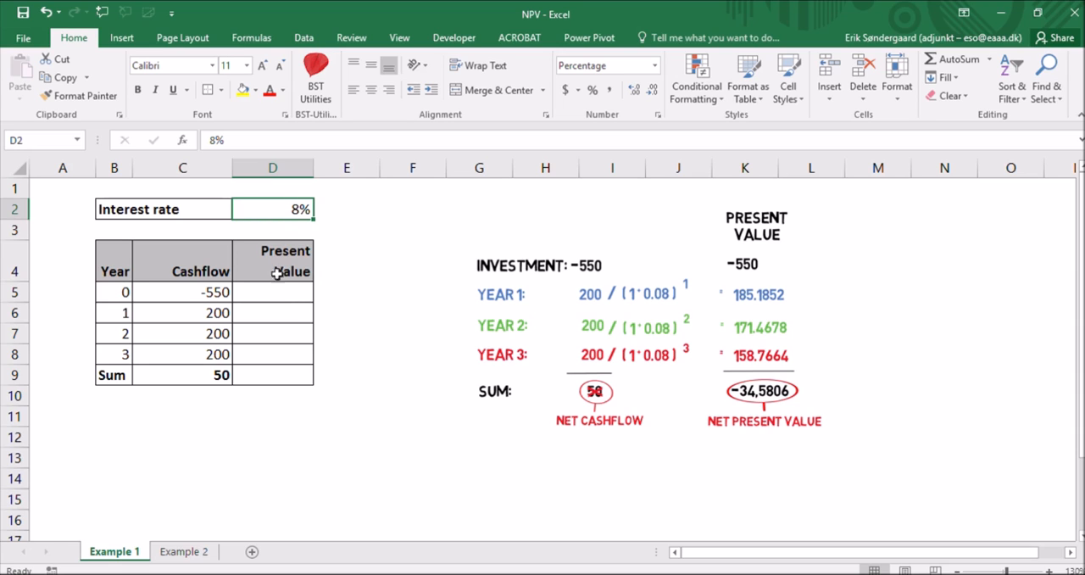
click(272, 292)
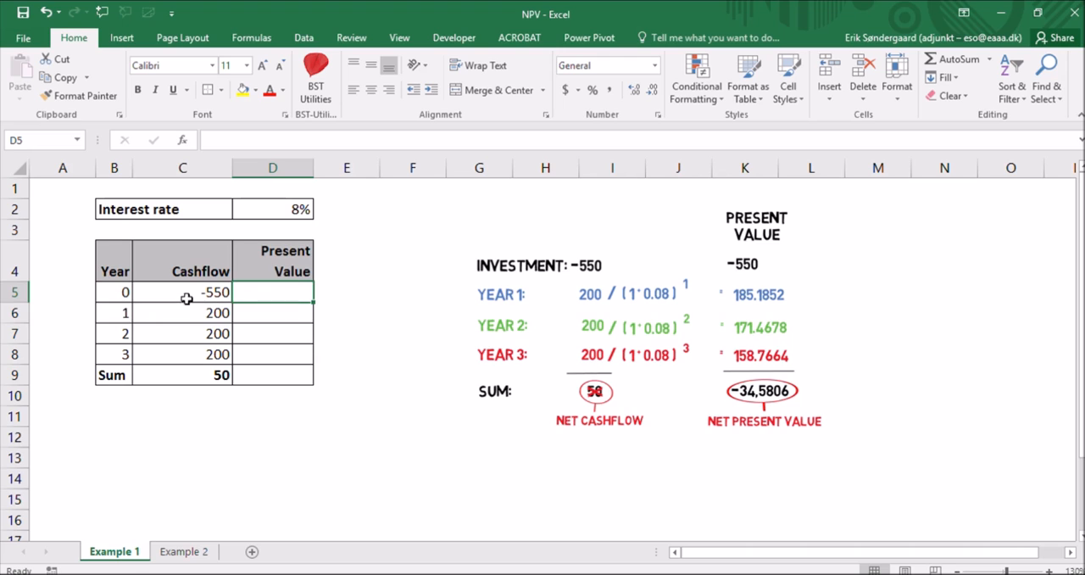
mouse_move(100, 292)
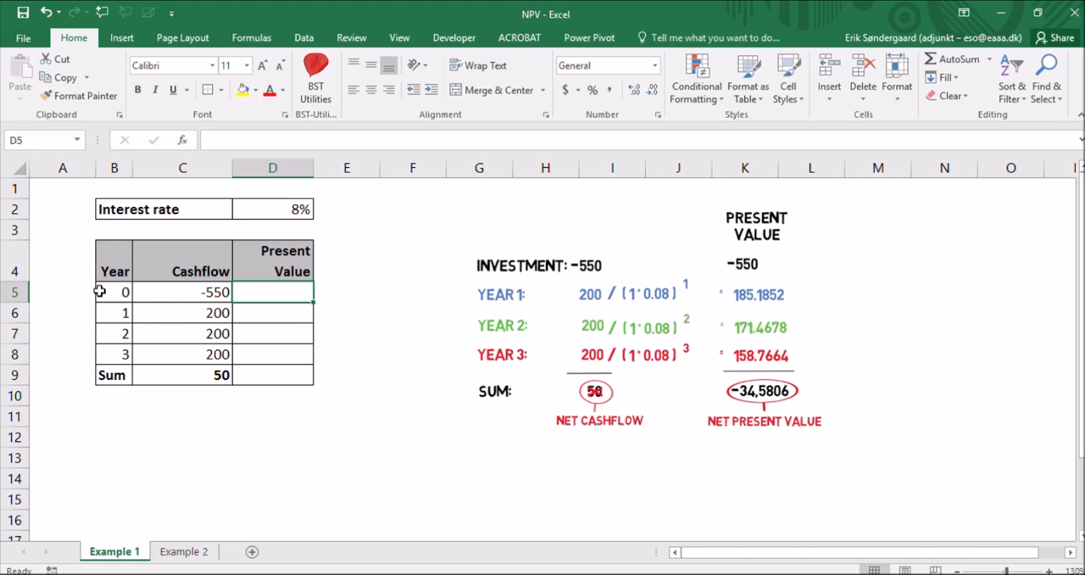
mouse_move(456, 320)
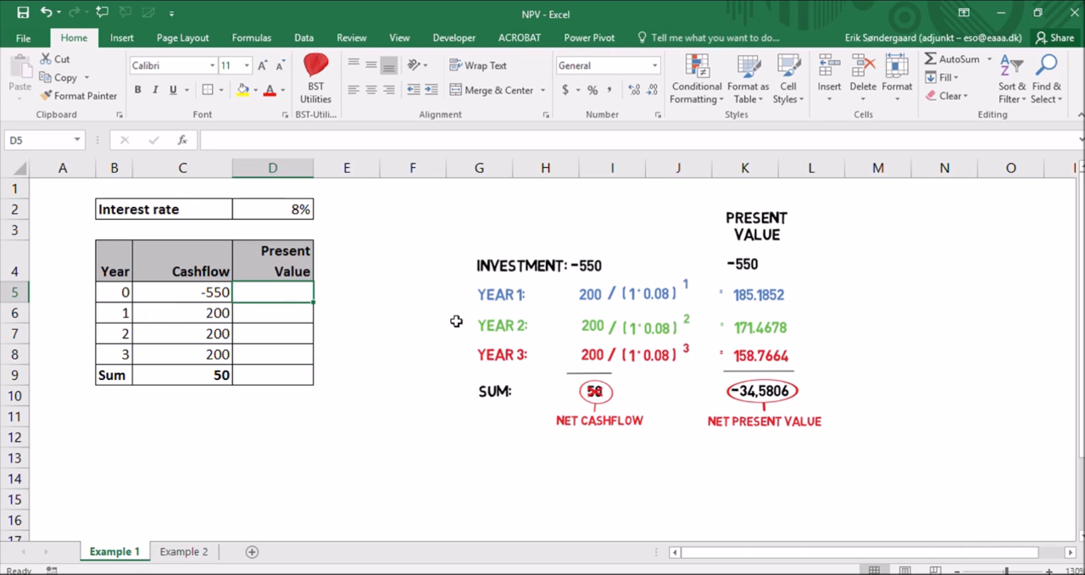
text(=)
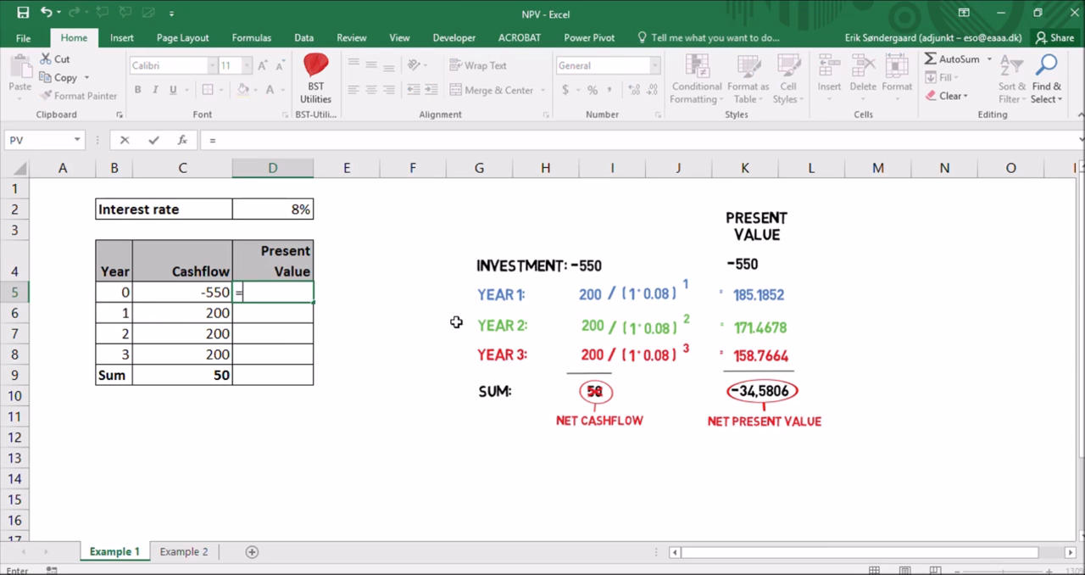
click(182, 292)
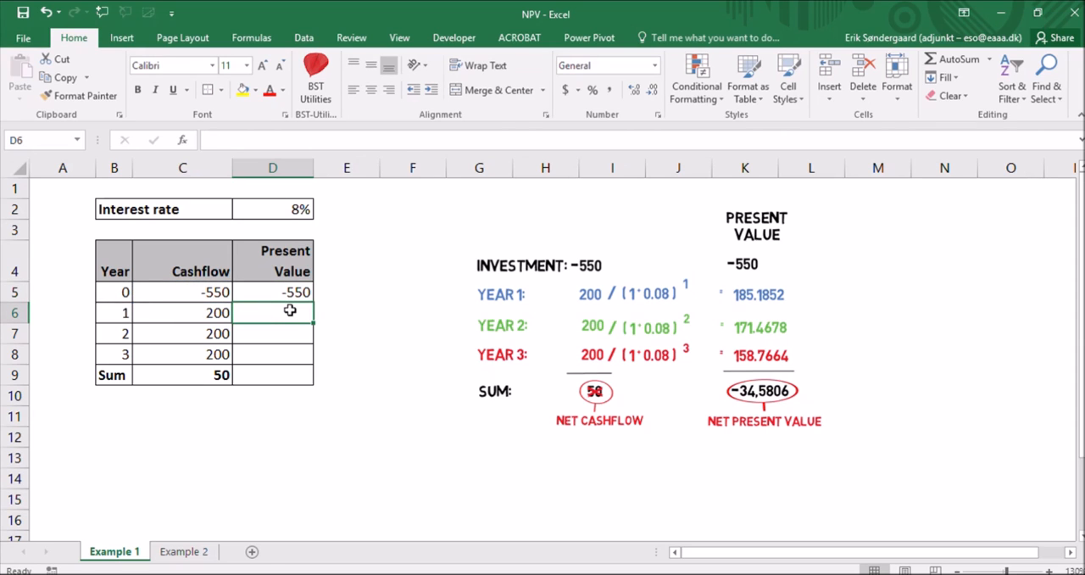
mouse_move(600, 330)
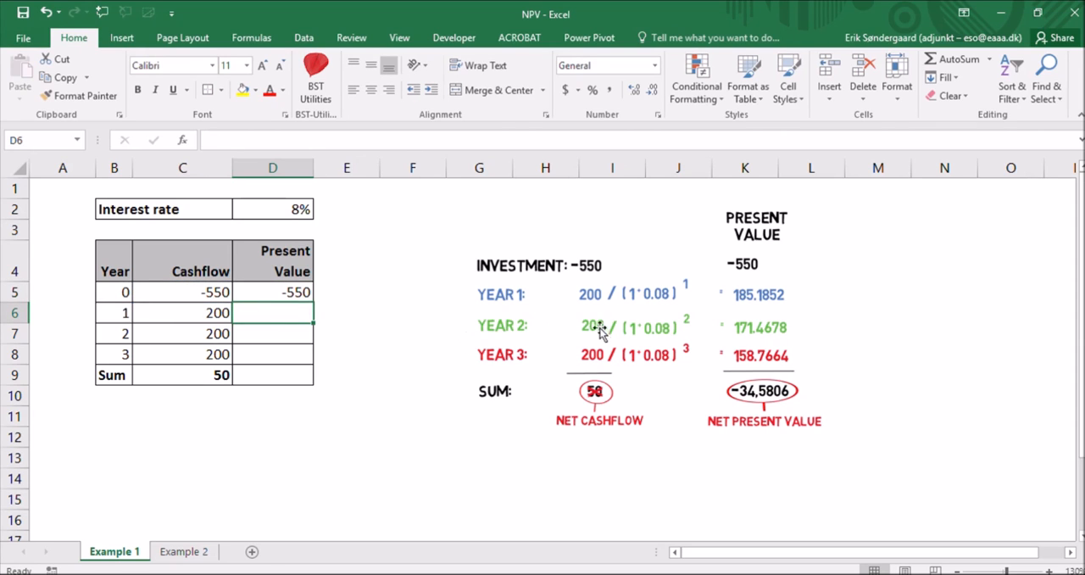
mouse_move(355, 324)
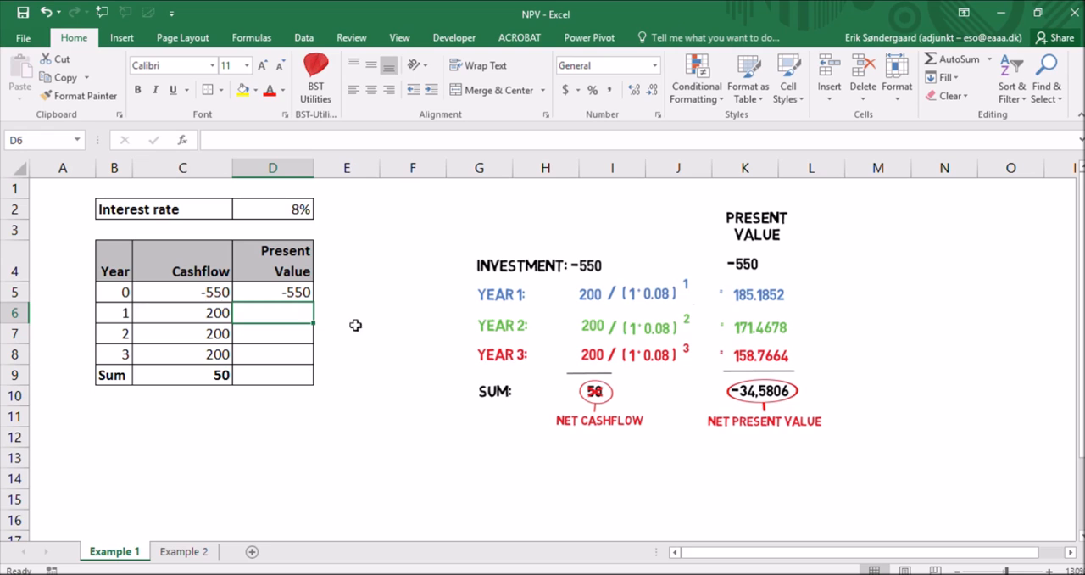
Step: Enter =C6/(1+D2)^B6 in D6, giving a year 1 present value of 185.18519
text(=)
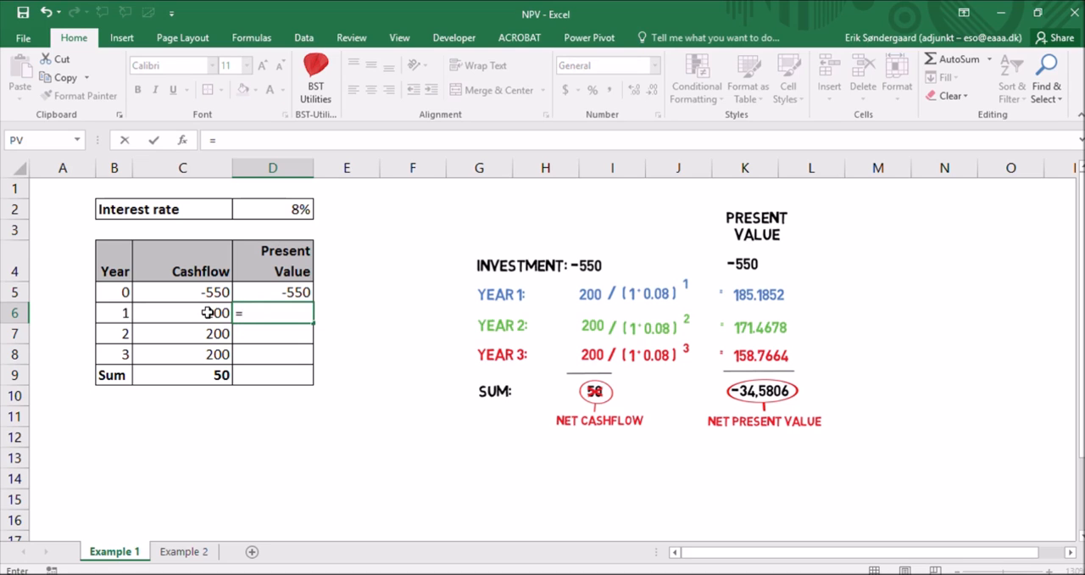
click(182, 312)
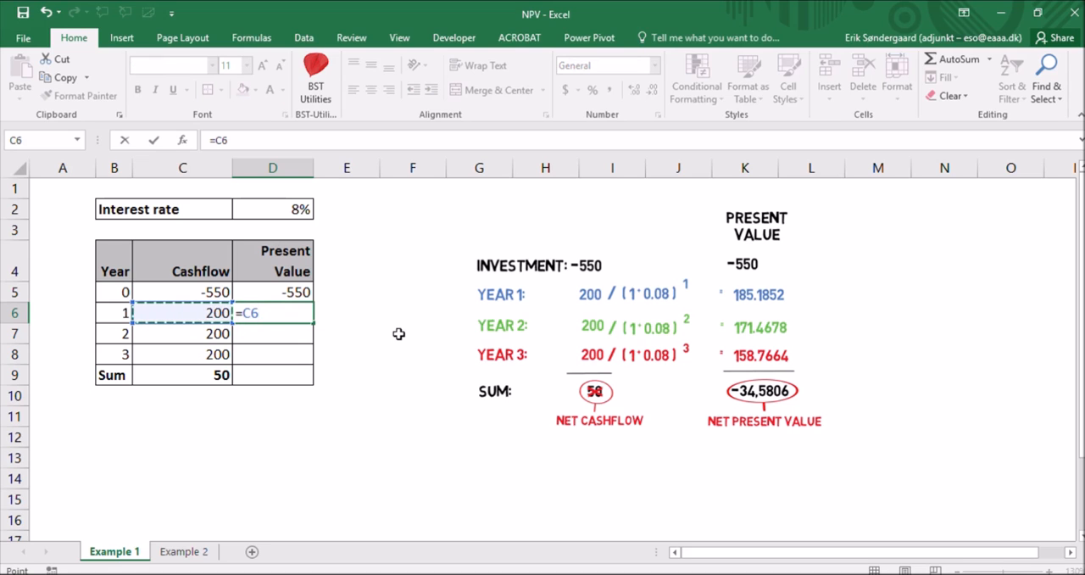
text(/()
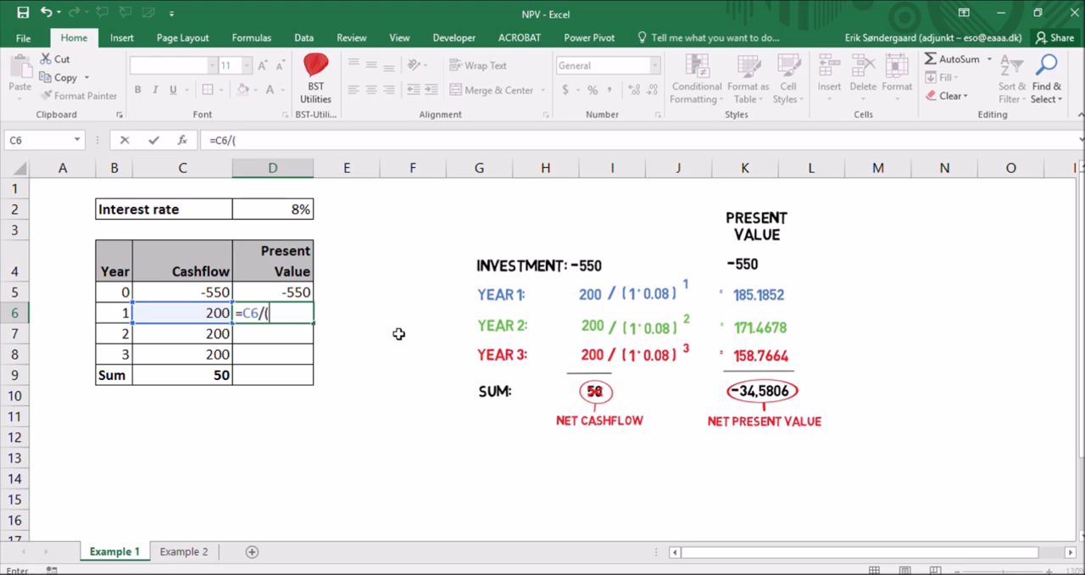
text(1)
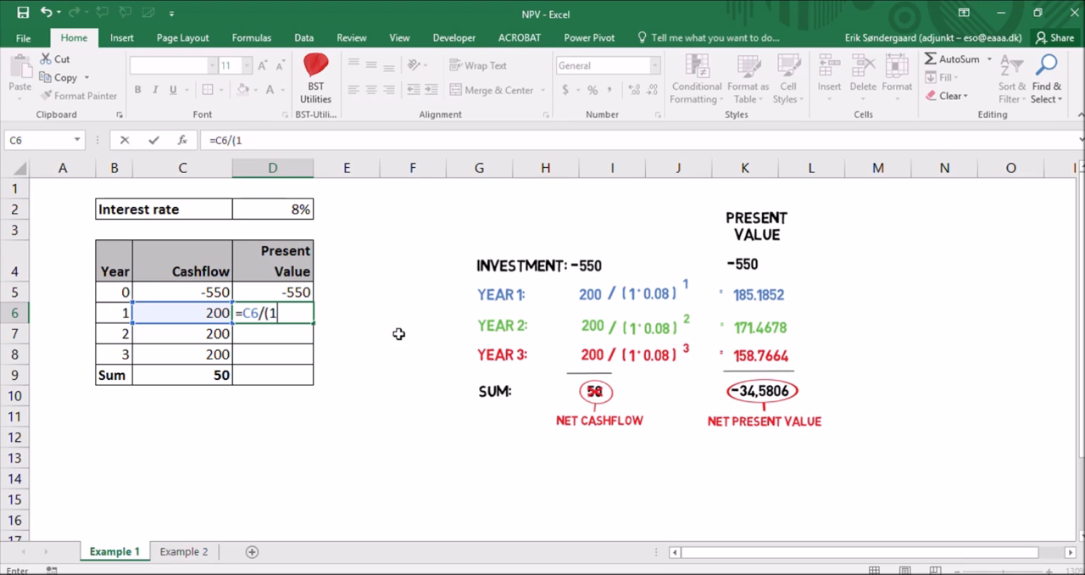
text(+)
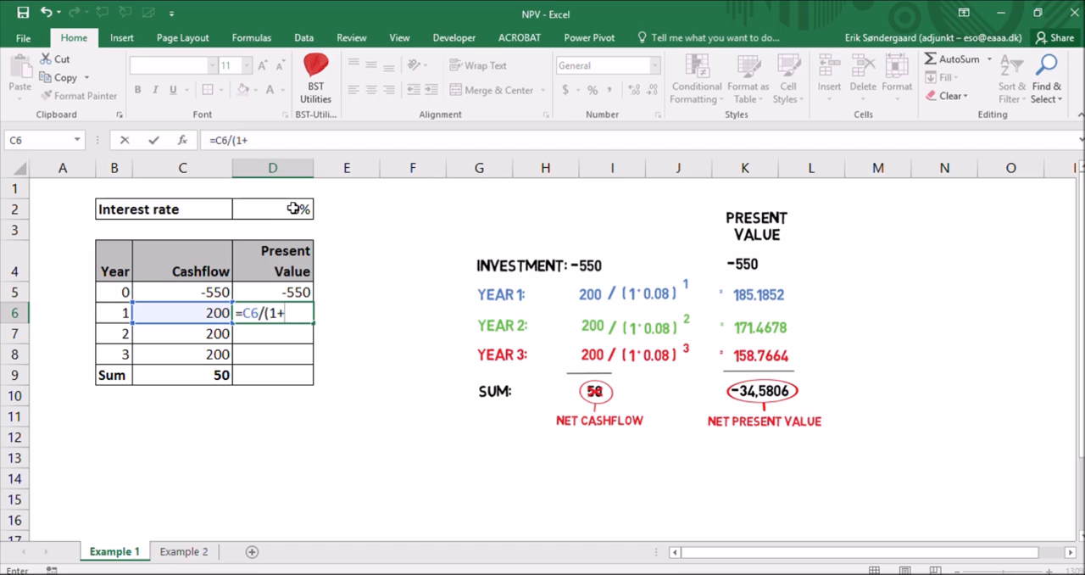
click(272, 208)
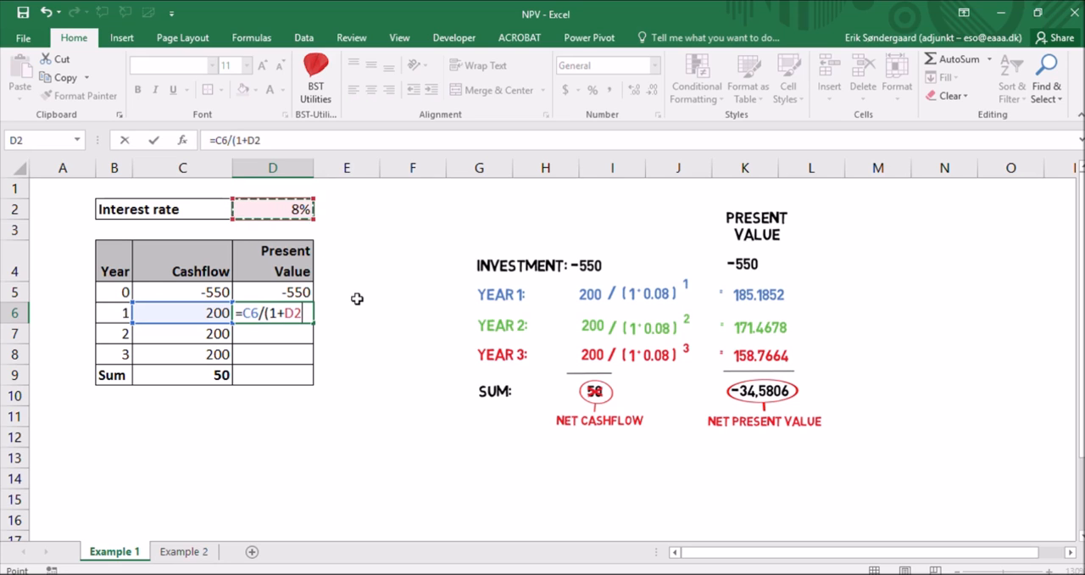
text())
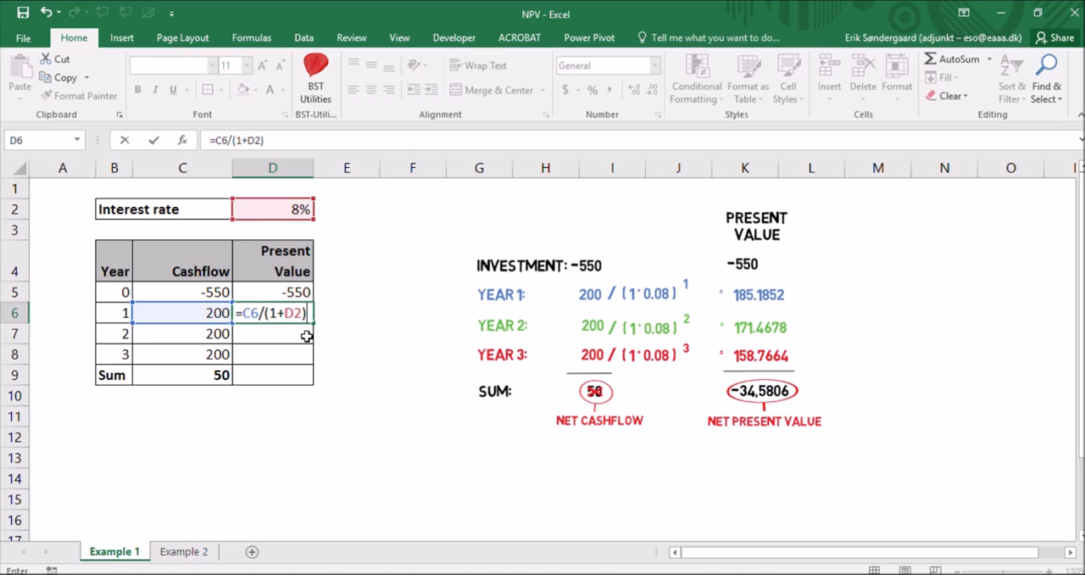
mouse_move(302, 325)
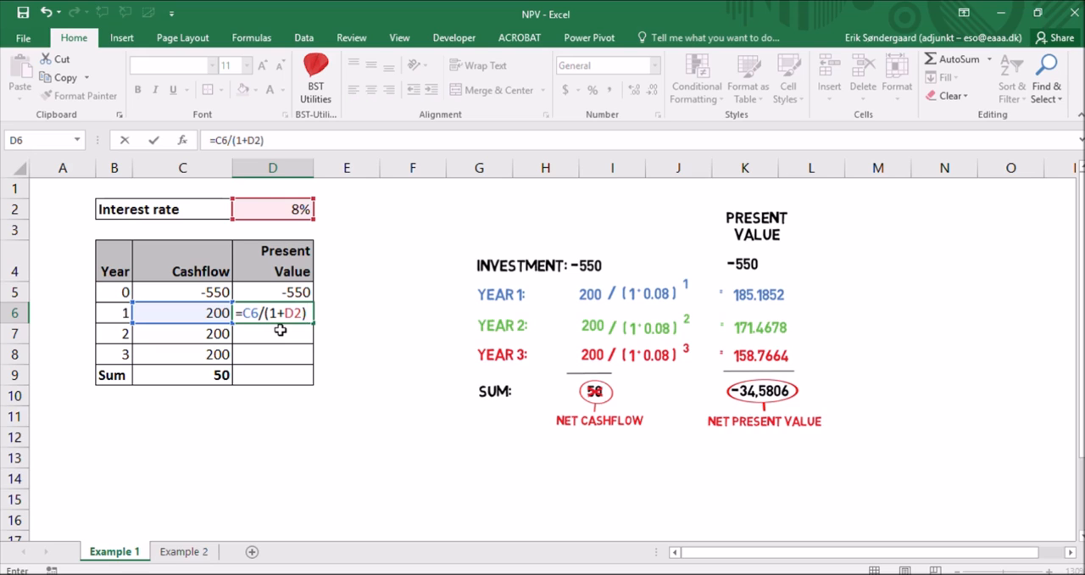
click(114, 313)
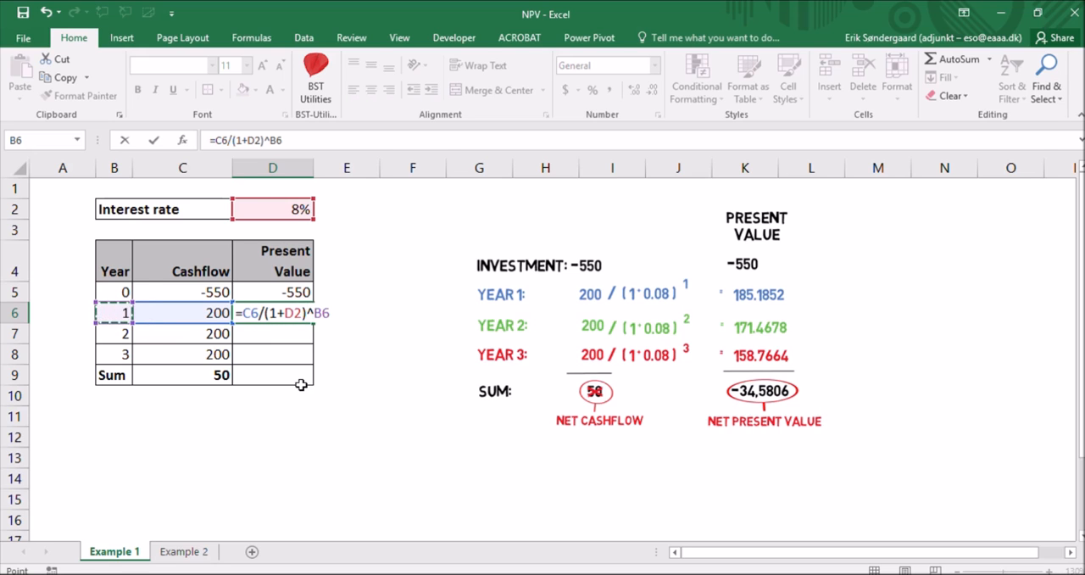
mouse_move(107, 244)
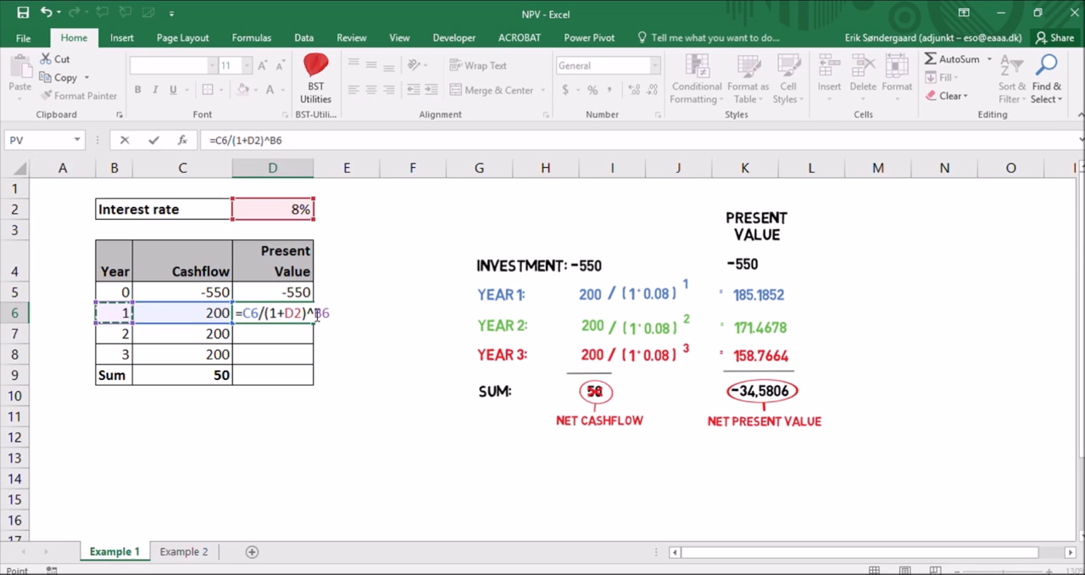
mouse_move(320, 357)
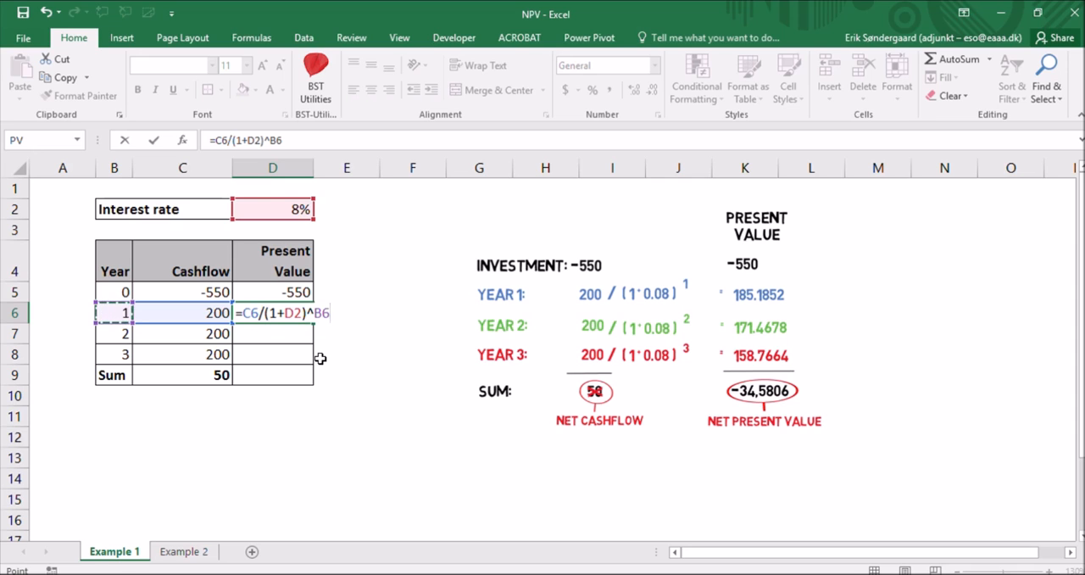
key(Return)
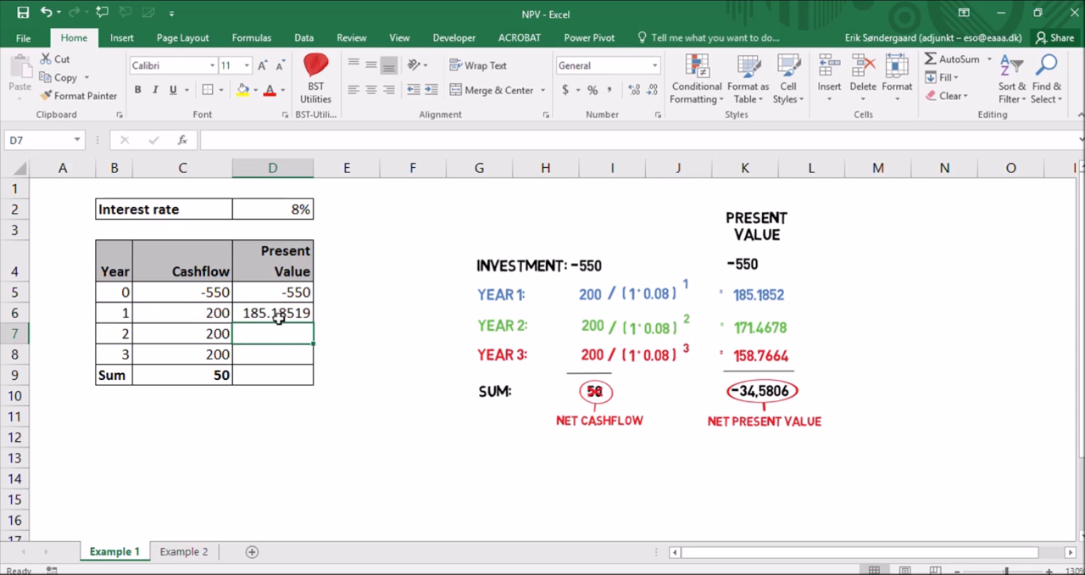
Step: Fill D6's formula down to D8 and inspect D8's shifted references behind 200 and #VALUE!
click(272, 313)
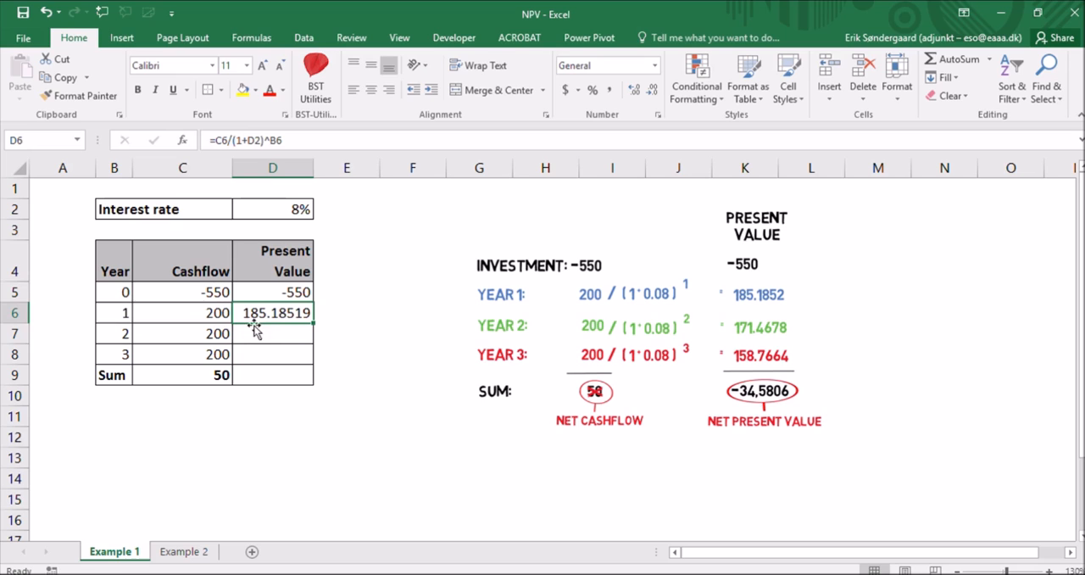
mouse_move(733, 284)
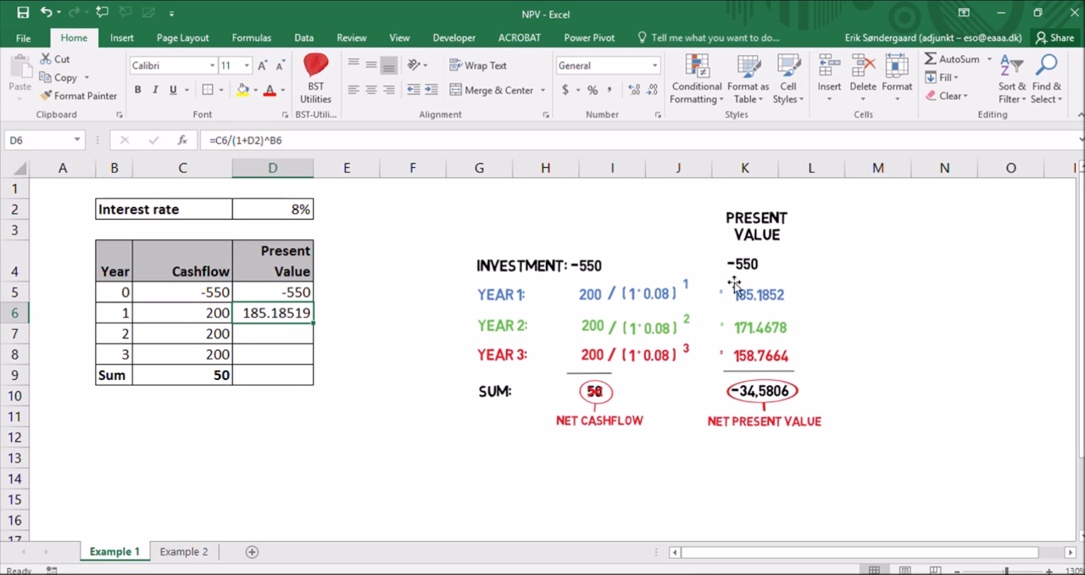
mouse_move(781, 295)
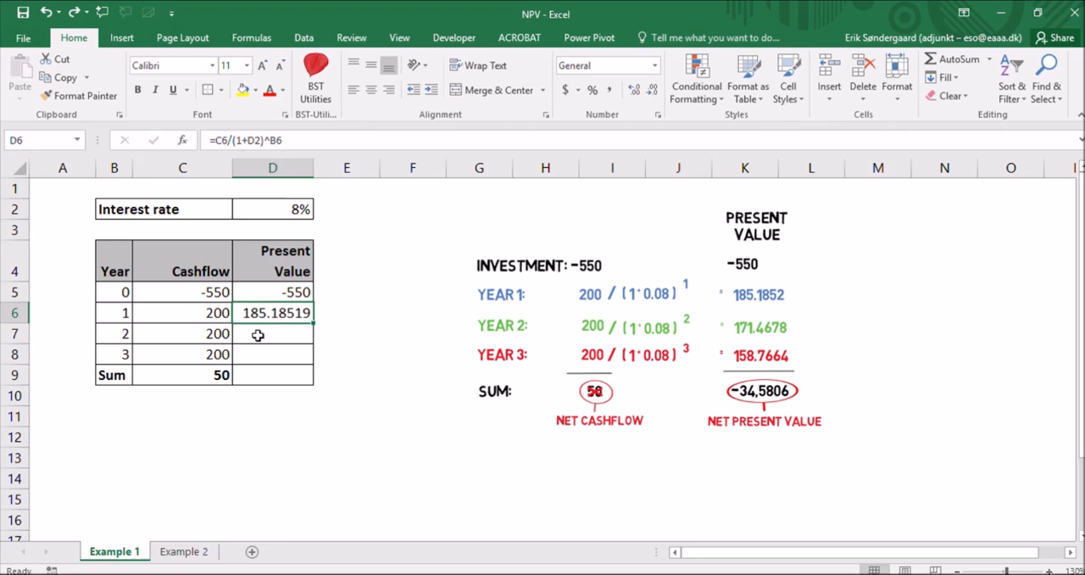
mouse_move(278, 277)
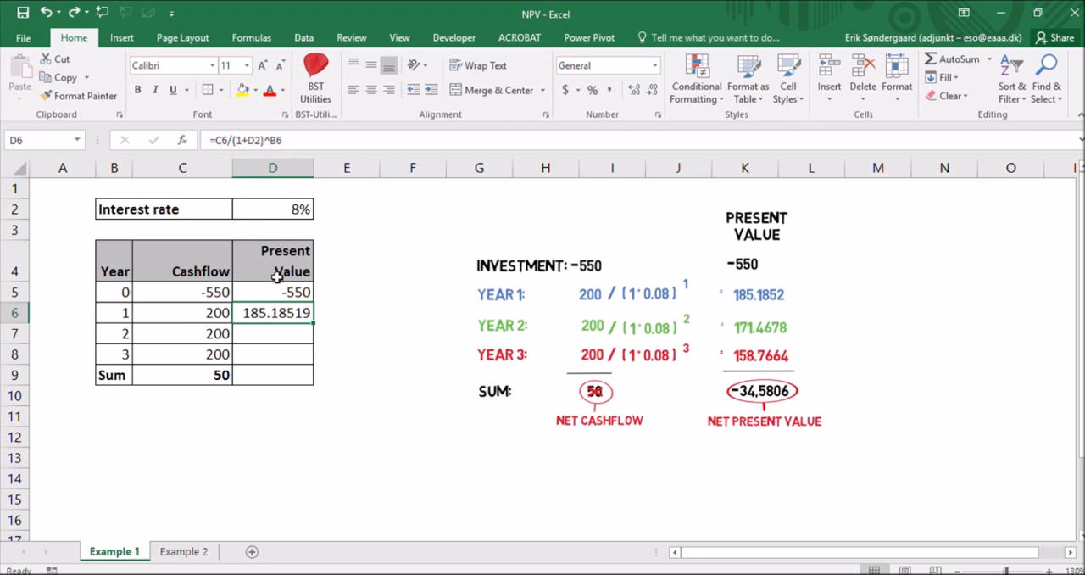
mouse_move(277, 364)
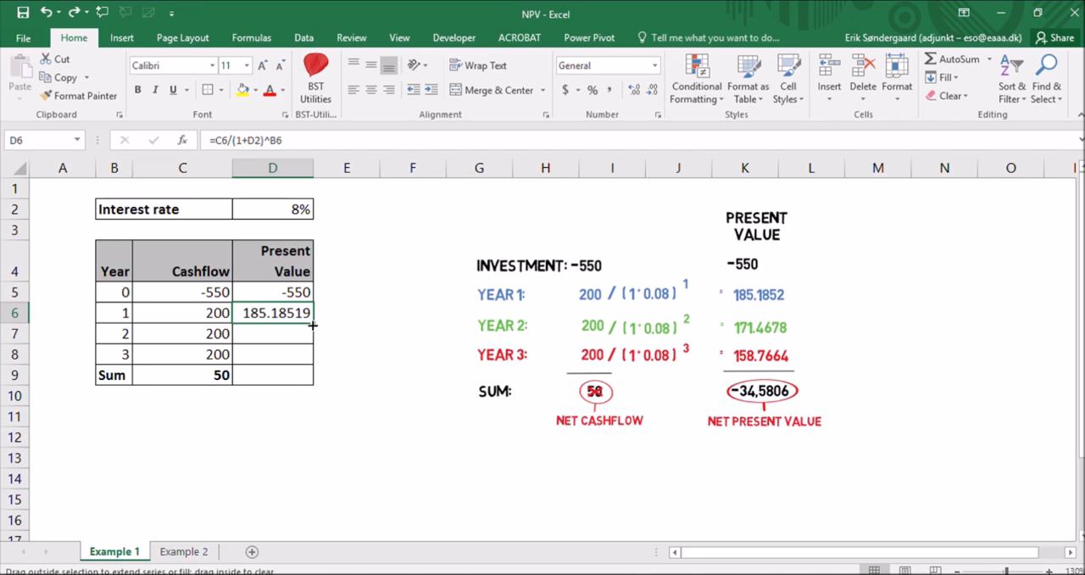
drag(313, 323, 313, 354)
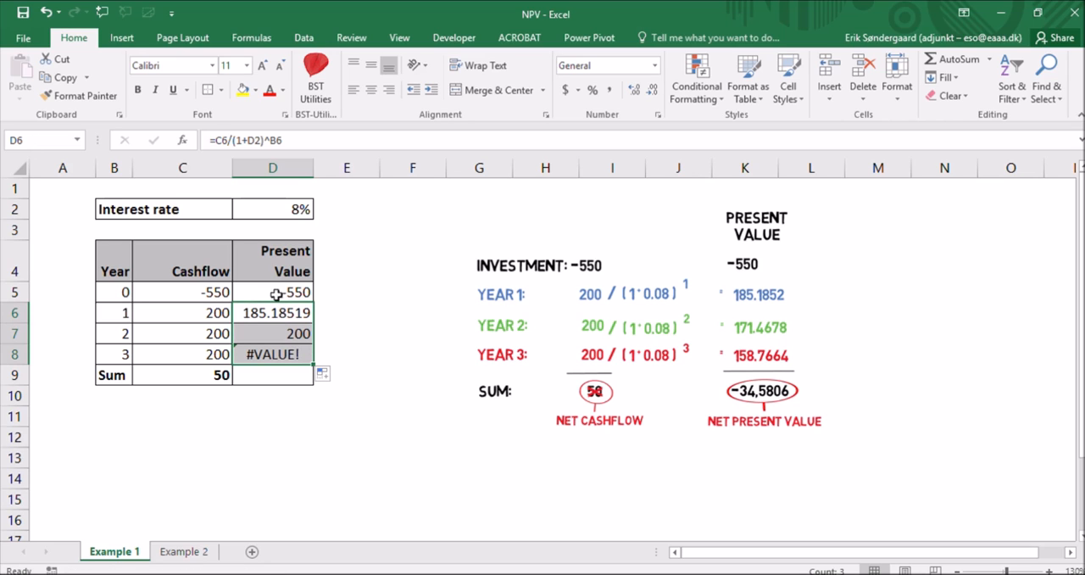
mouse_move(280, 333)
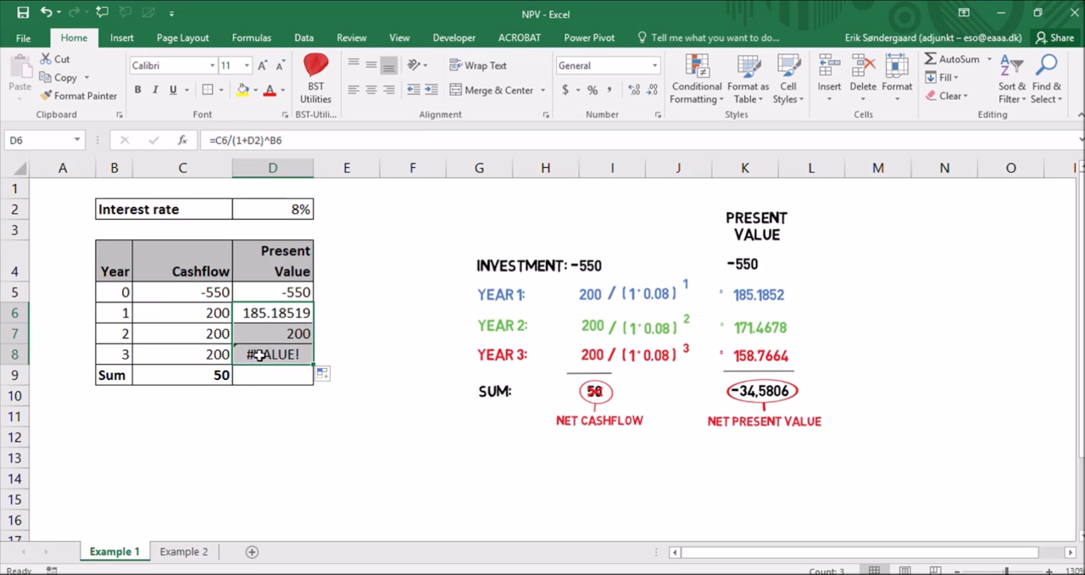
double_click(272, 354)
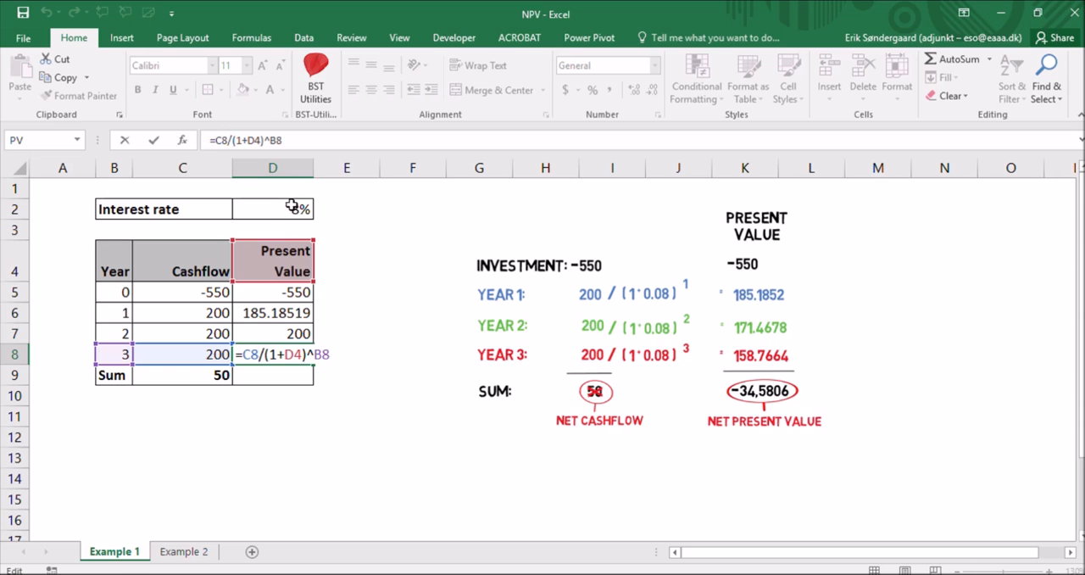
mouse_move(283, 236)
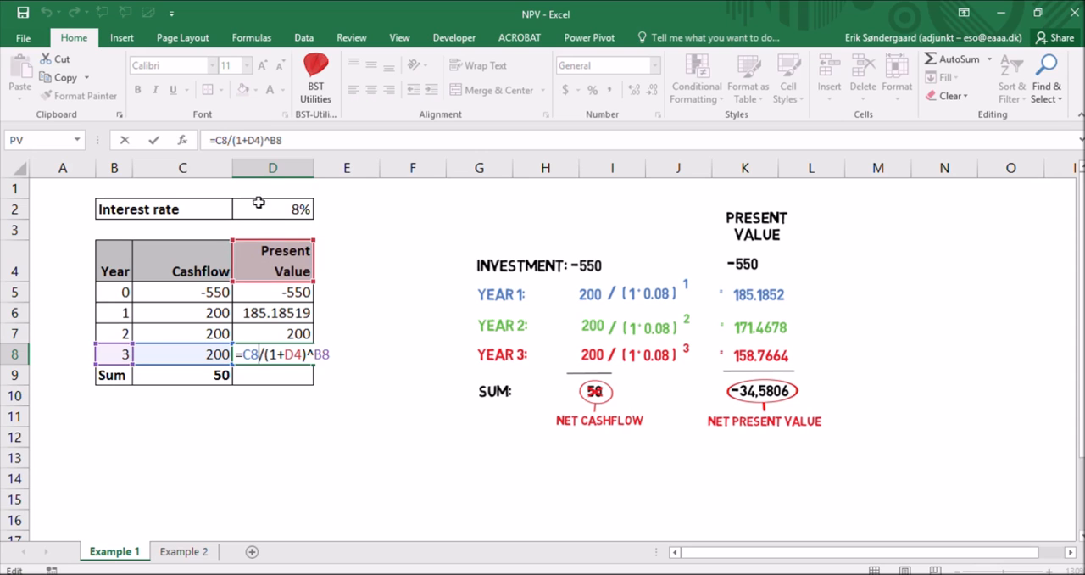
Step: Undo the faulty copies and lock D2 as $D$2 in D6's formula with F4
key(Return)
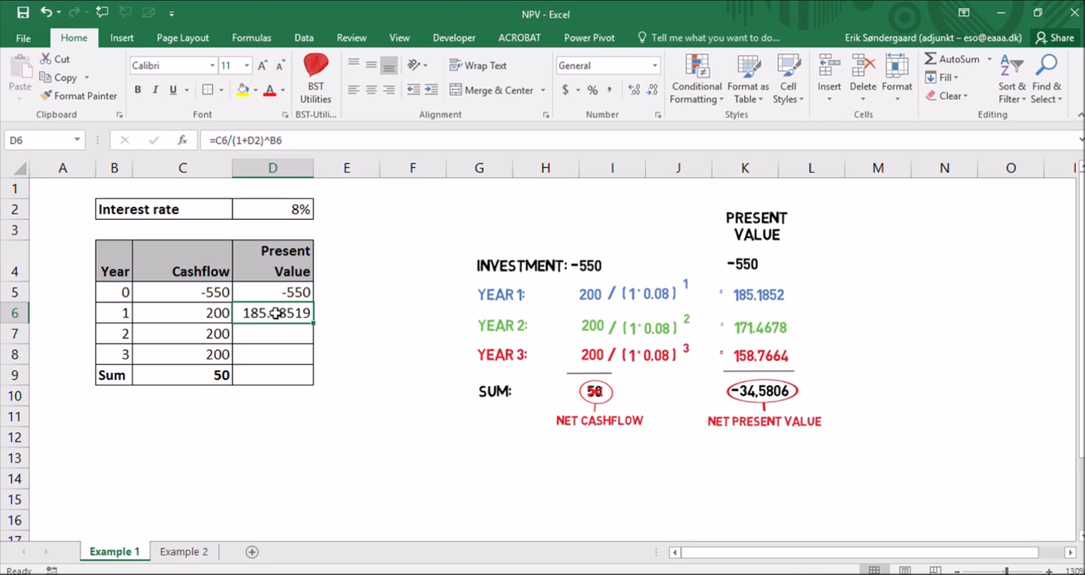
double_click(272, 313)
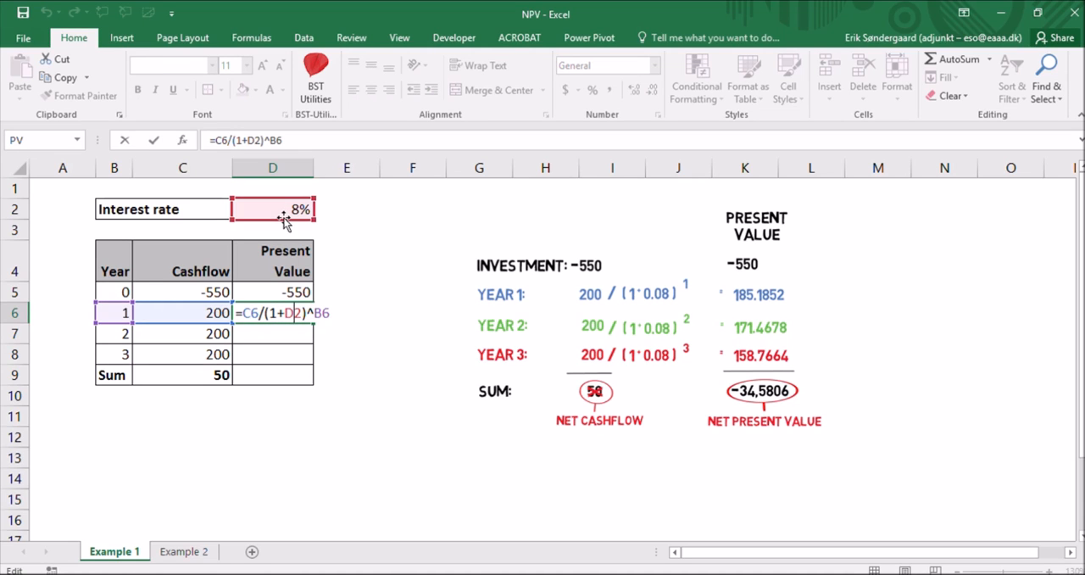
mouse_move(305, 345)
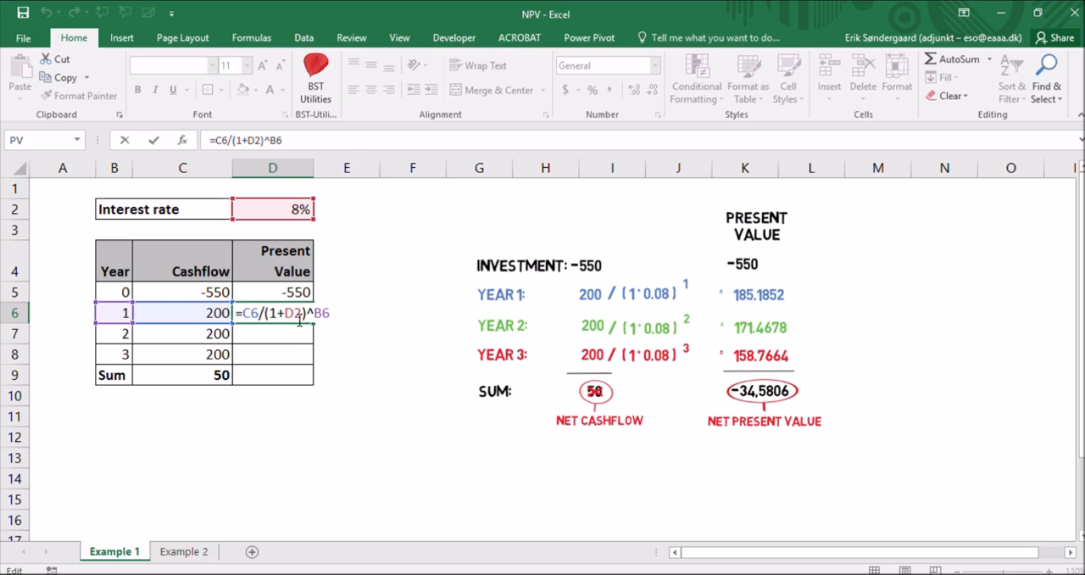
mouse_move(300, 326)
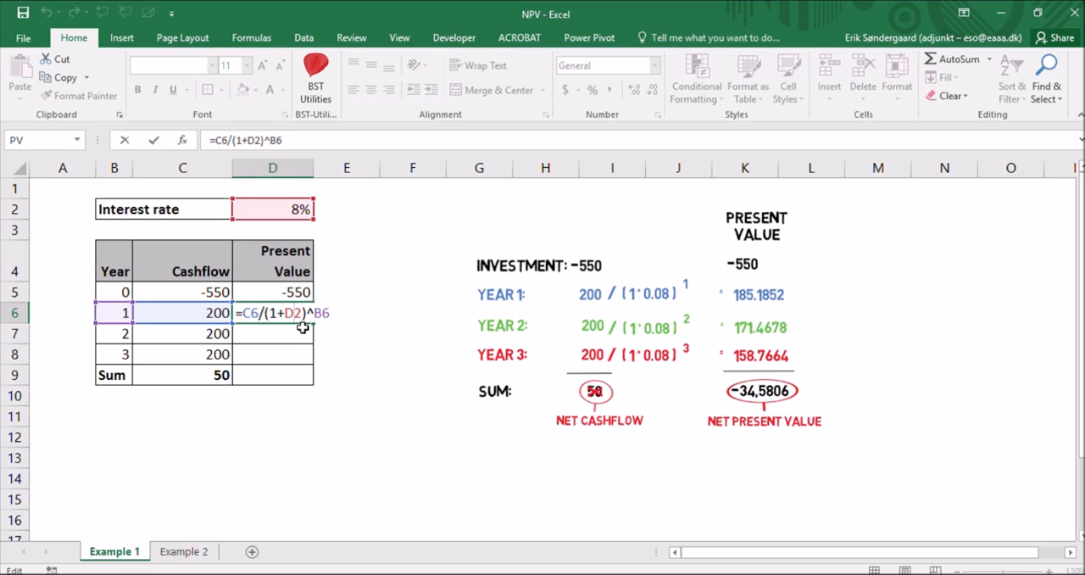
key(f4)
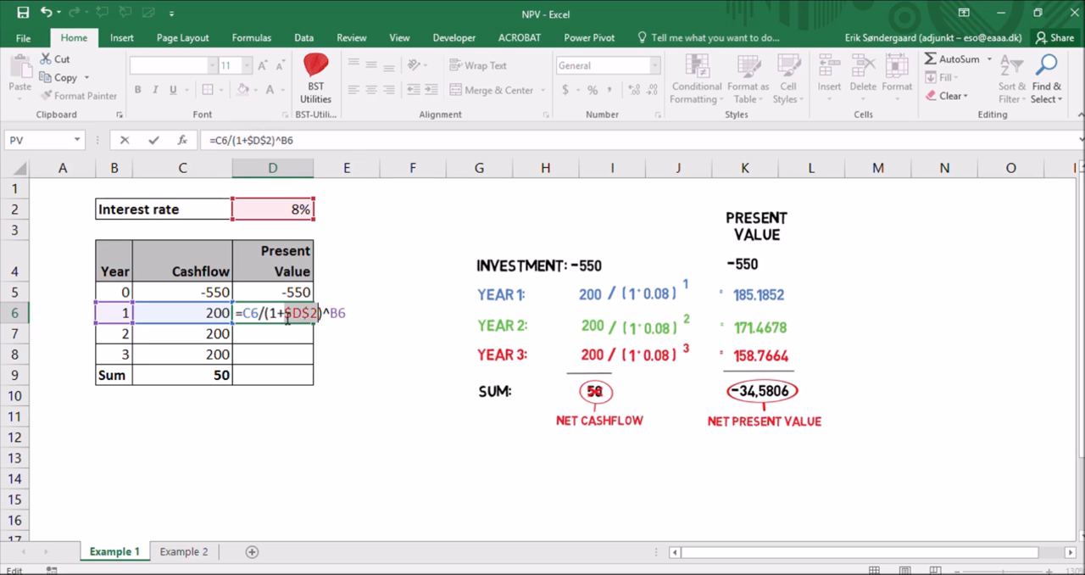
mouse_move(272, 336)
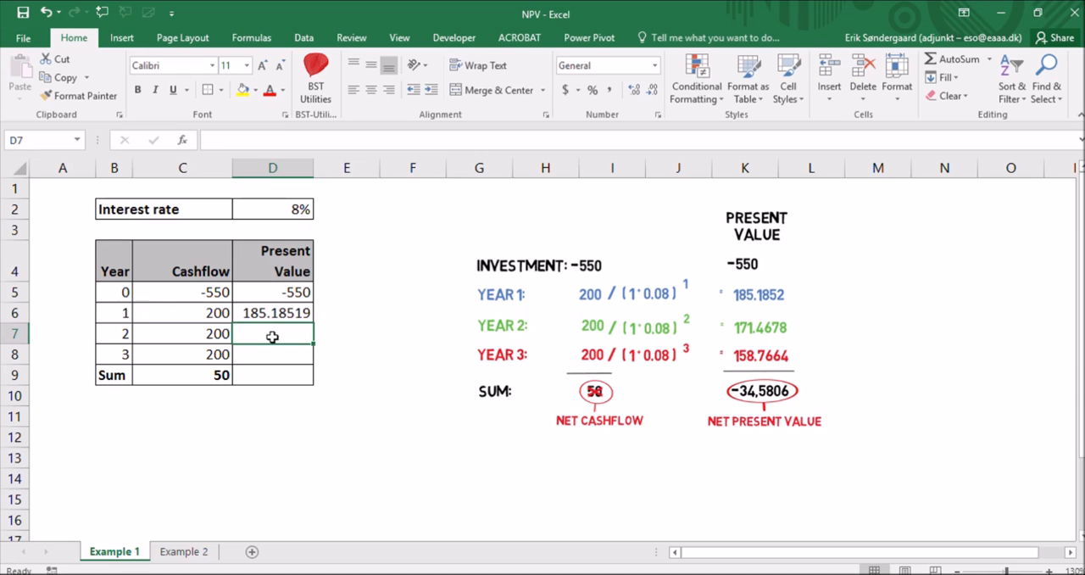
Step: Fill the corrected formula to D8 and check the =SUM(D5:D8) total of -34.5806
click(272, 312)
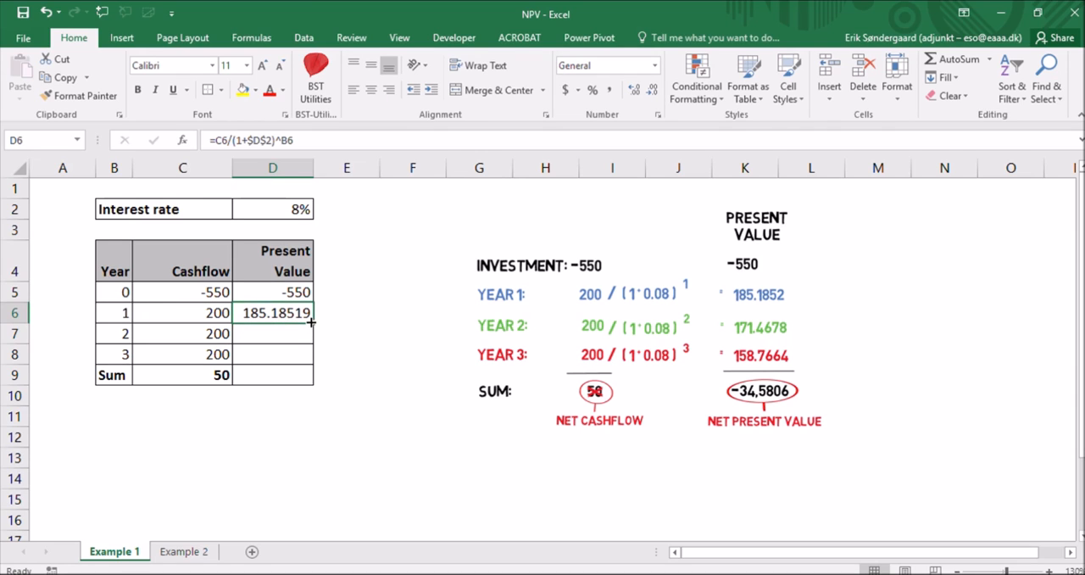
drag(312, 322, 312, 363)
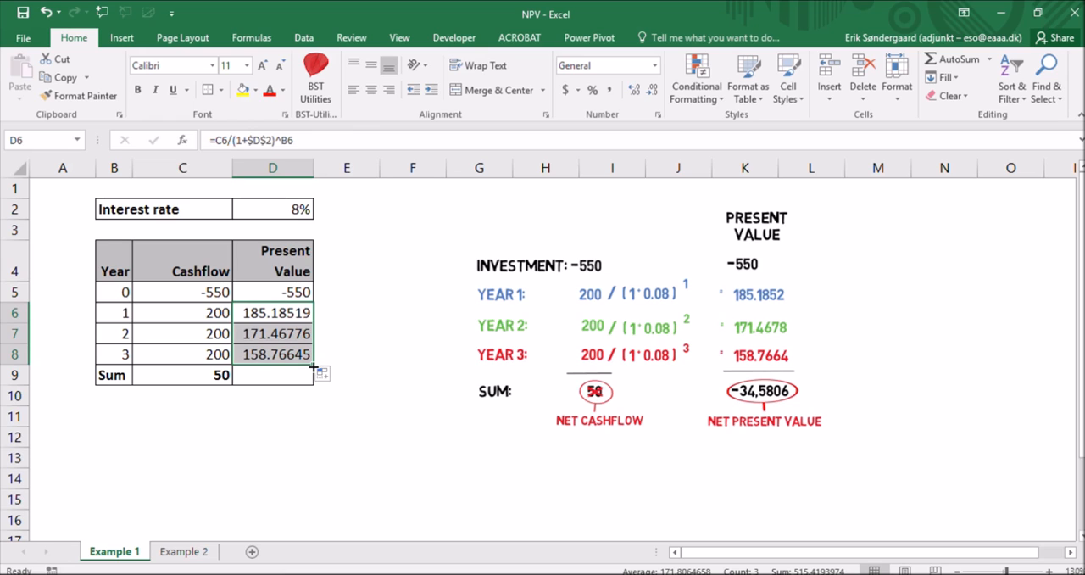
mouse_move(257, 356)
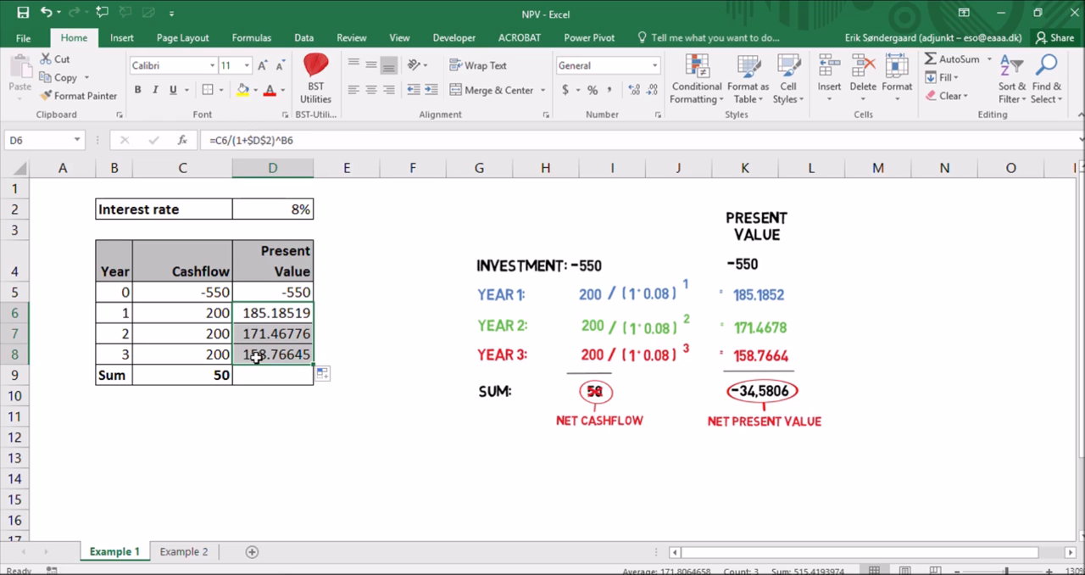
mouse_move(712, 360)
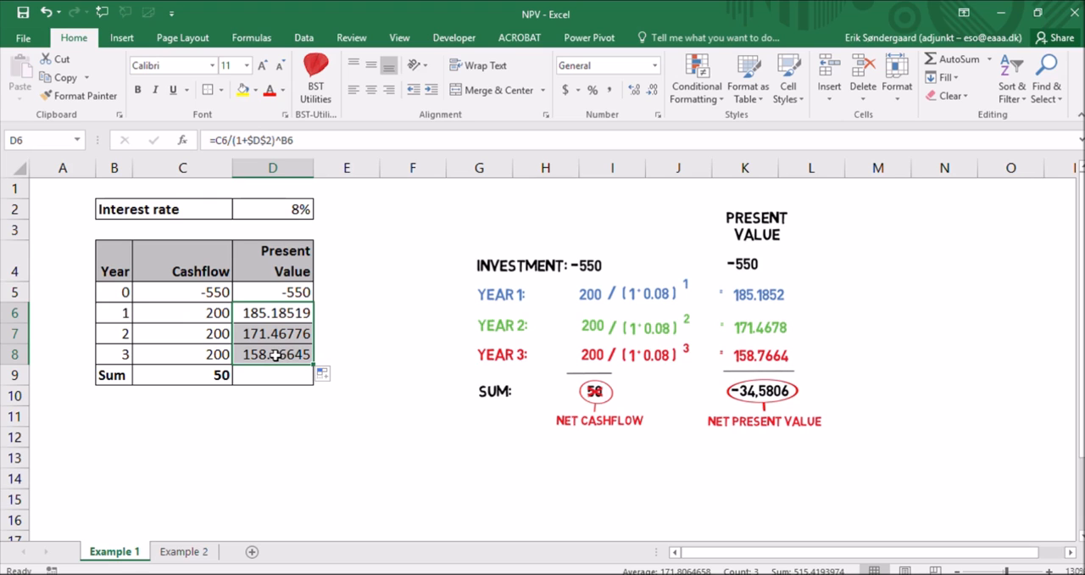
double_click(272, 353)
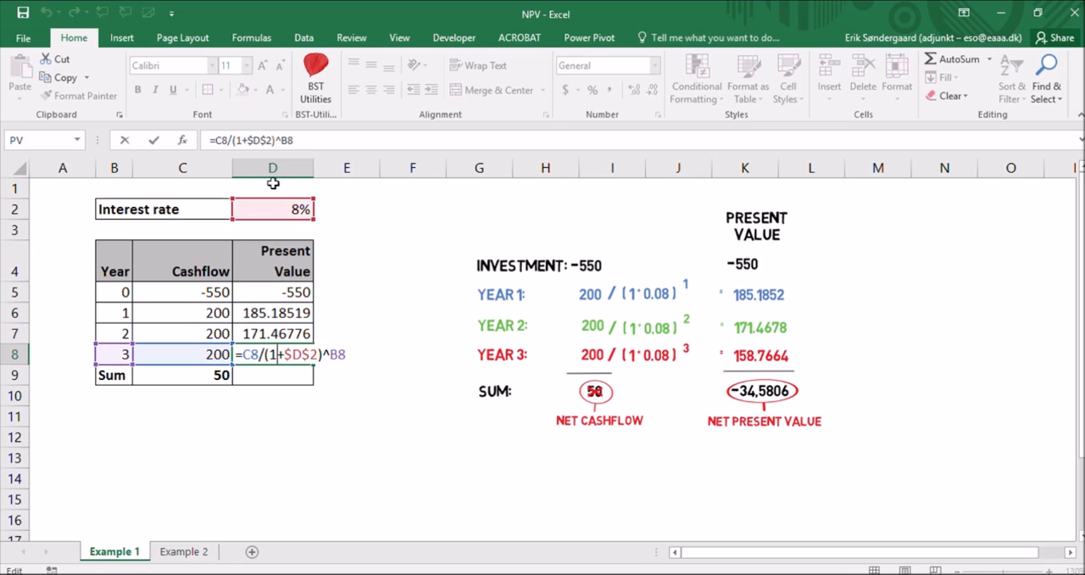
mouse_move(316, 219)
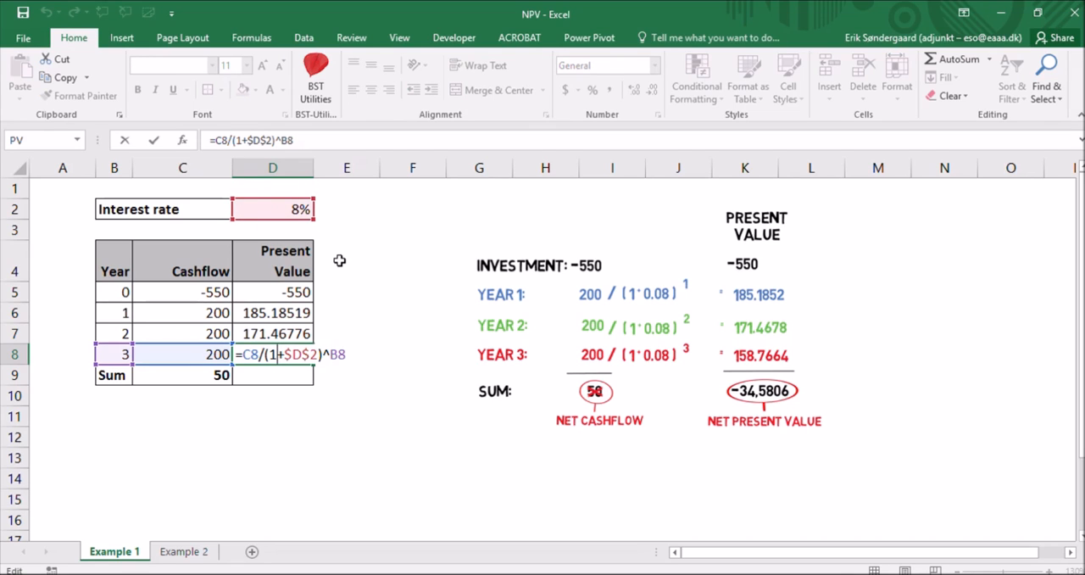
key(Return)
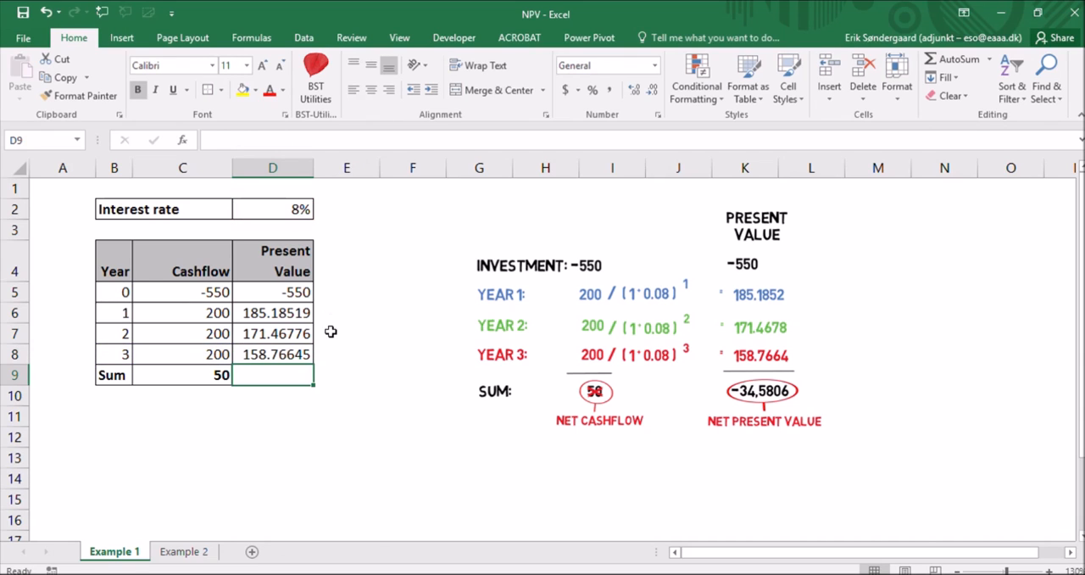
mouse_move(866, 151)
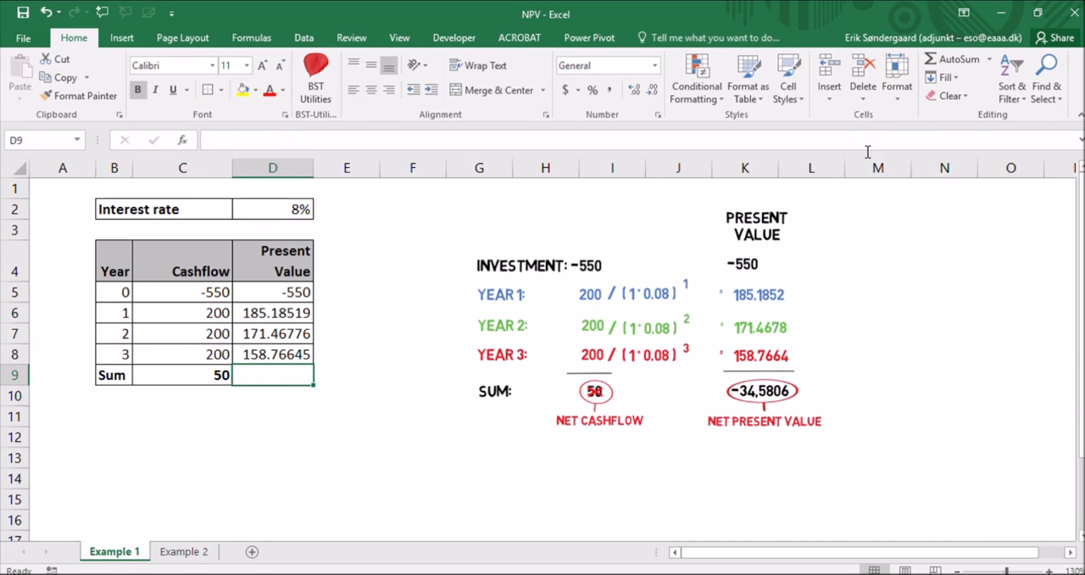
mouse_move(954, 58)
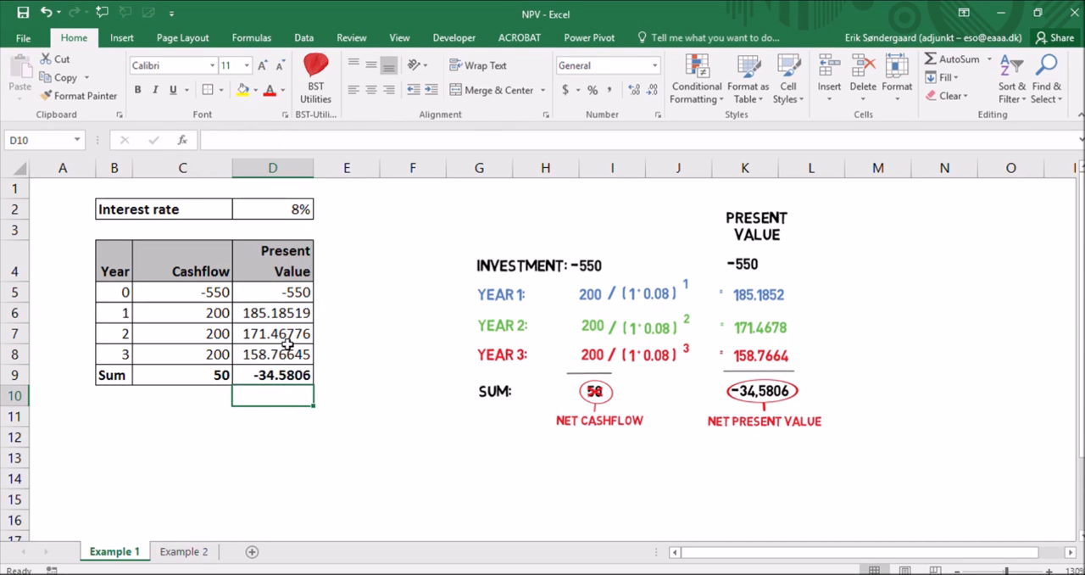
click(272, 375)
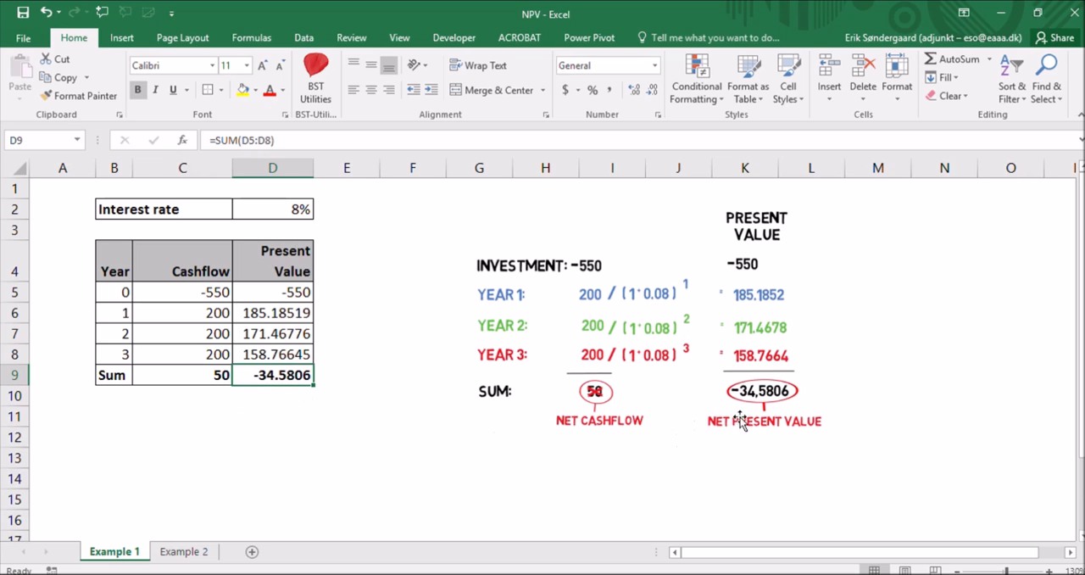
mouse_move(289, 403)
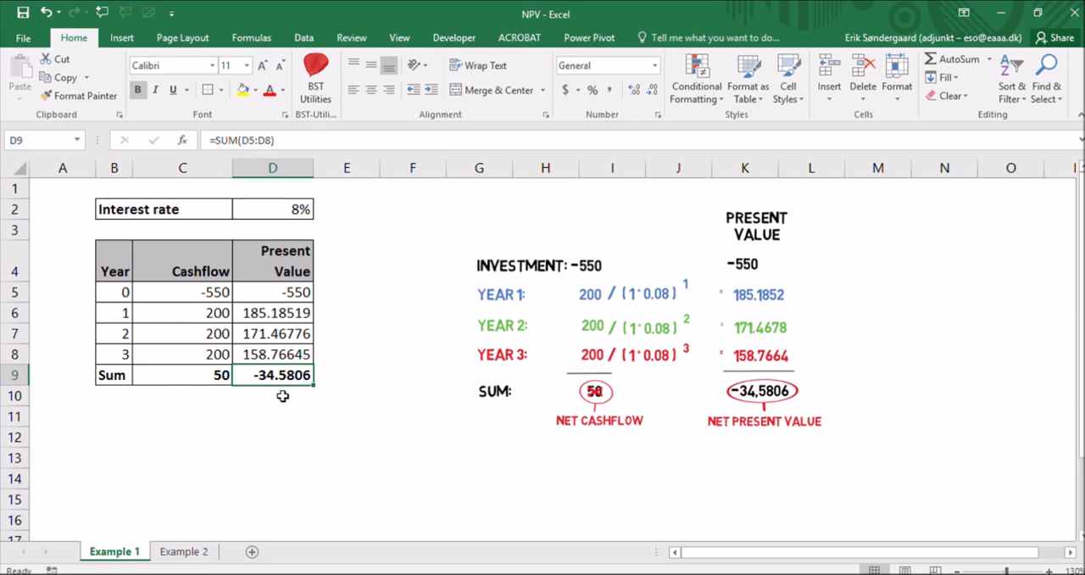
mouse_move(281, 374)
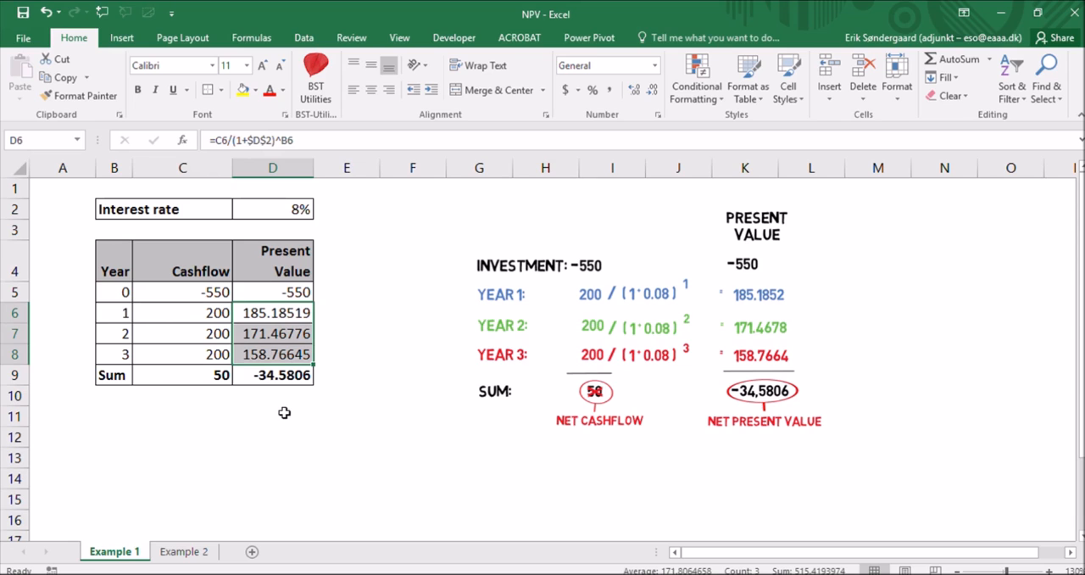
mouse_move(199, 421)
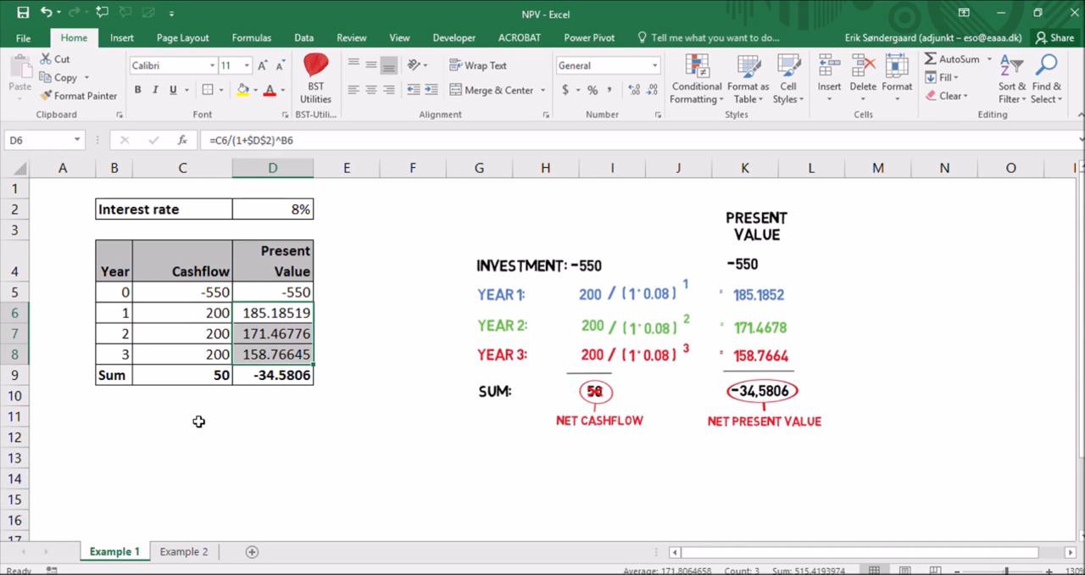
Step: Add the labels 'Investment:' and 'Income (PV):' in C11:C12
click(182, 415)
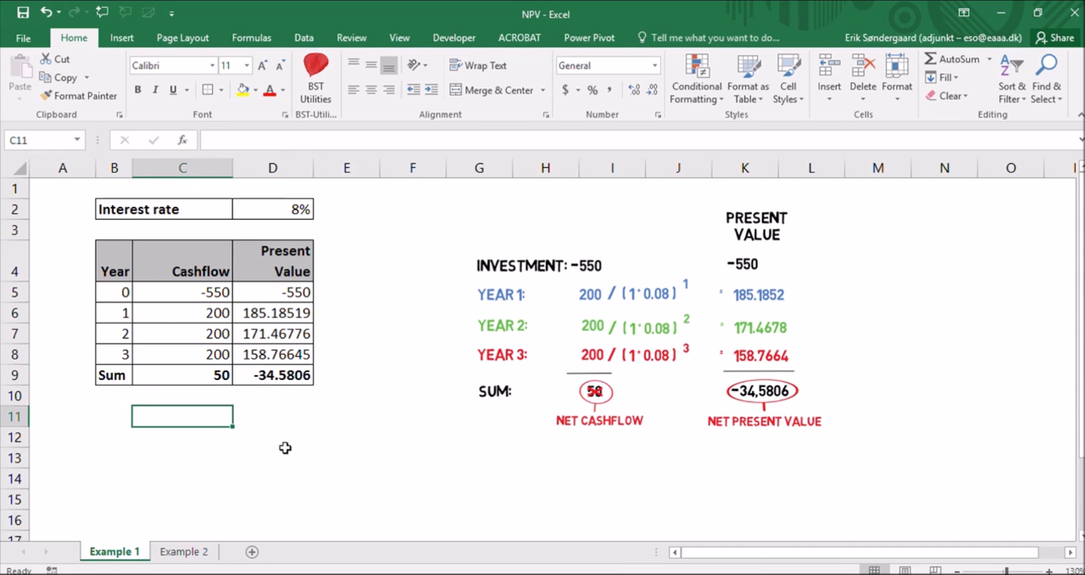
text(Investment:)
click(273, 416)
text(-550)
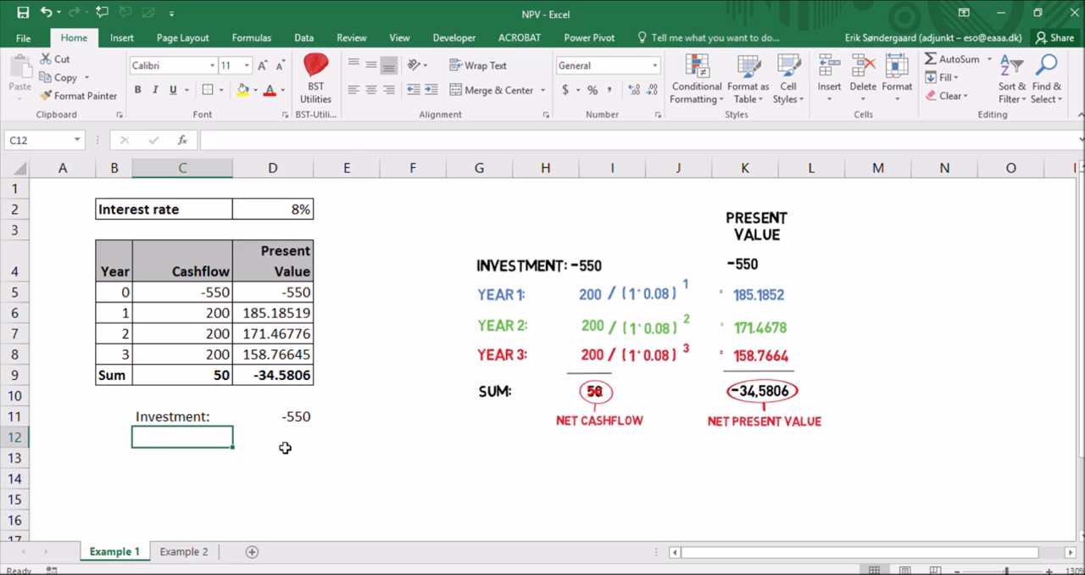
text(Income)
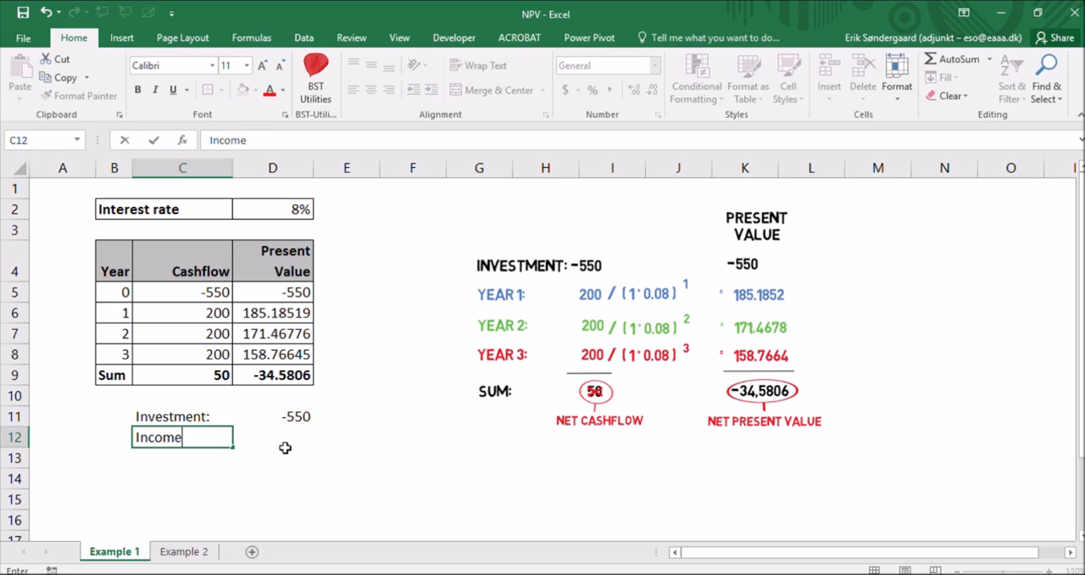
text((PV):)
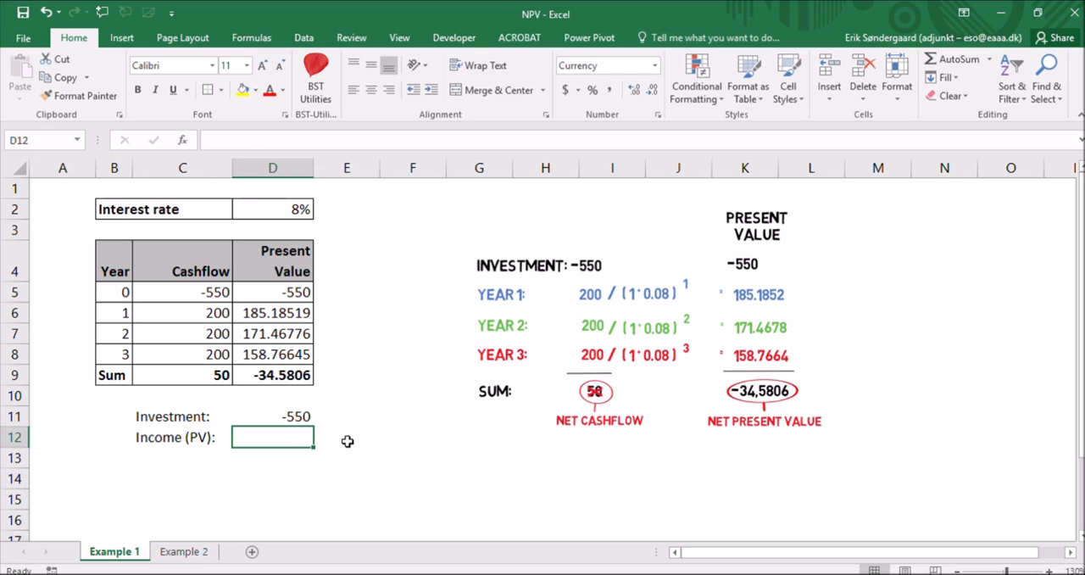
Step: Enter -550 in D11 and =NPV(D2,C6:C8) in D12, giving $515.42
text(=)
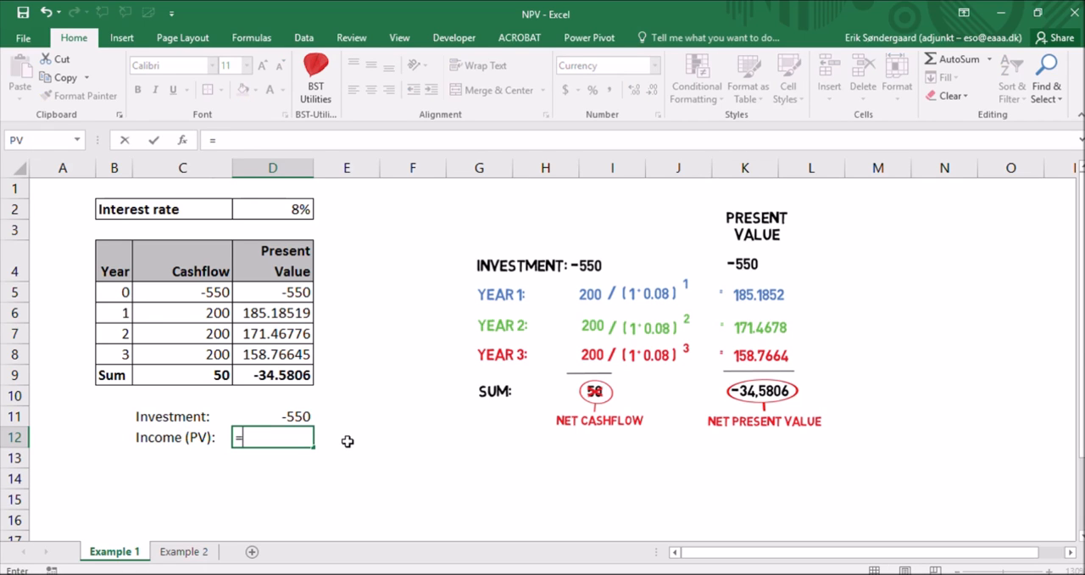
text(npv)
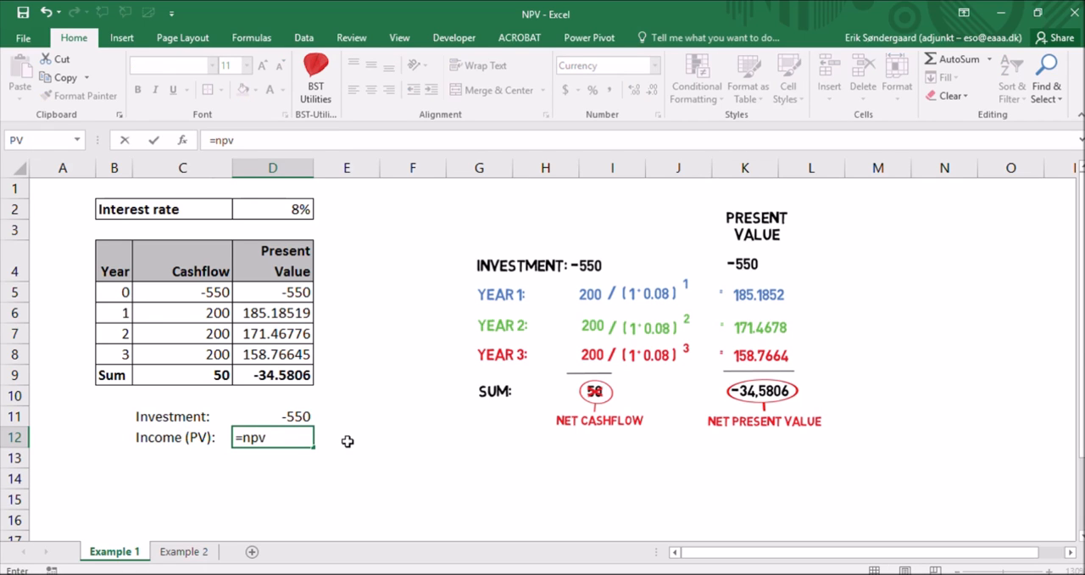
text((D2)
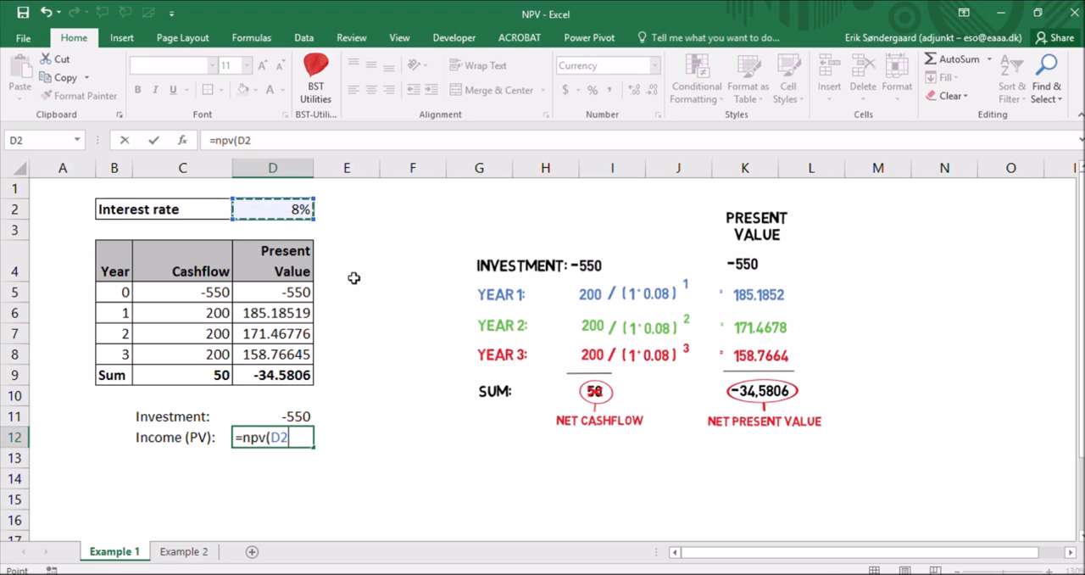
text(,)
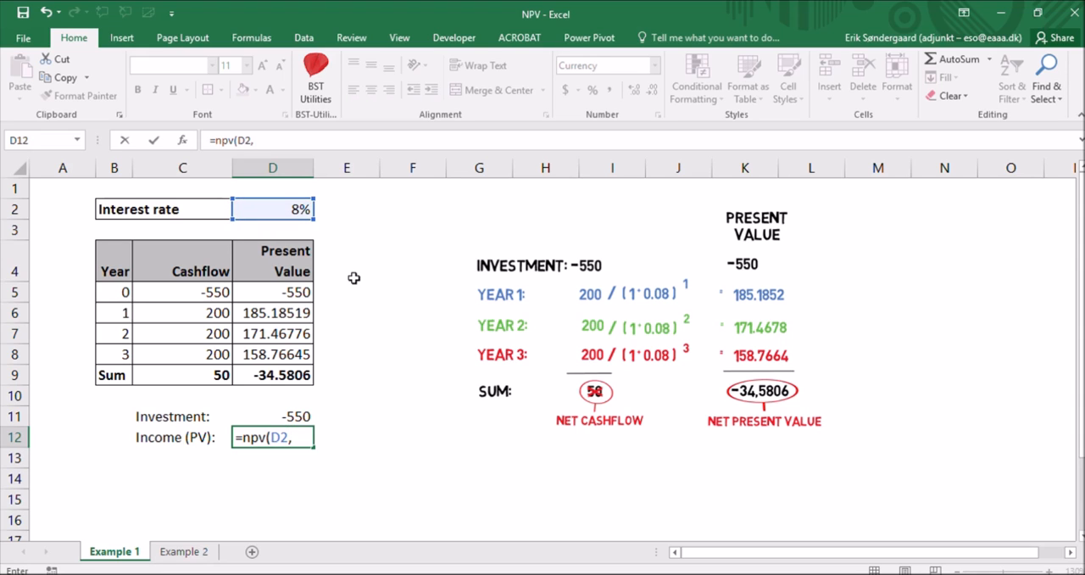
mouse_move(204, 308)
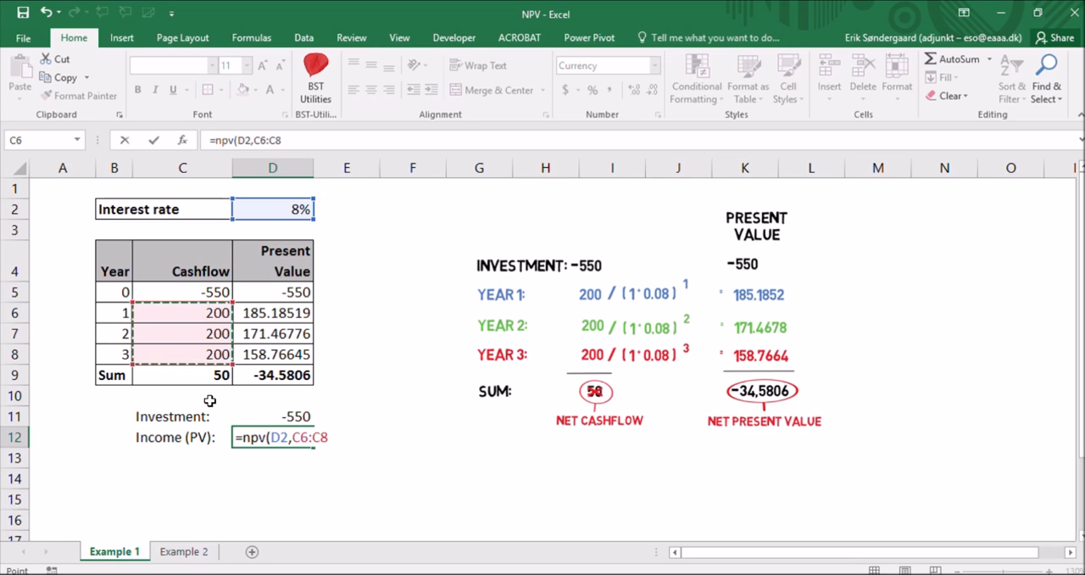
key(Return)
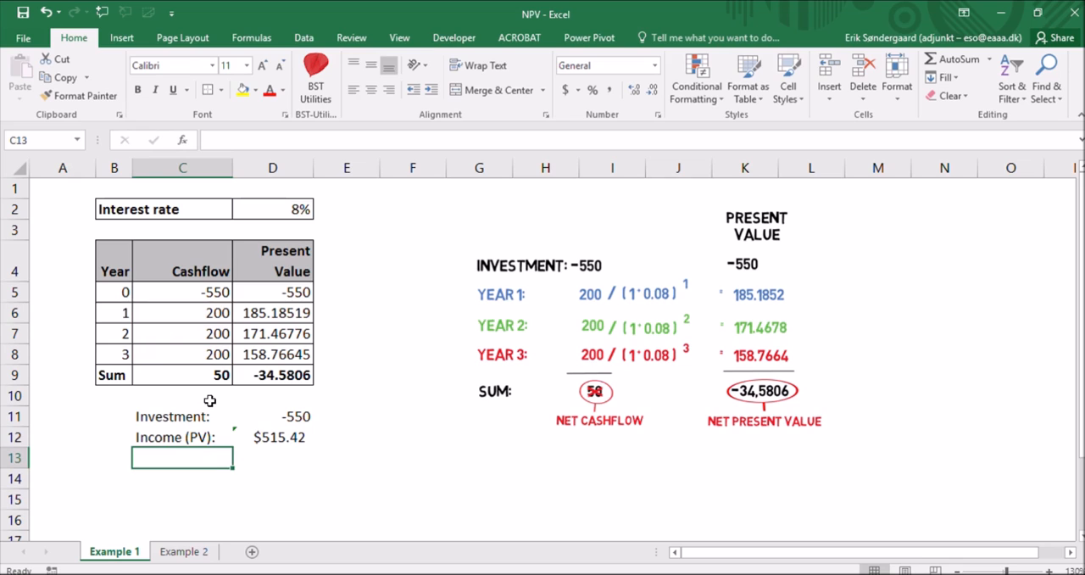
click(272, 437)
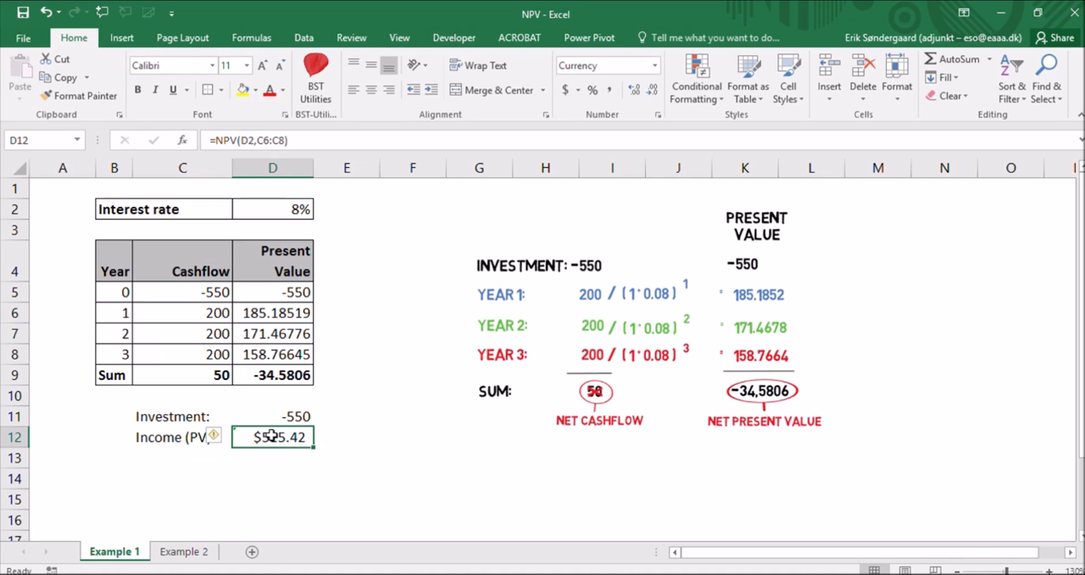
drag(182, 312, 182, 353)
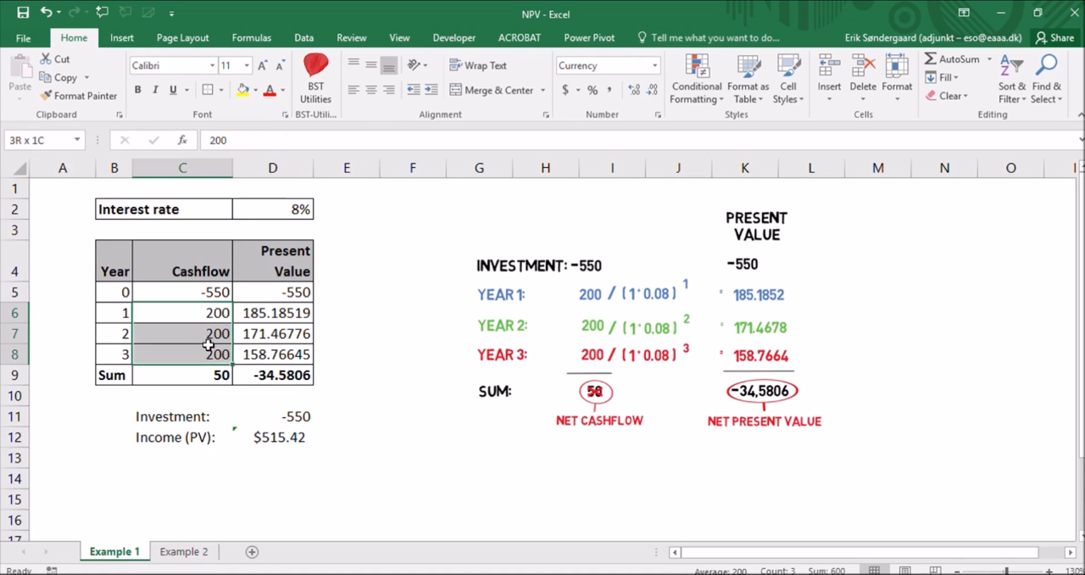
click(182, 311)
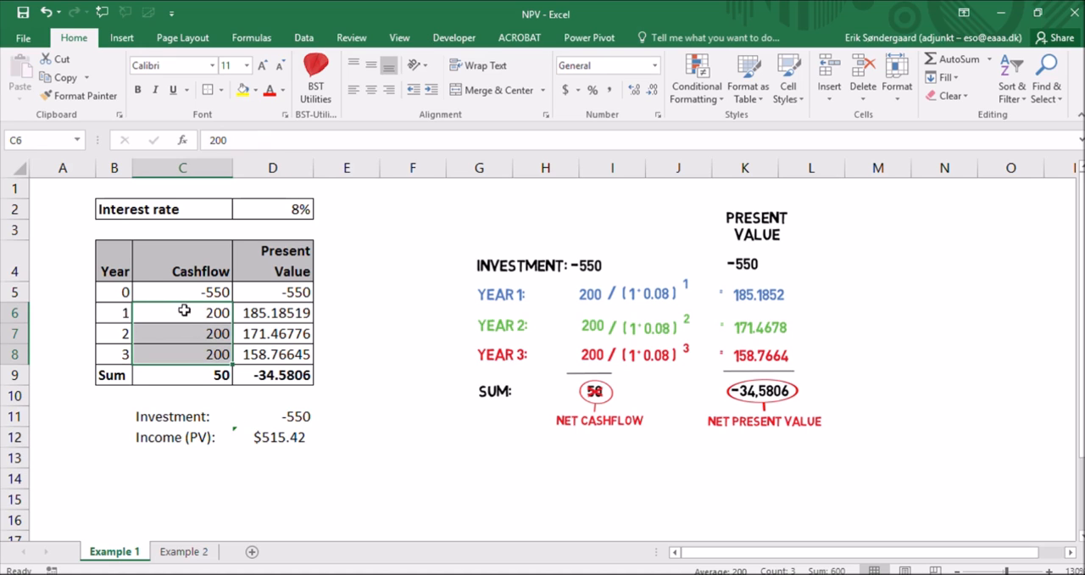
click(272, 436)
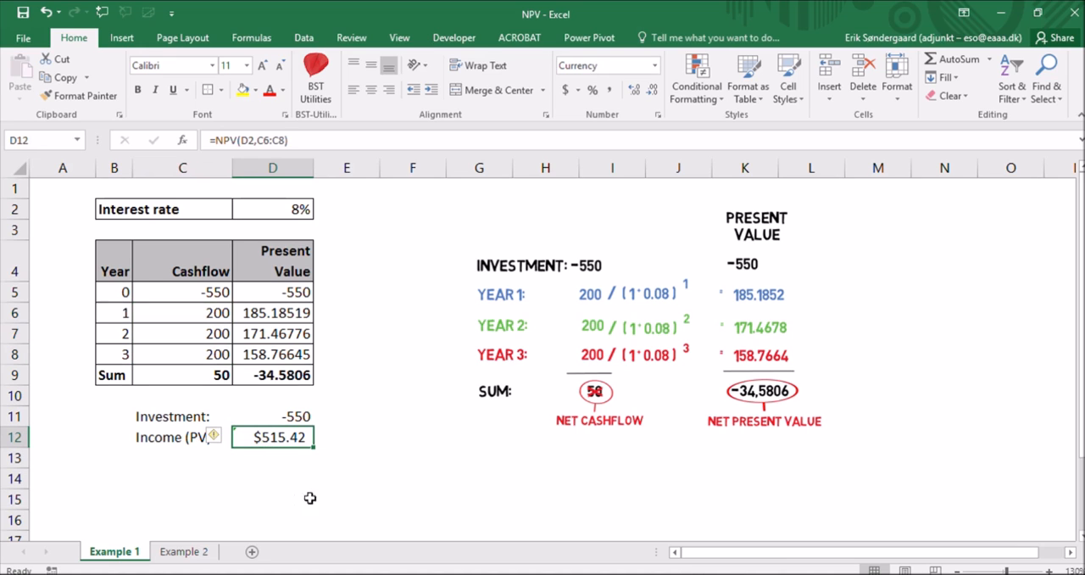
click(181, 456)
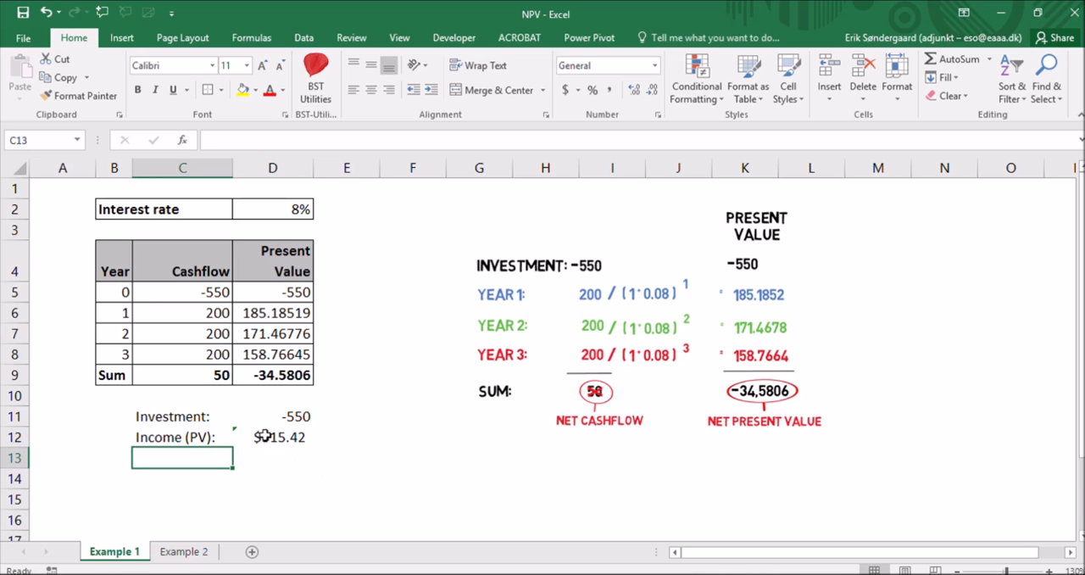
click(272, 457)
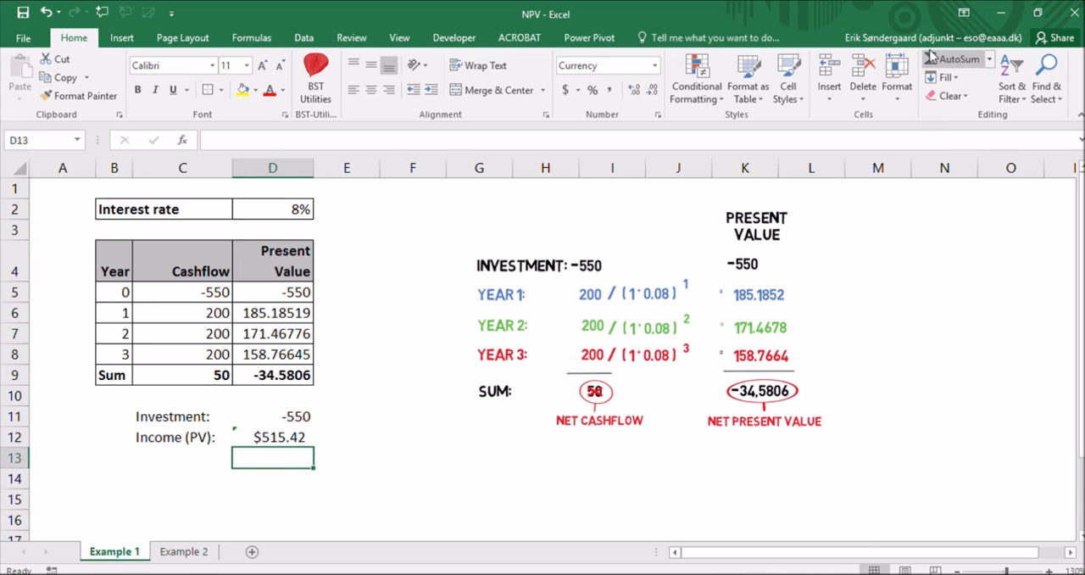
key(Return)
text(NPV)
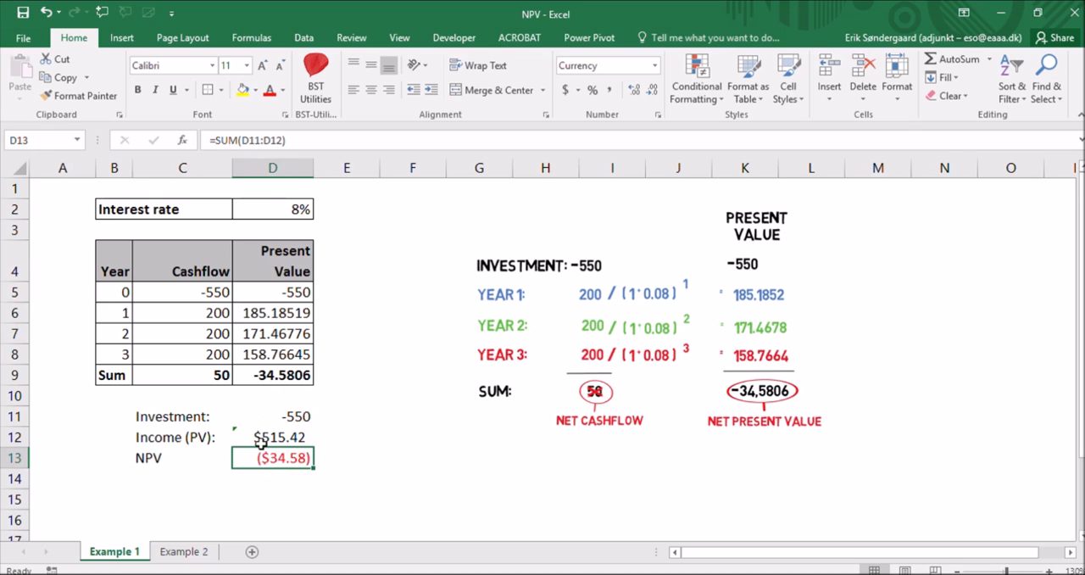
click(272, 436)
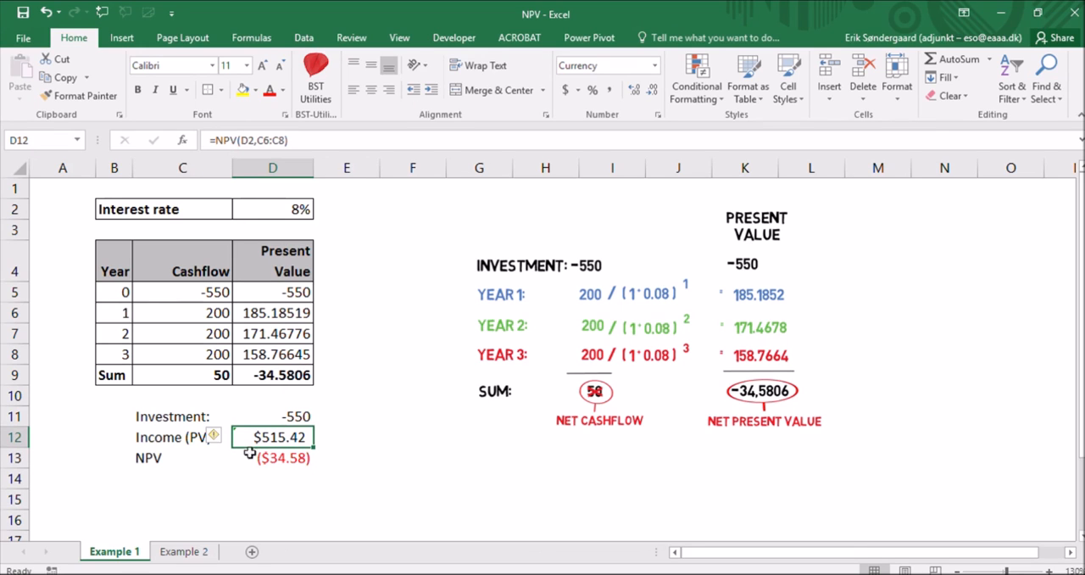
Step: Open the Example 2 sheet and review the interest rate and -500,000 machine investment
click(183, 551)
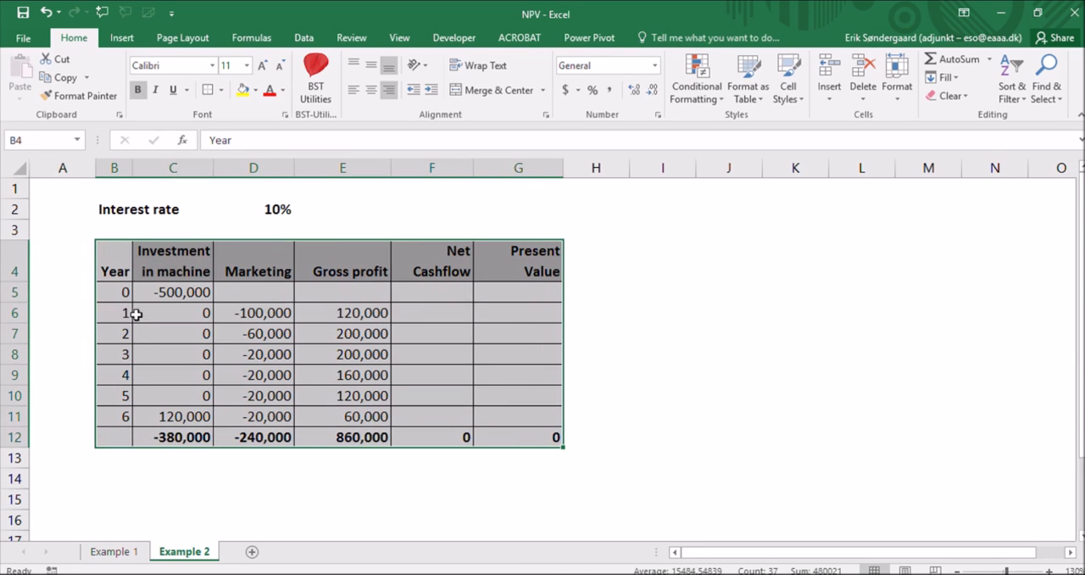
click(113, 292)
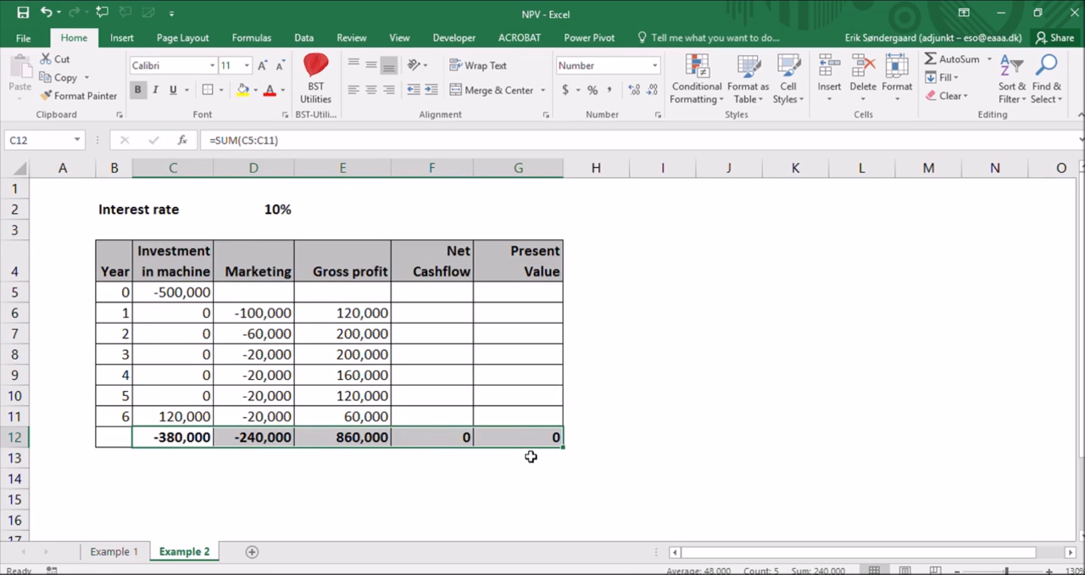
click(140, 209)
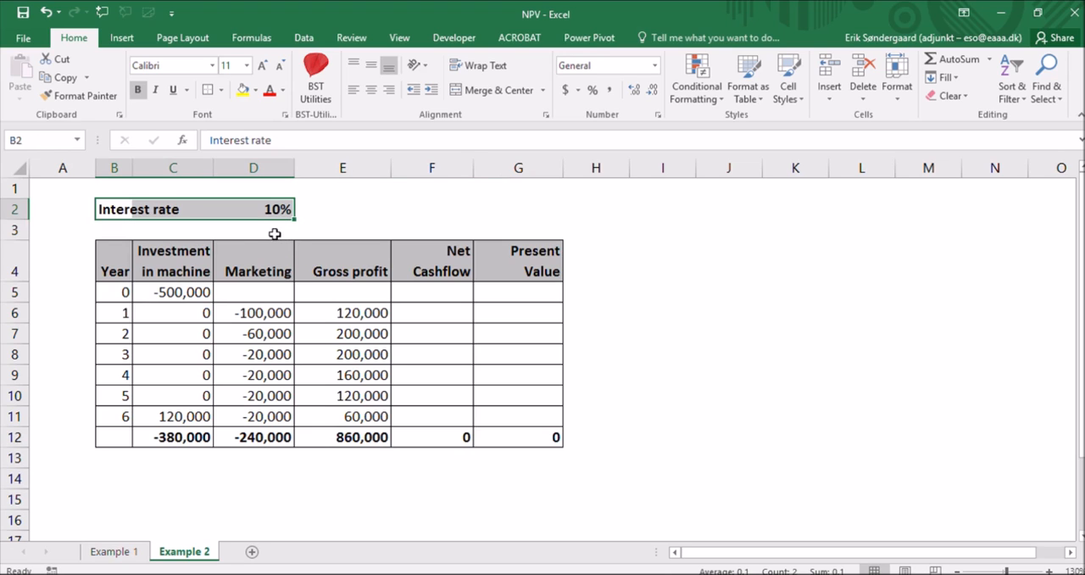
mouse_move(310, 208)
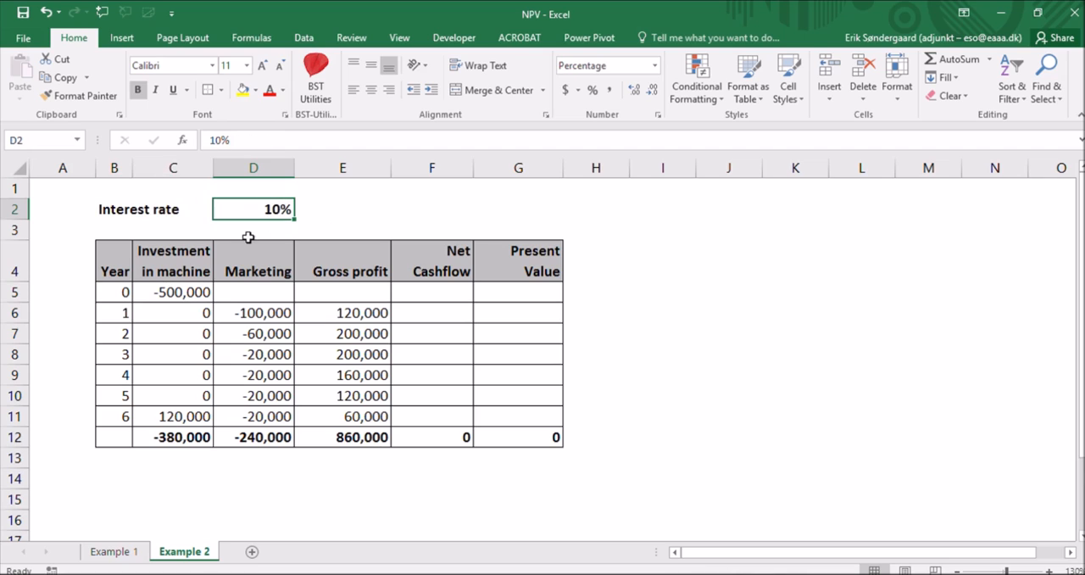
mouse_move(186, 299)
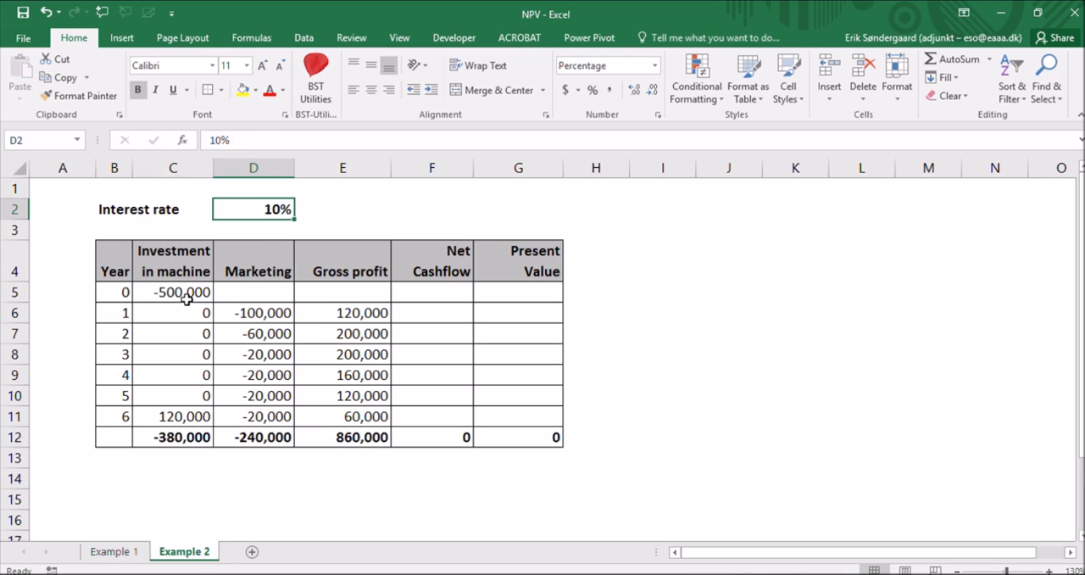
click(173, 260)
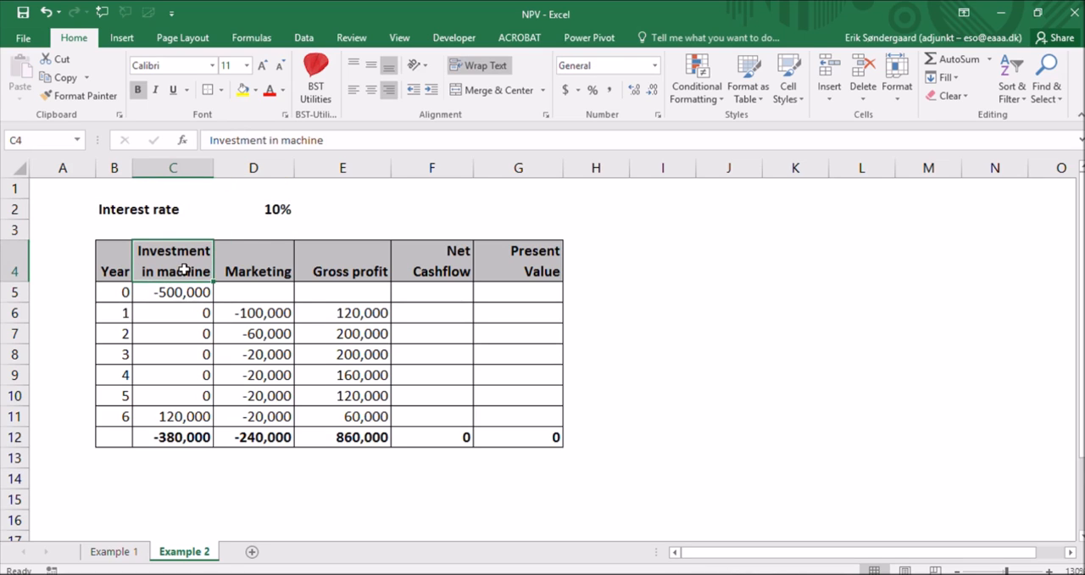
mouse_move(176, 271)
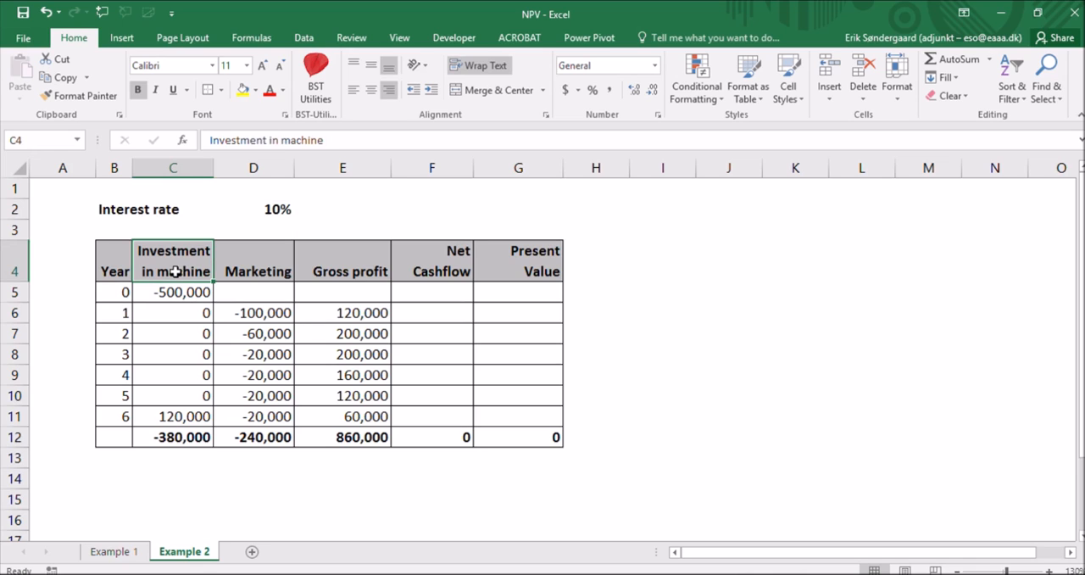
click(173, 291)
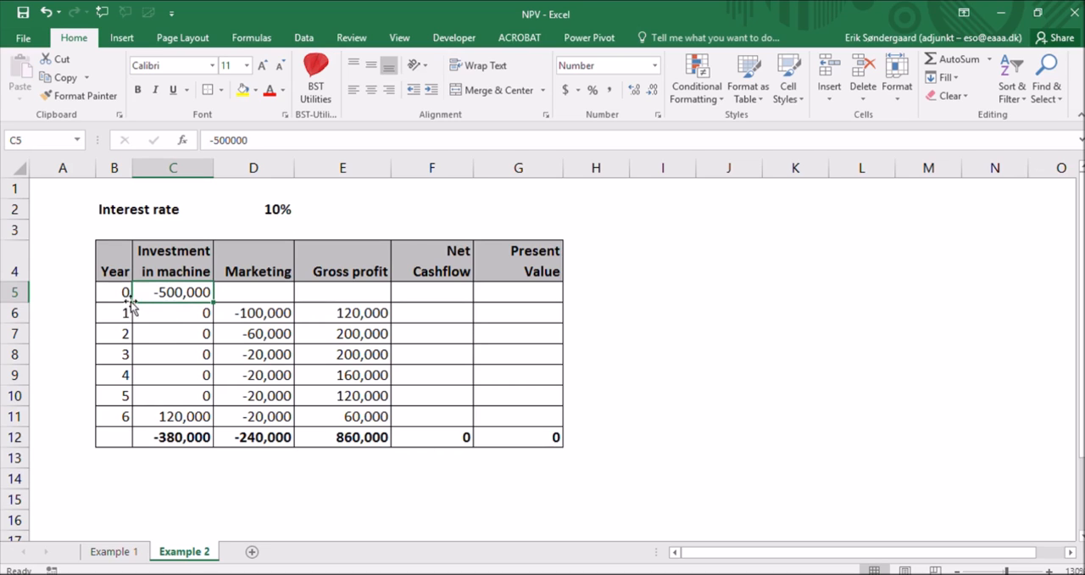
mouse_move(139, 291)
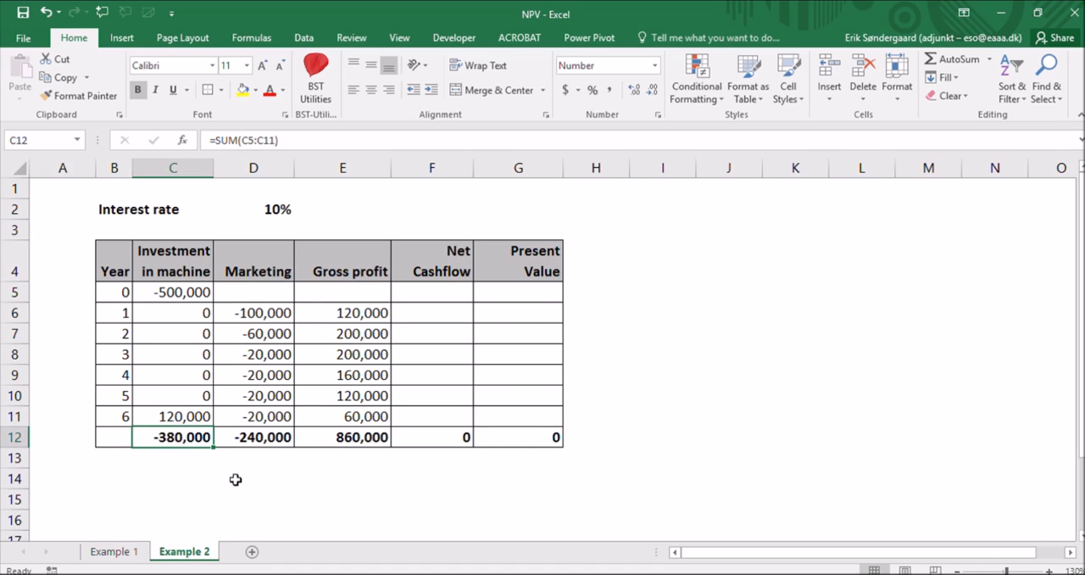
mouse_move(264, 272)
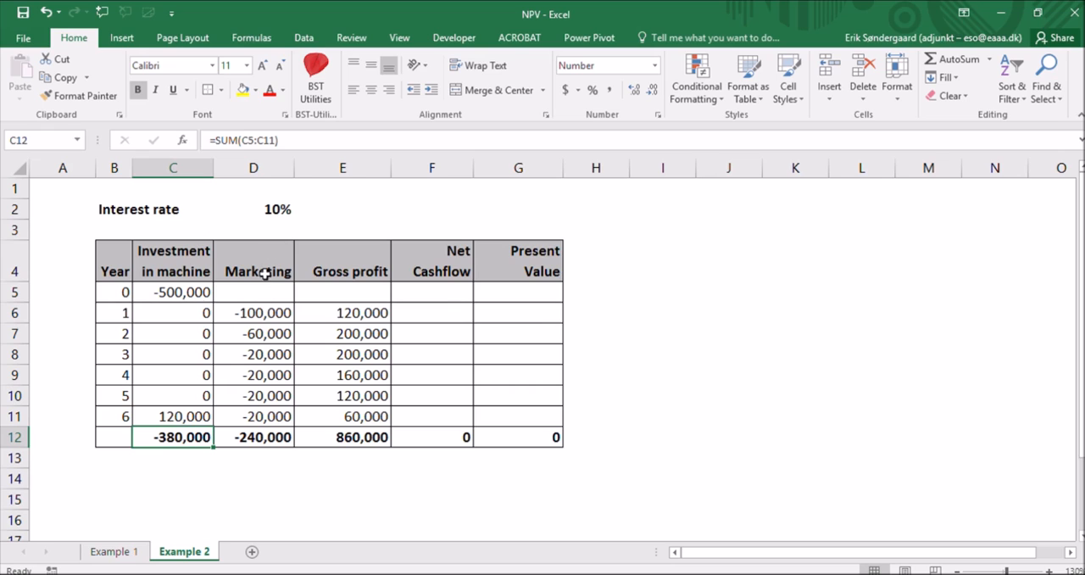
Step: Review the -20,000 marketing costs and gross profit values up to the 860,000 total
click(252, 313)
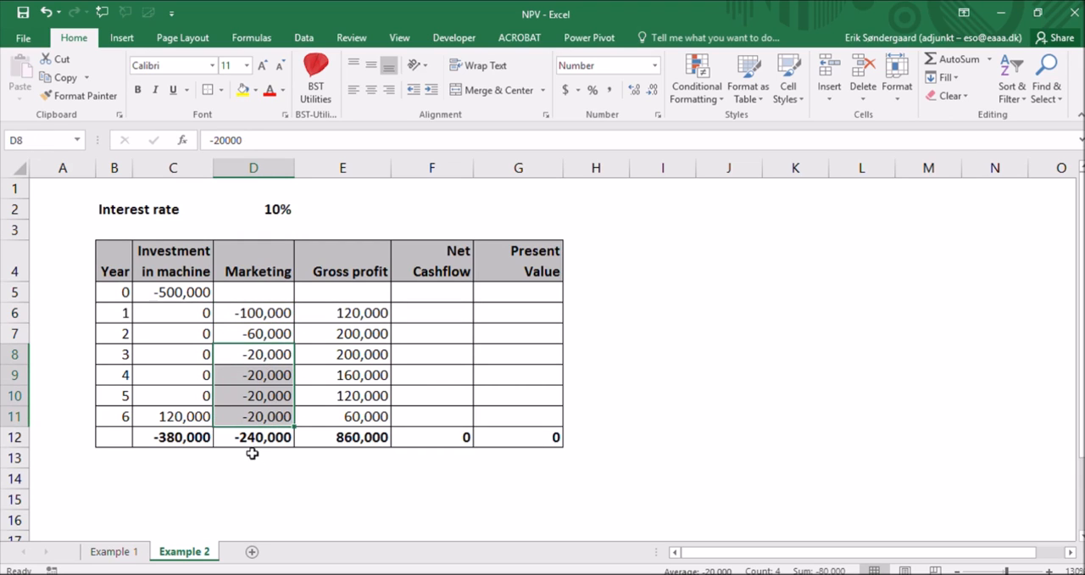
click(252, 436)
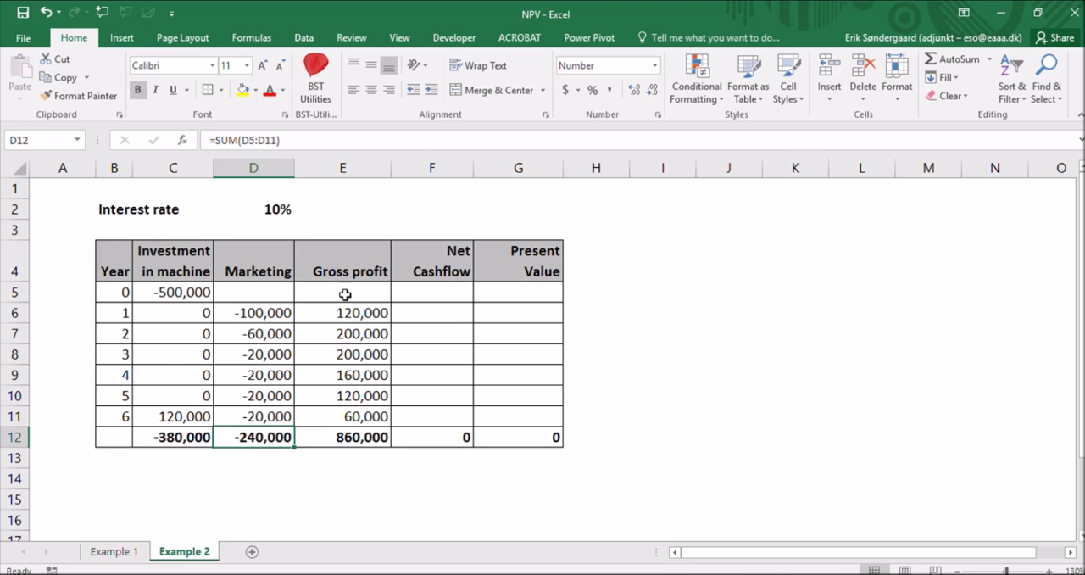
click(342, 313)
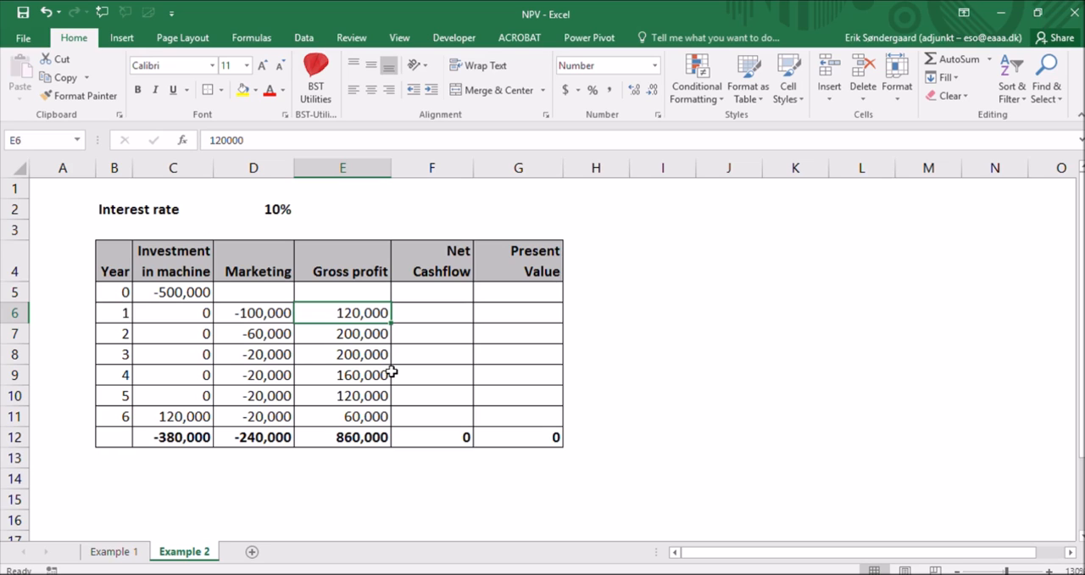
mouse_move(317, 312)
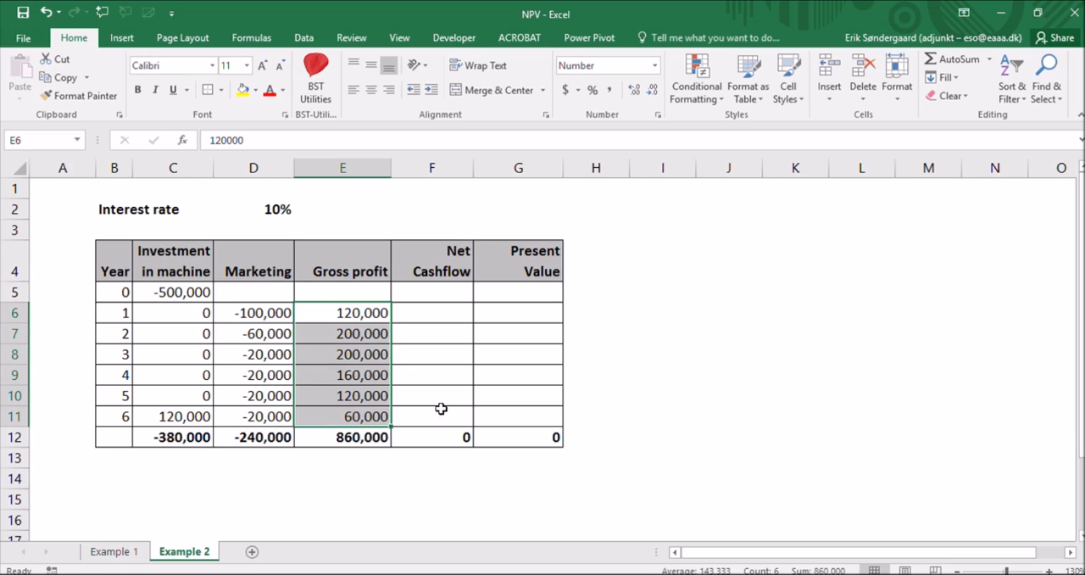
mouse_move(371, 323)
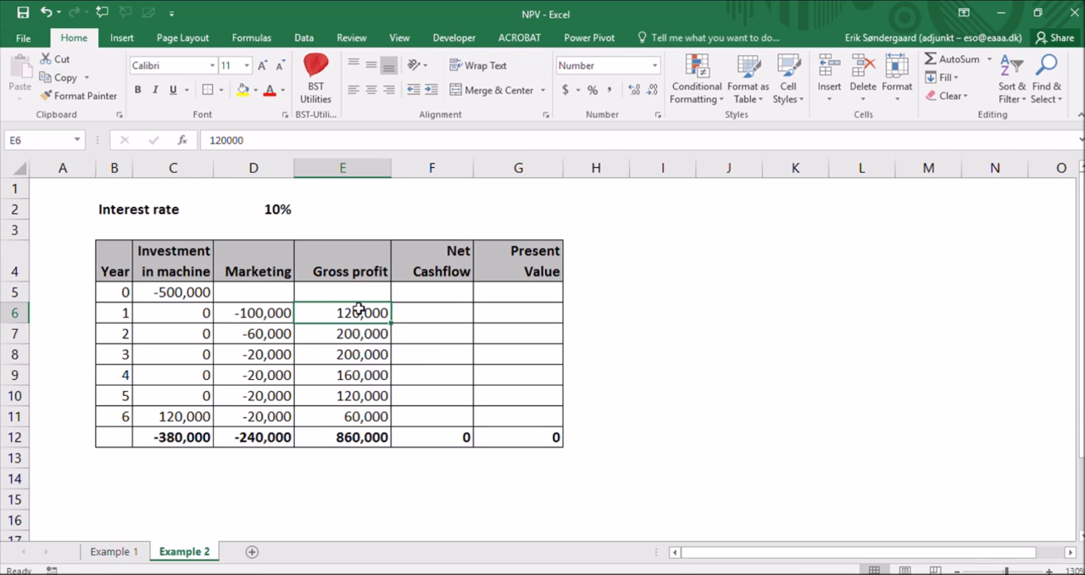
click(343, 332)
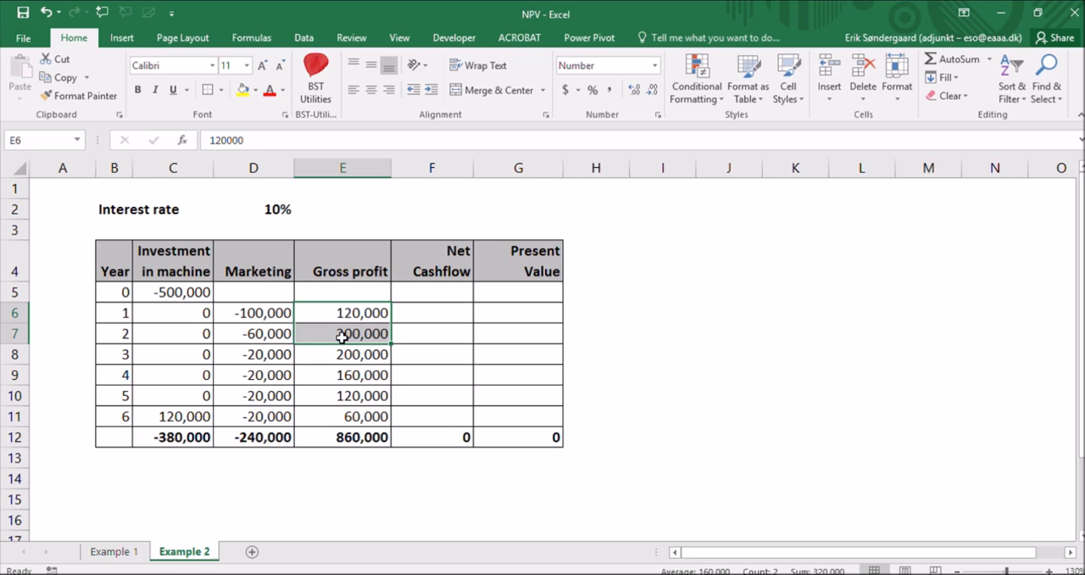
click(343, 333)
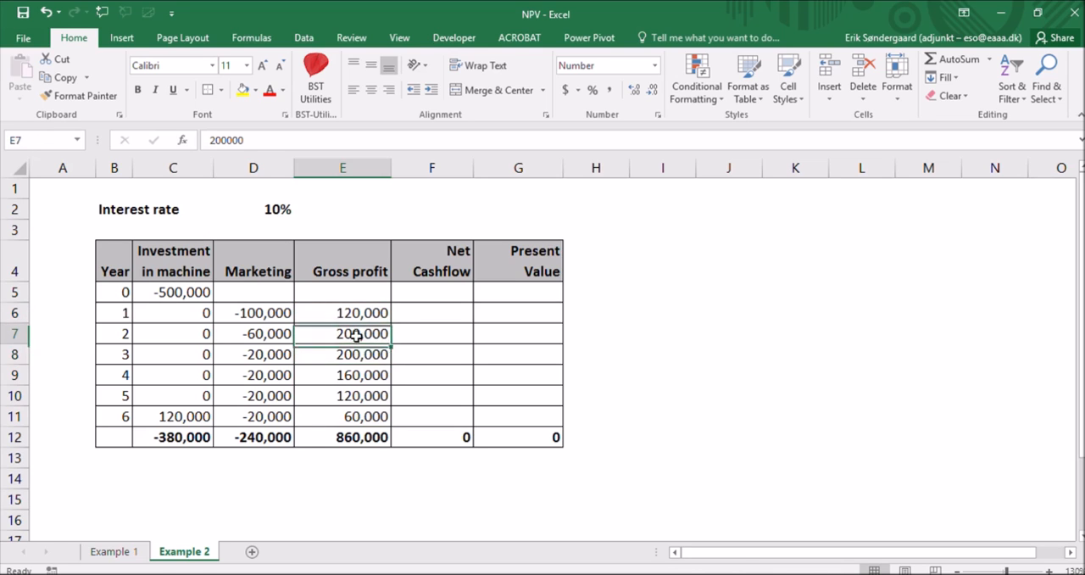
click(343, 395)
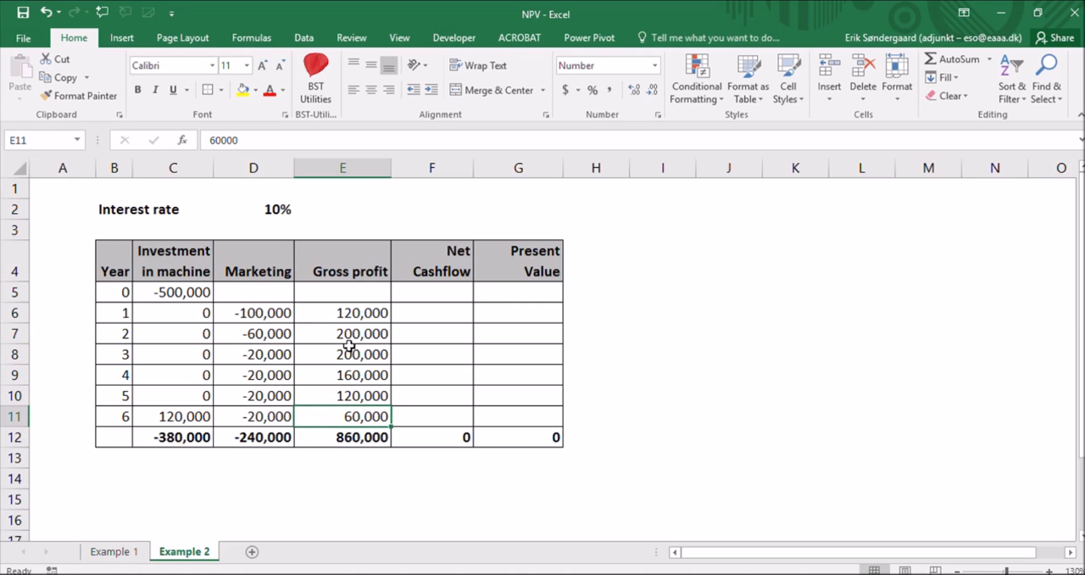
click(343, 436)
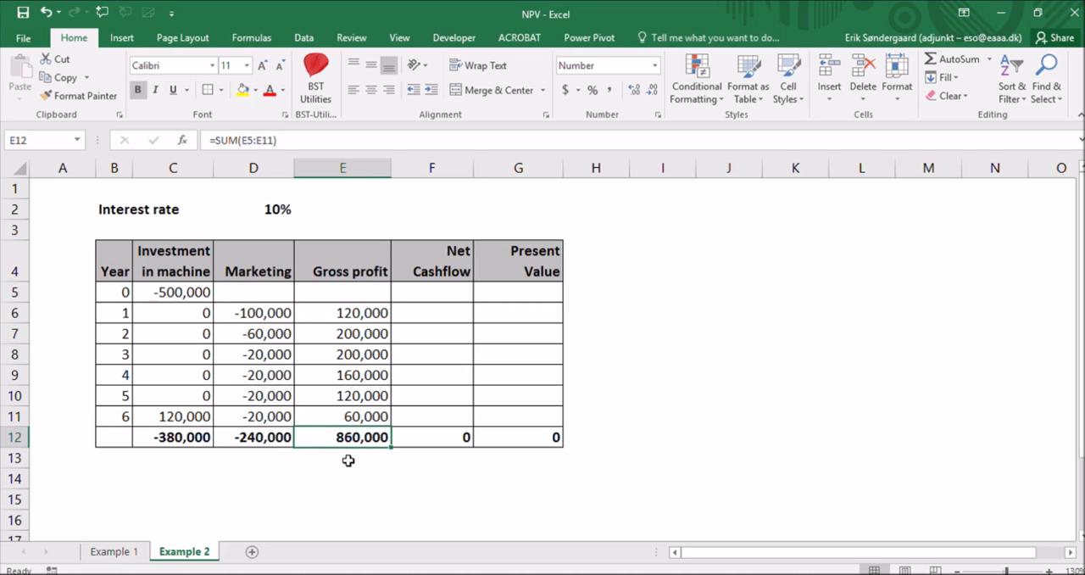
mouse_move(414, 311)
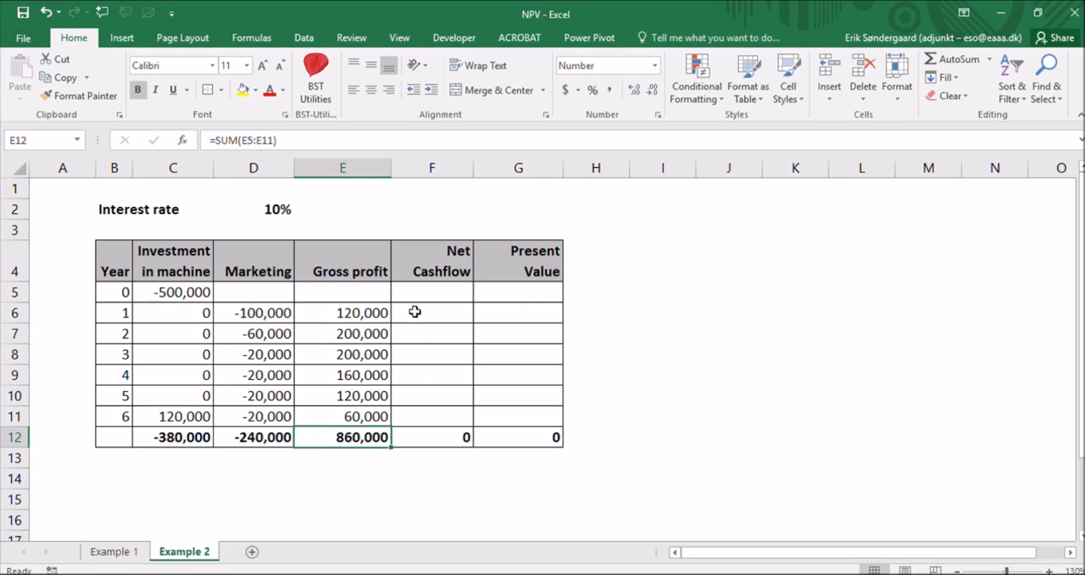
Step: Enter Net Cashflow sums for years 0 to 6, from -500,000 to 160,000
click(432, 292)
text(=SUM(C5:E5))
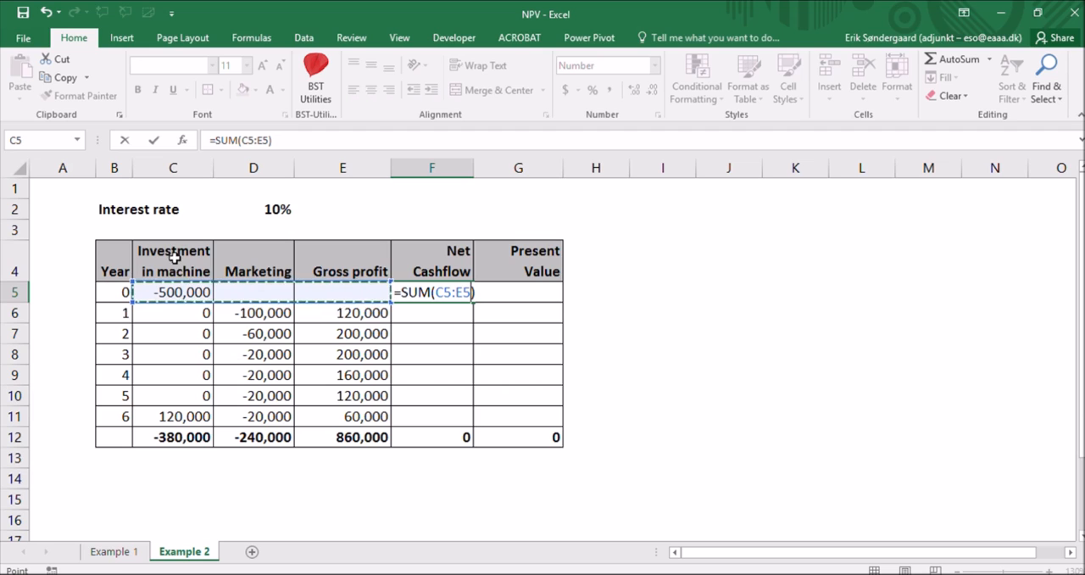
mouse_move(443, 318)
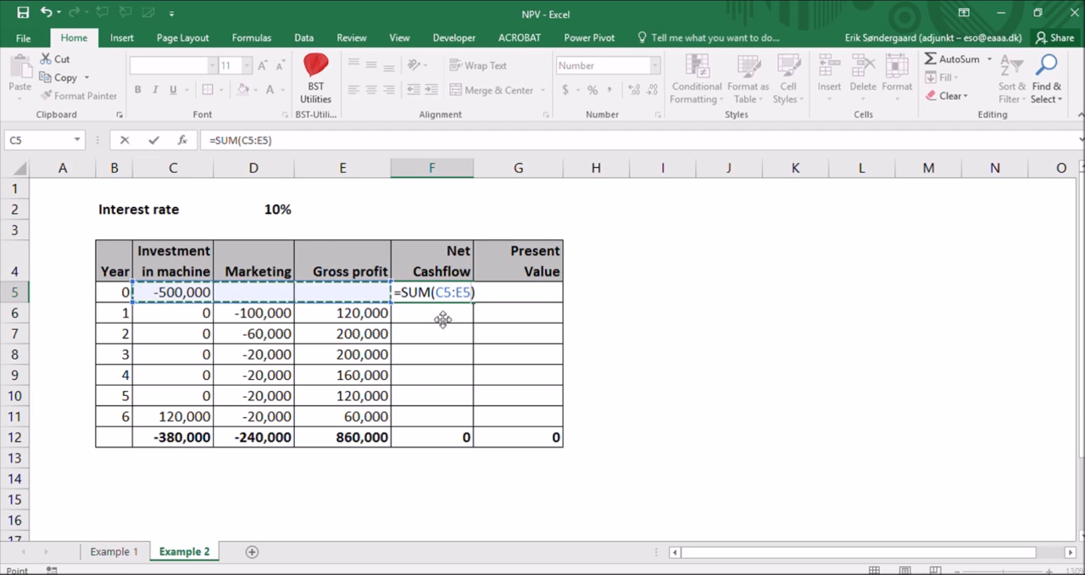
key(Return)
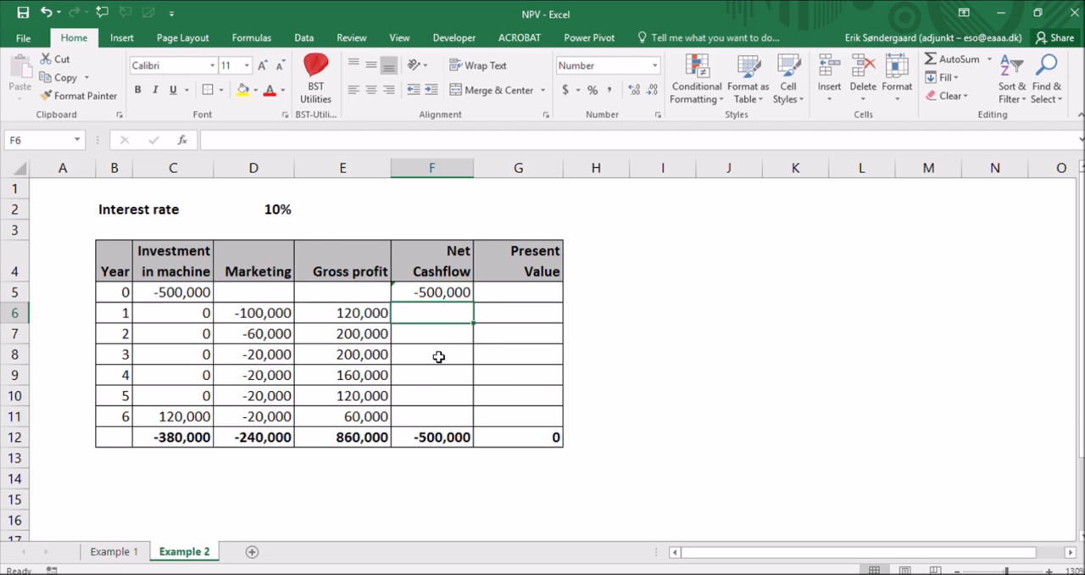
click(431, 292)
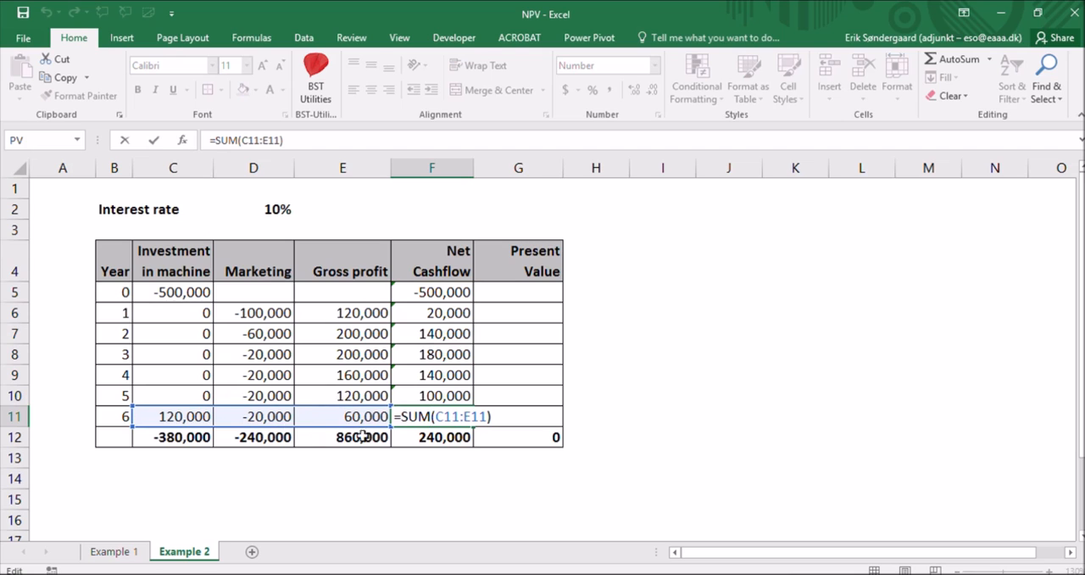
key(Return)
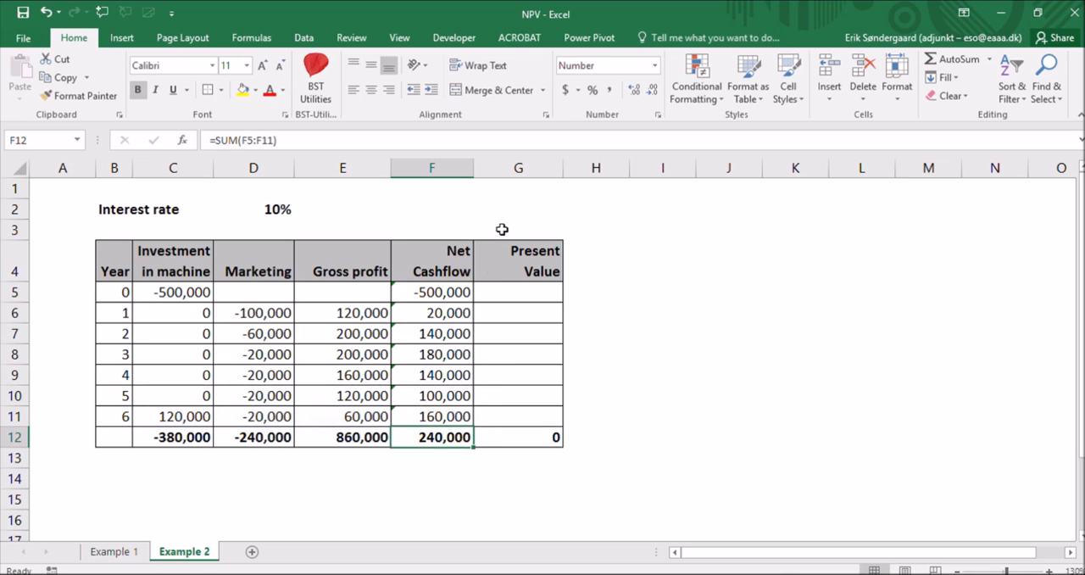
mouse_move(438, 450)
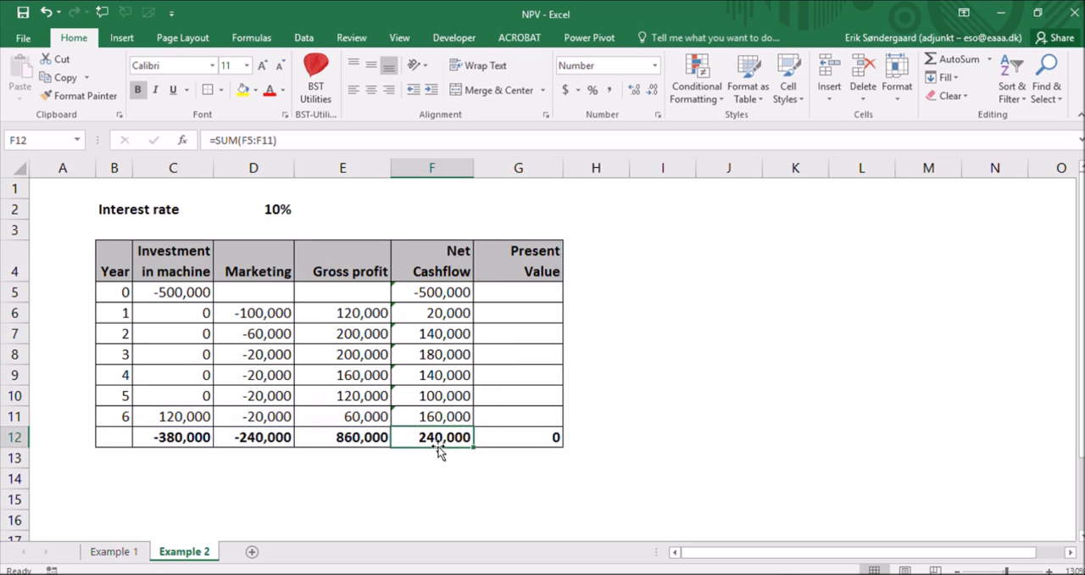
mouse_move(473, 476)
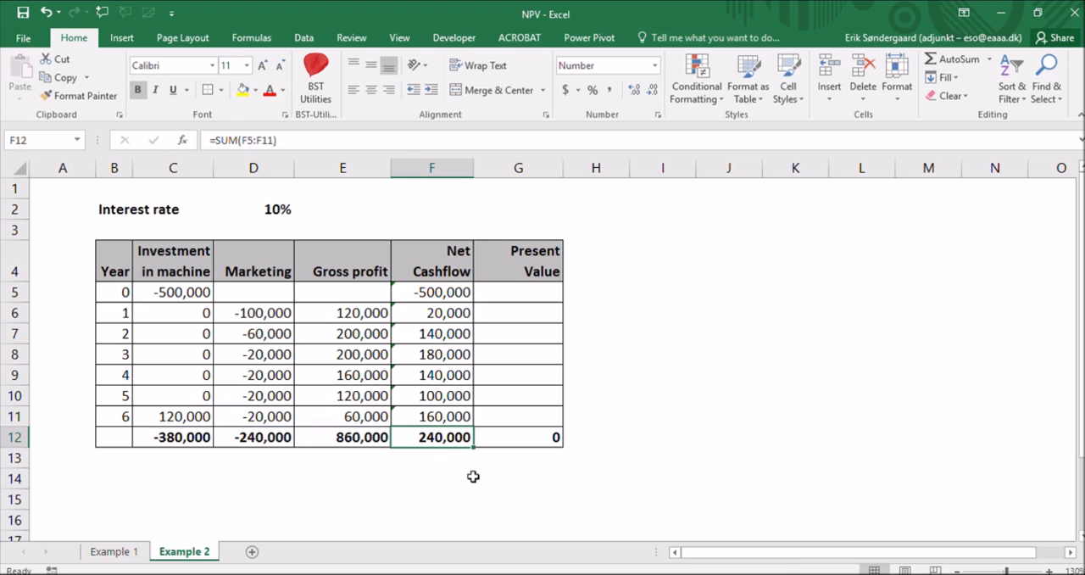
mouse_move(486, 495)
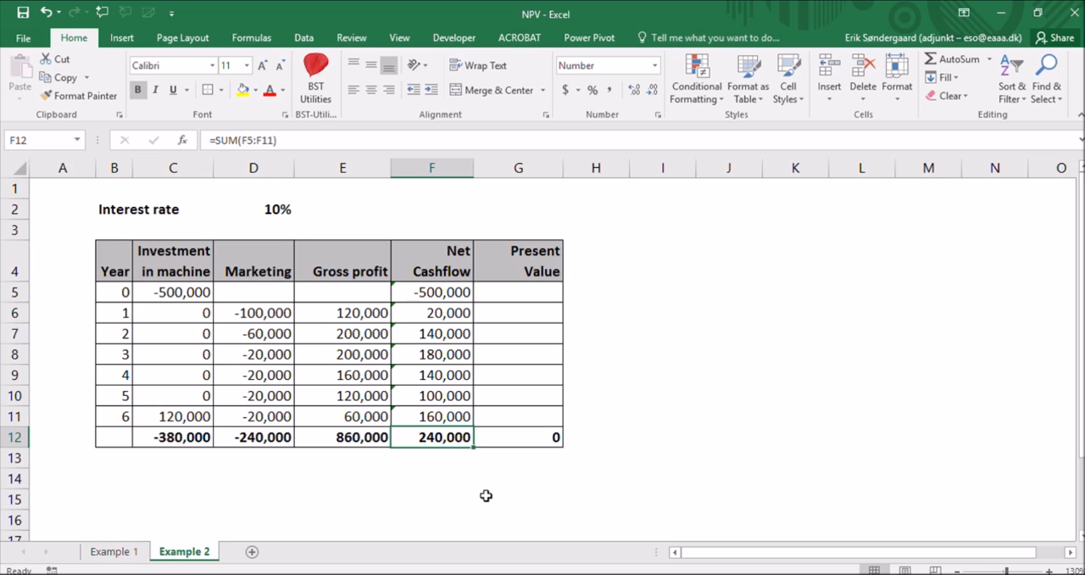
mouse_move(181, 336)
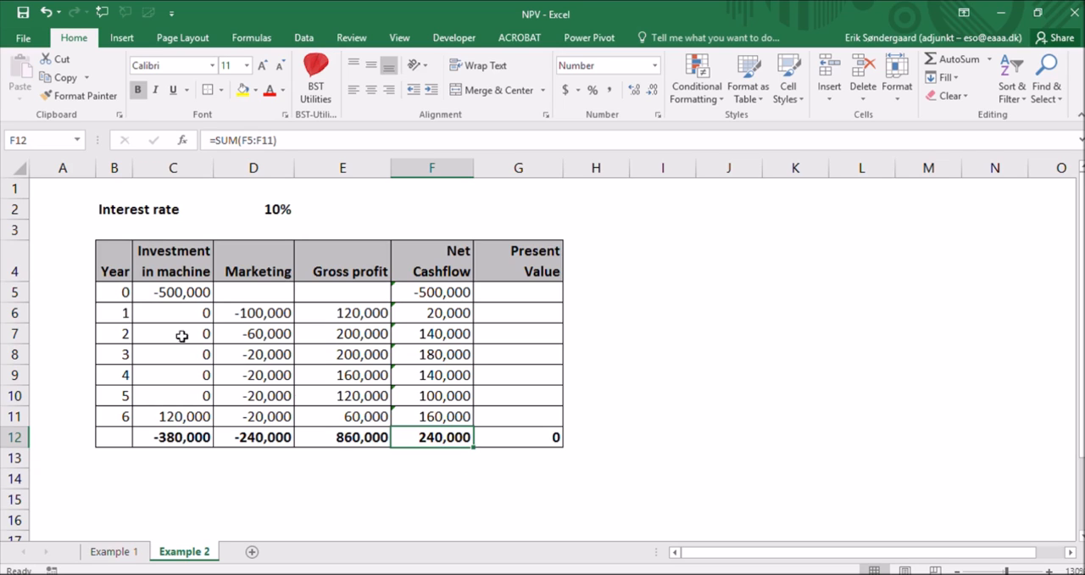
Step: Begin a formula with an equals sign in the year 0 Present Value cell G5
click(518, 291)
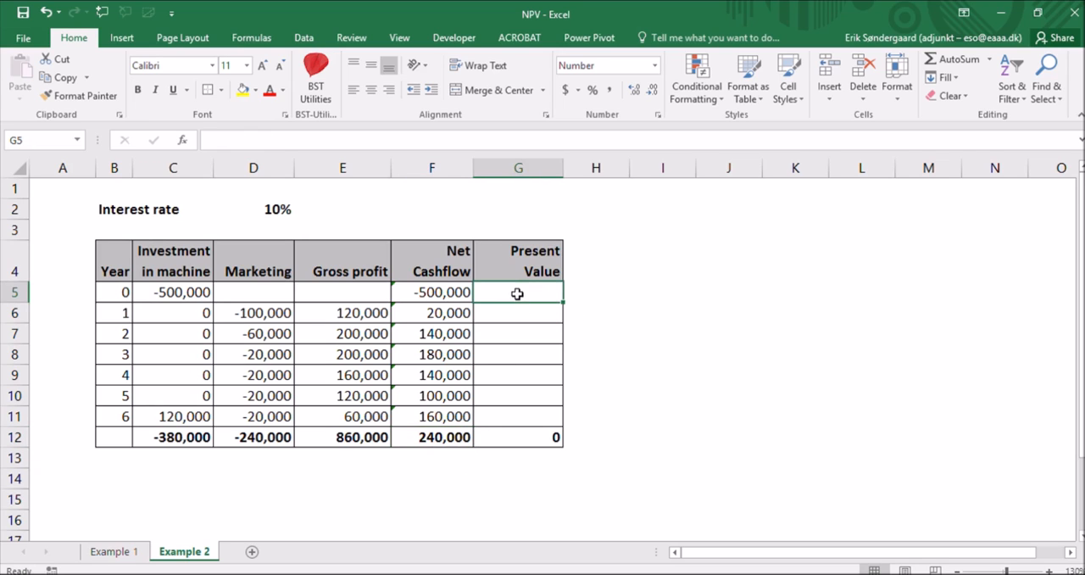
mouse_move(653, 329)
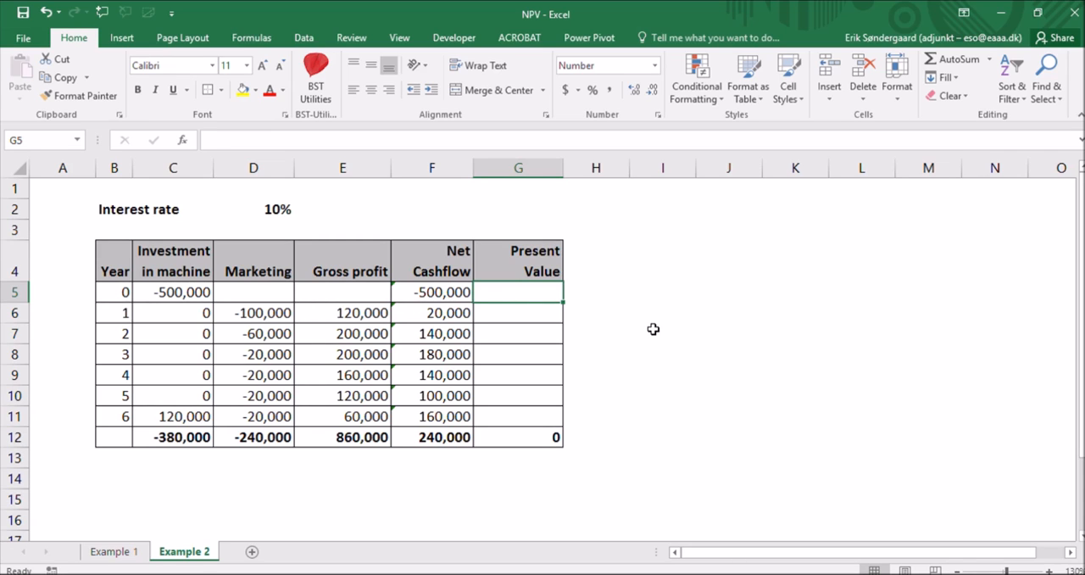
mouse_move(499, 316)
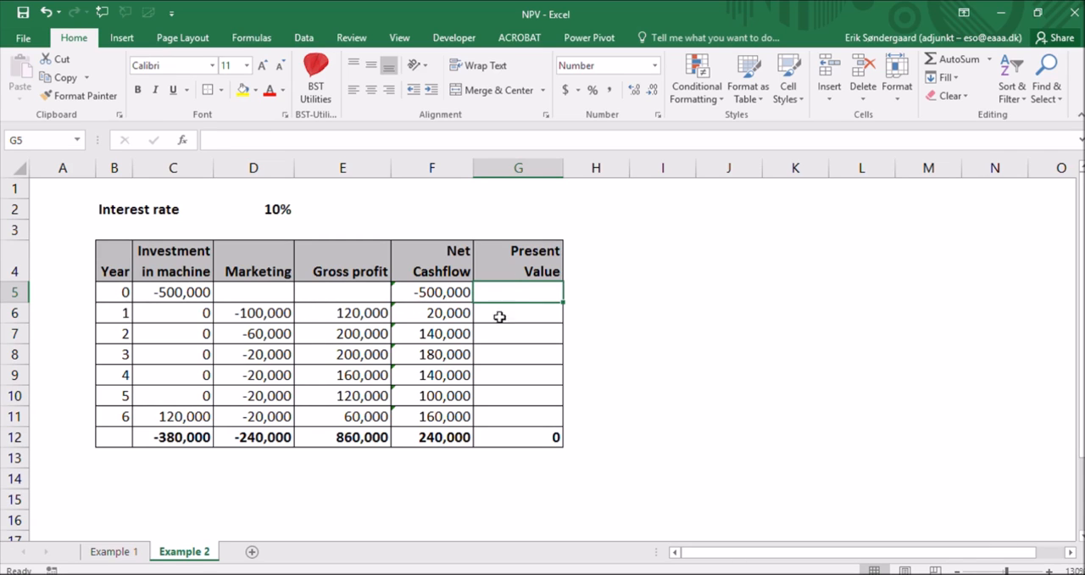
mouse_move(494, 322)
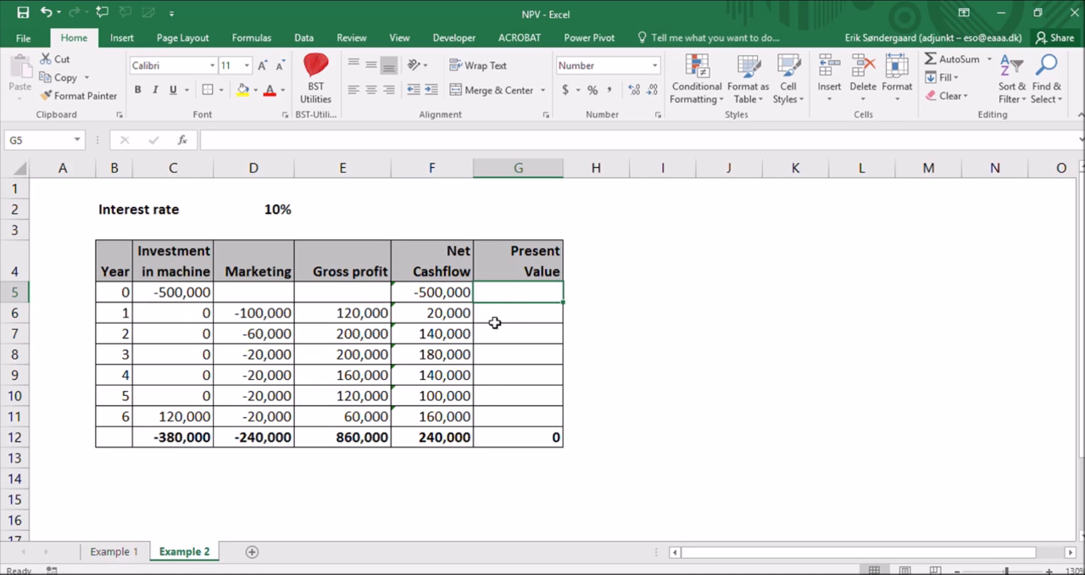
mouse_move(207, 285)
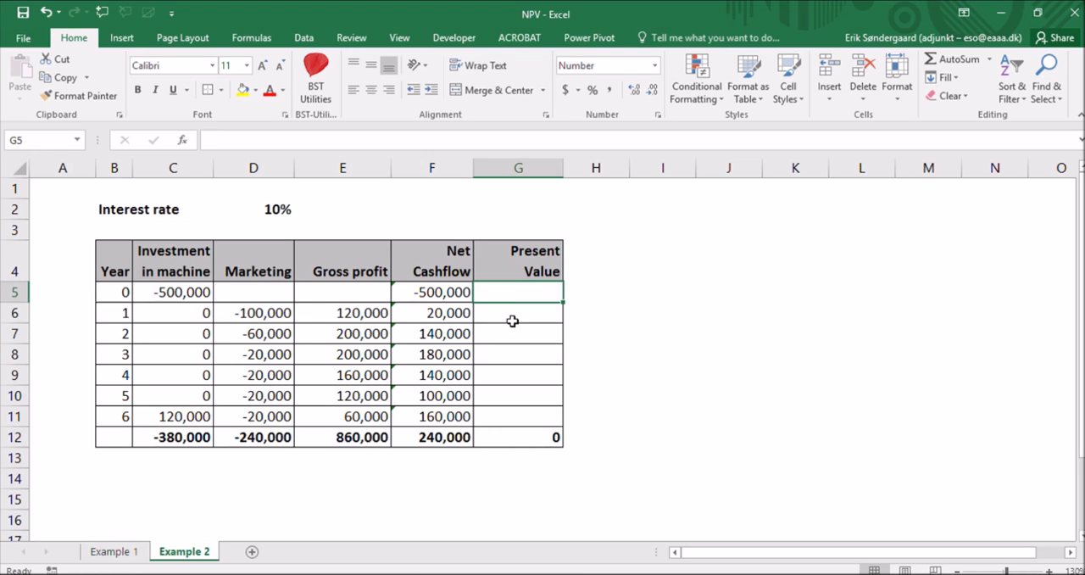
mouse_move(103, 292)
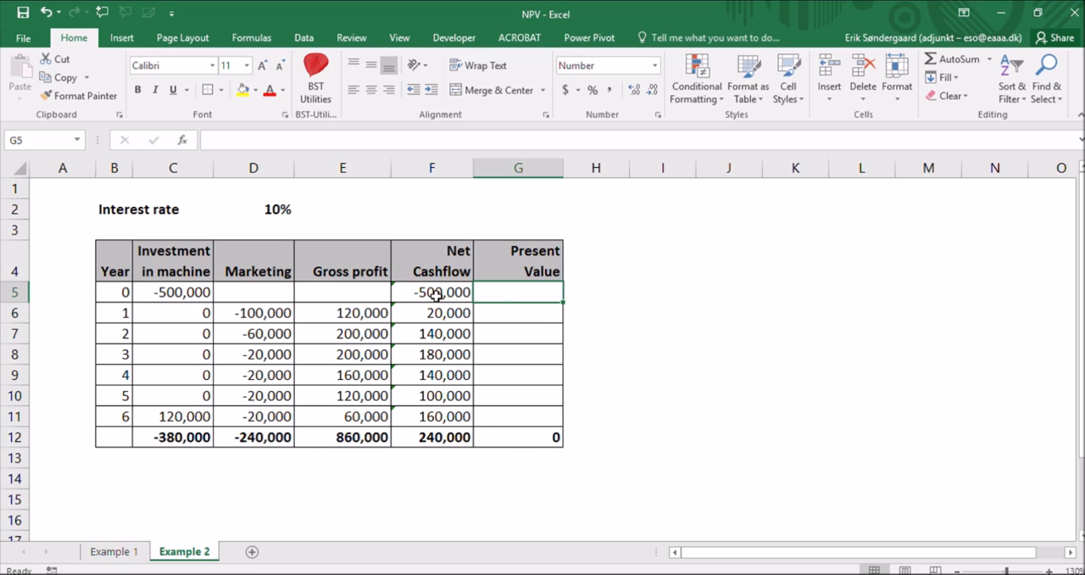
mouse_move(449, 264)
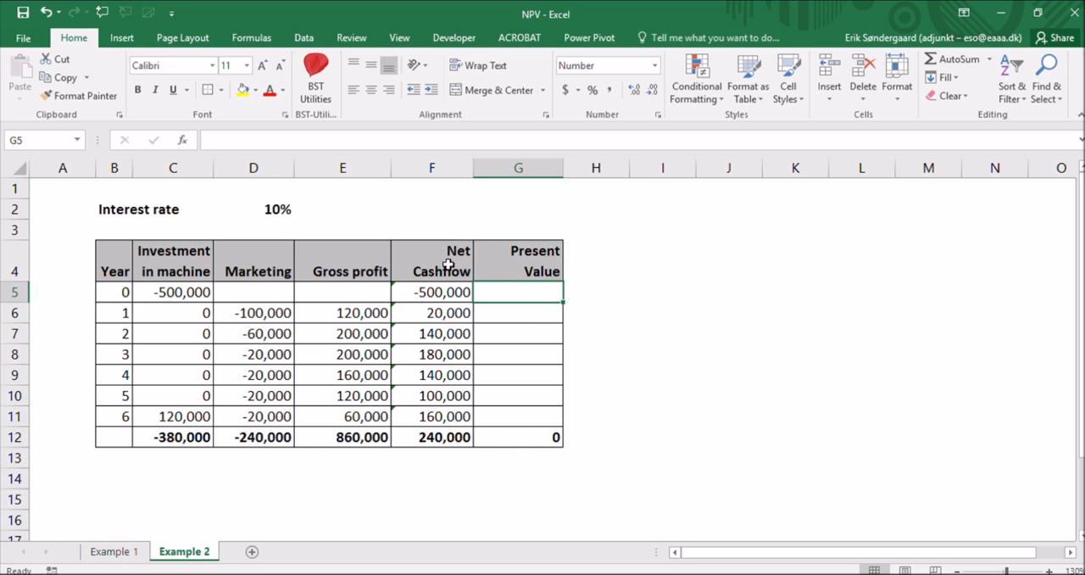
mouse_move(648, 339)
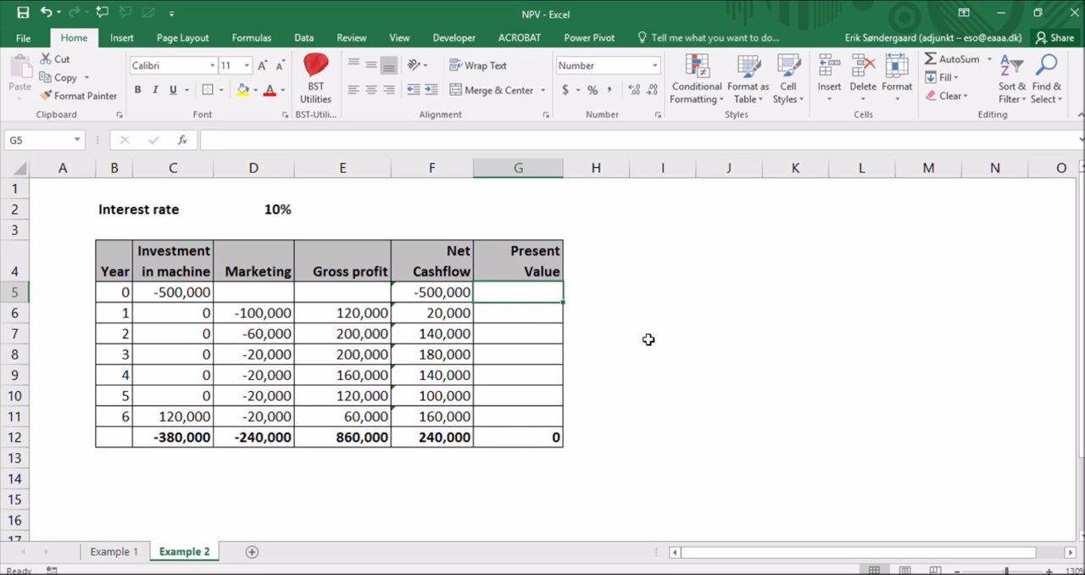
text(=)
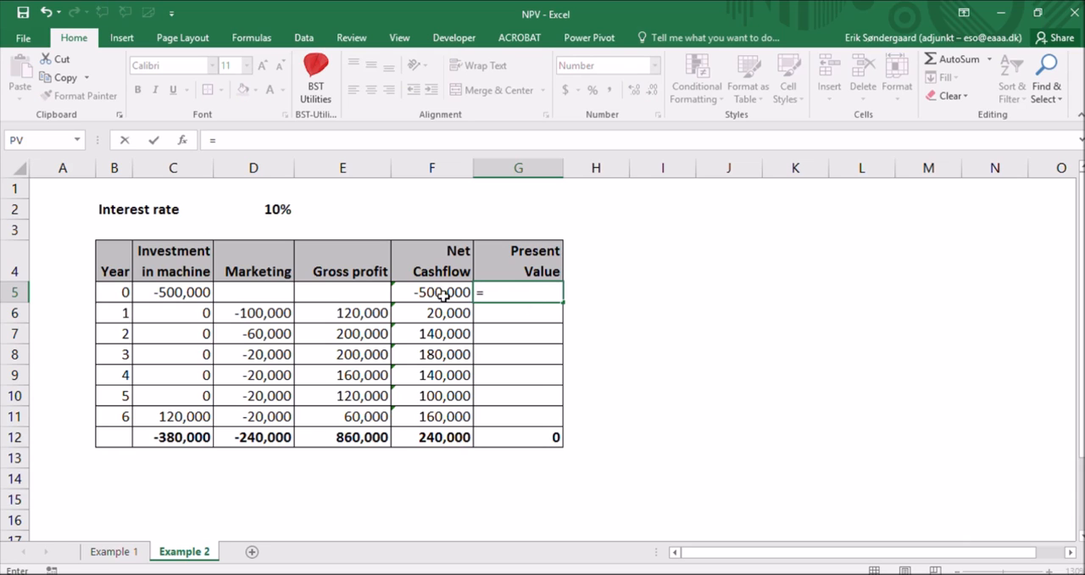
Step: Enter =F5/(1+$D$2)^B5 in G5, giving -500,000, and review the formulas
click(432, 292)
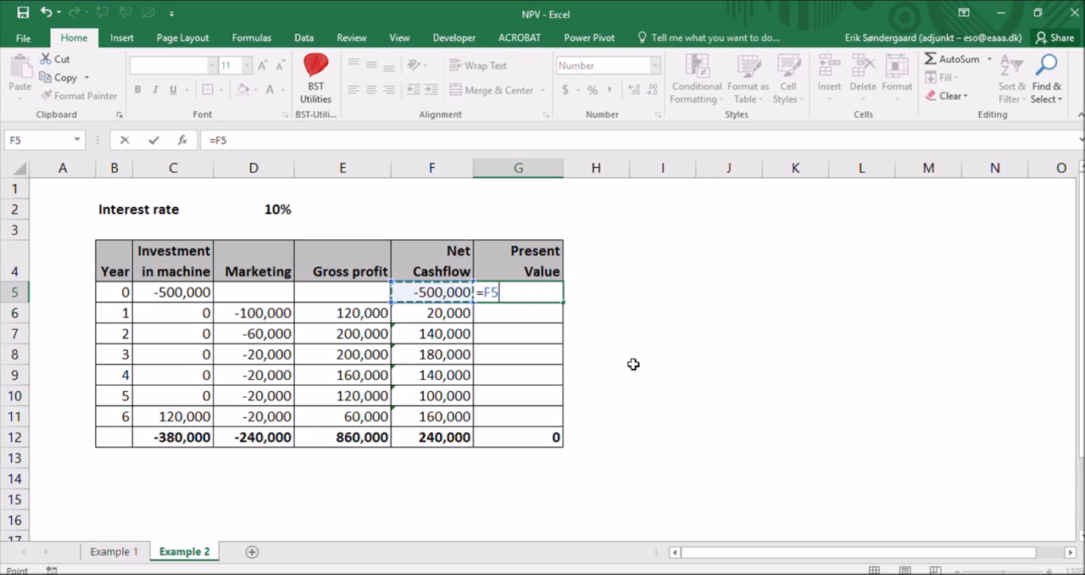
text(/)
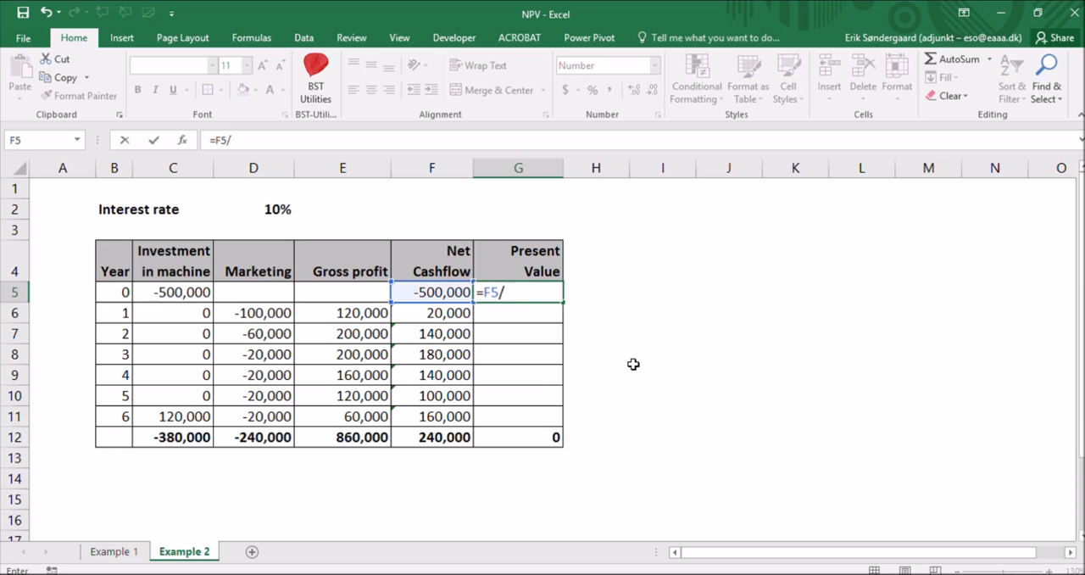
text((1)
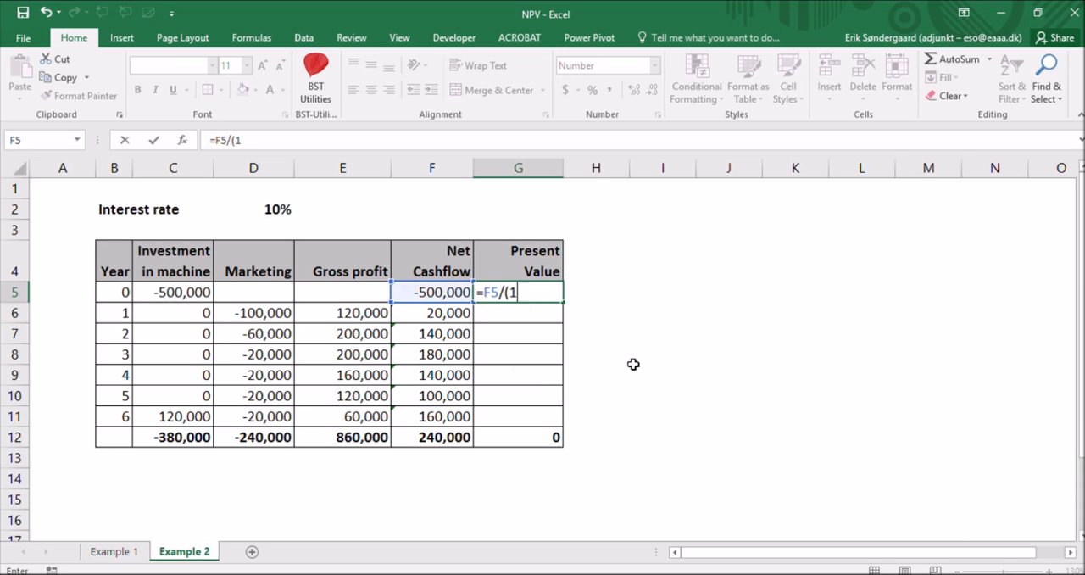
text(+D2)
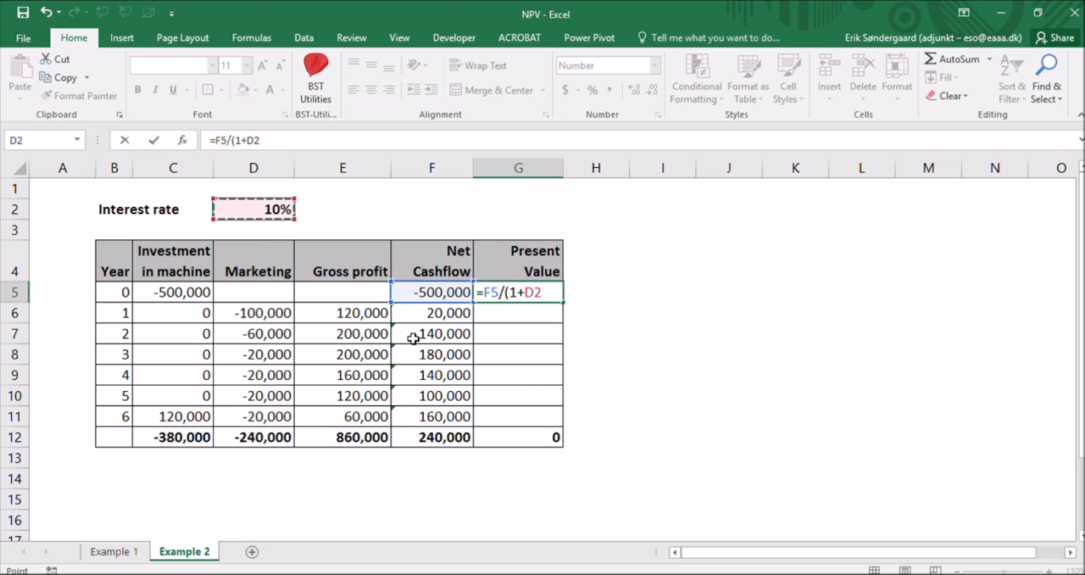
key(f4)
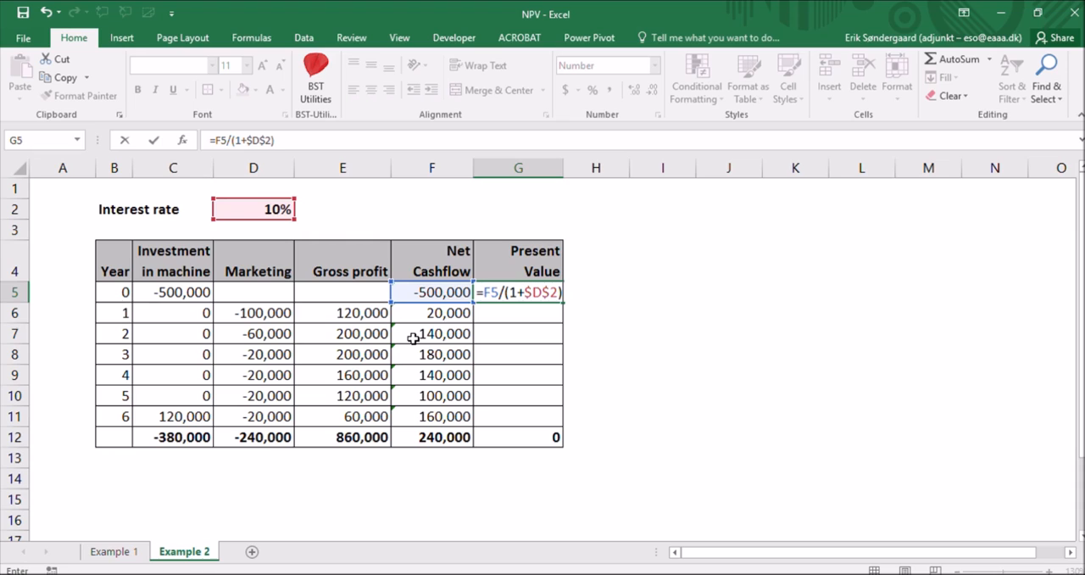
text(^)
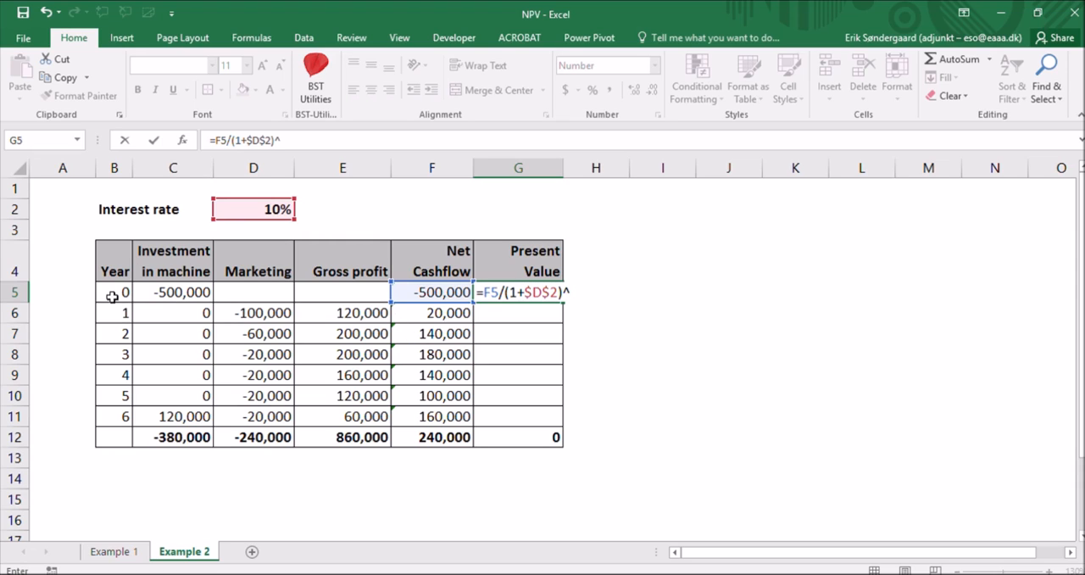
click(114, 292)
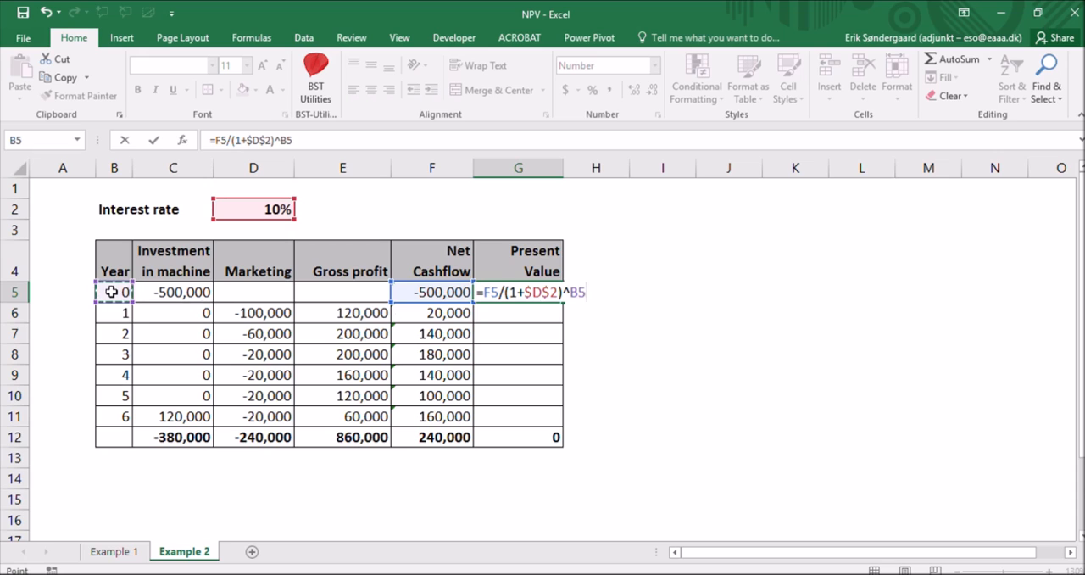
key(Return)
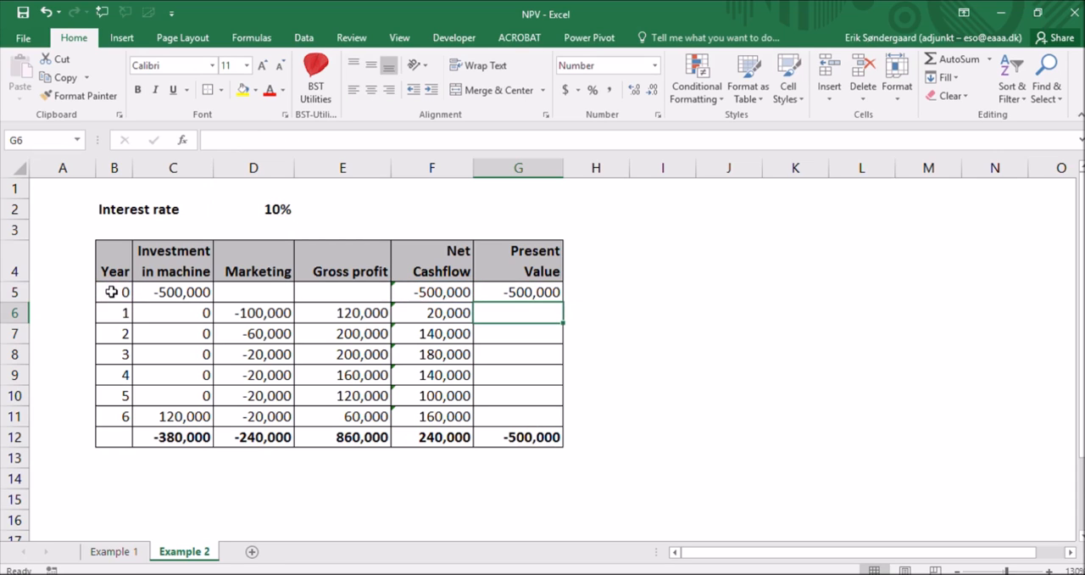
click(431, 292)
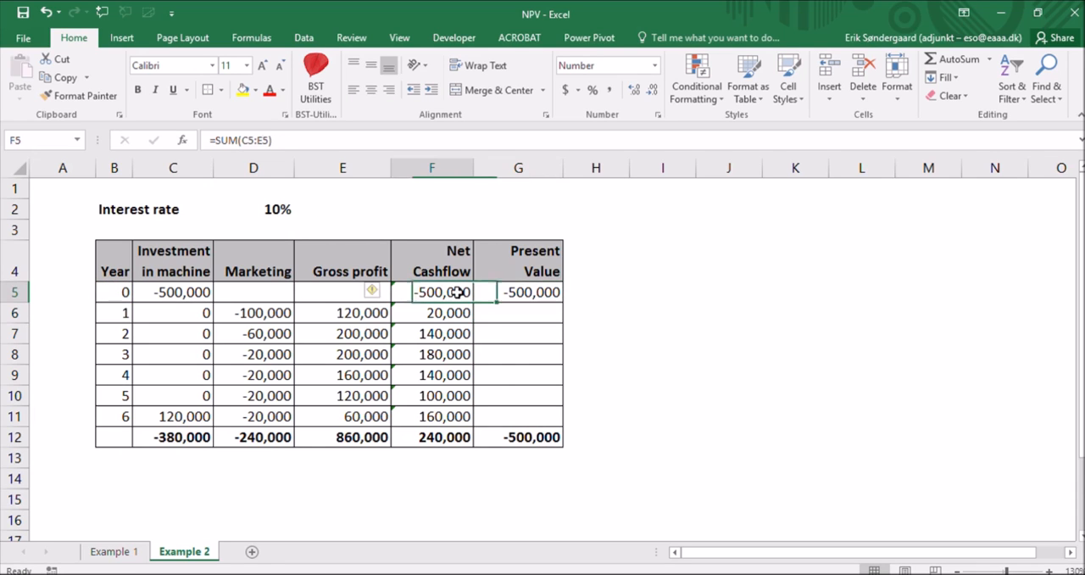
click(518, 292)
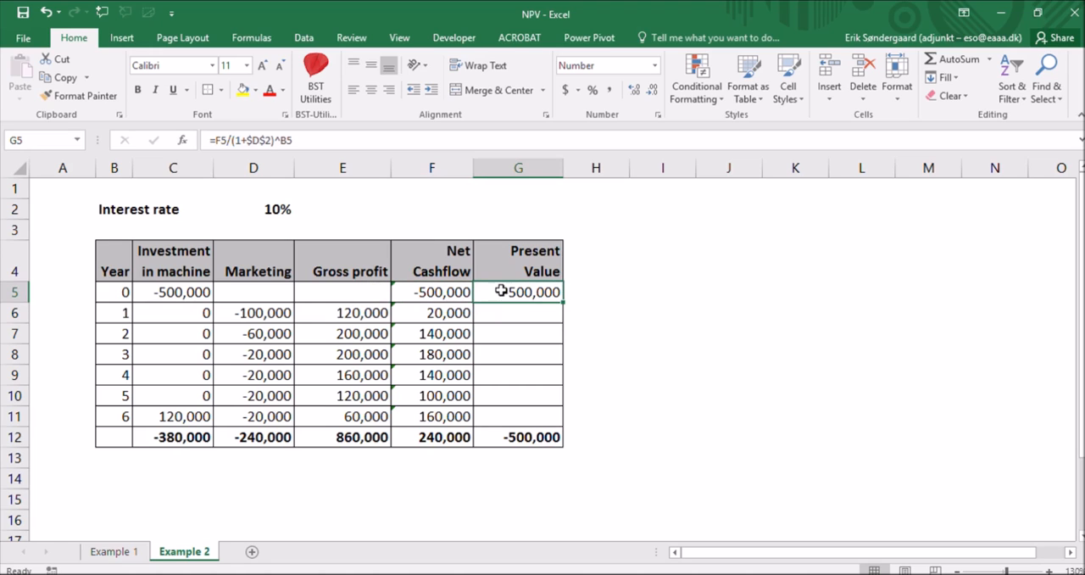
mouse_move(564, 305)
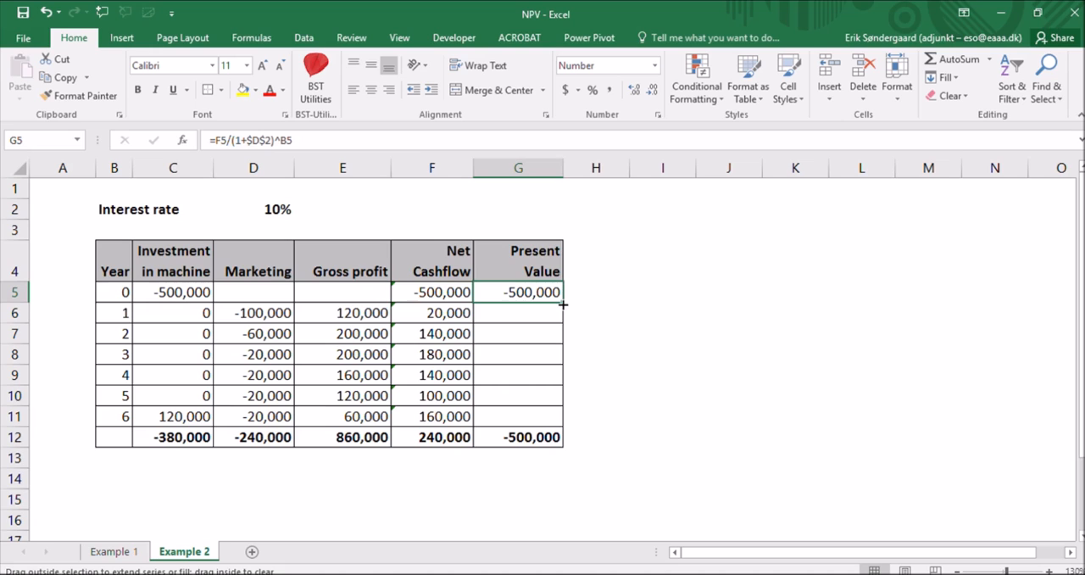
Step: Fill G5's formula down to G11 and check year 6's copied formula (90,316)
drag(560, 303, 560, 437)
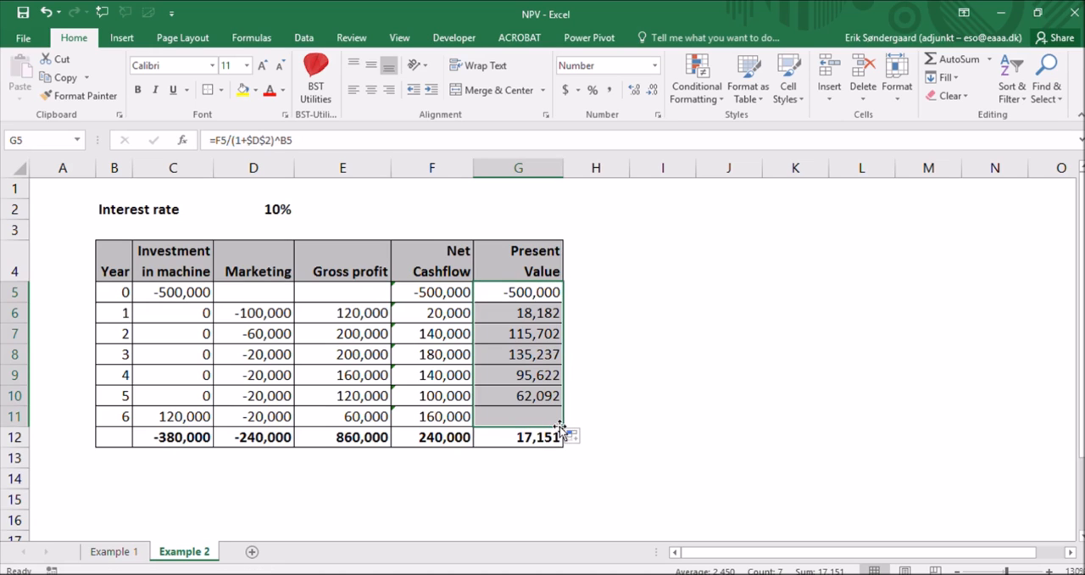
click(518, 416)
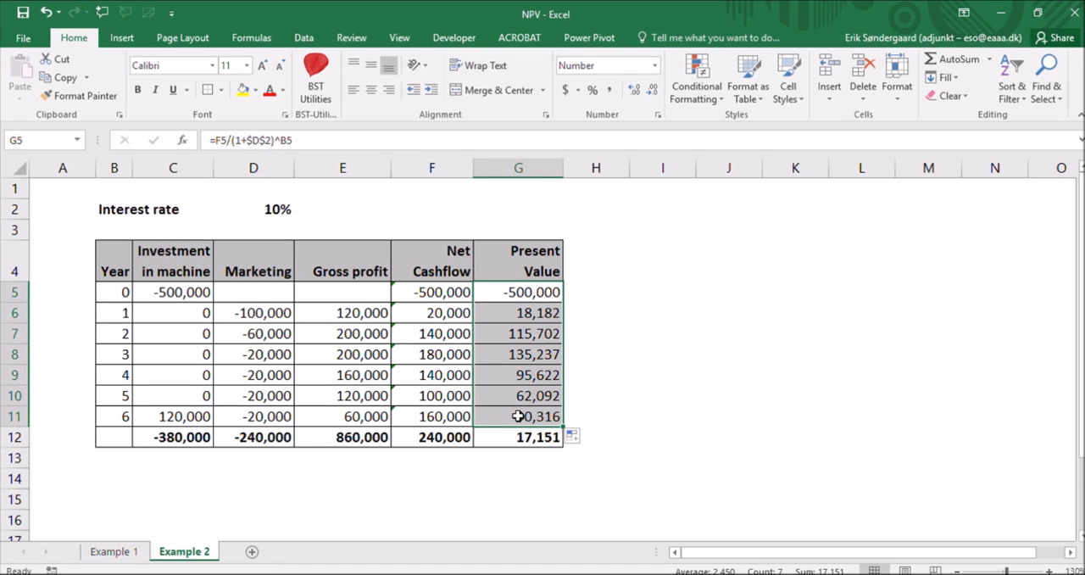
double_click(518, 415)
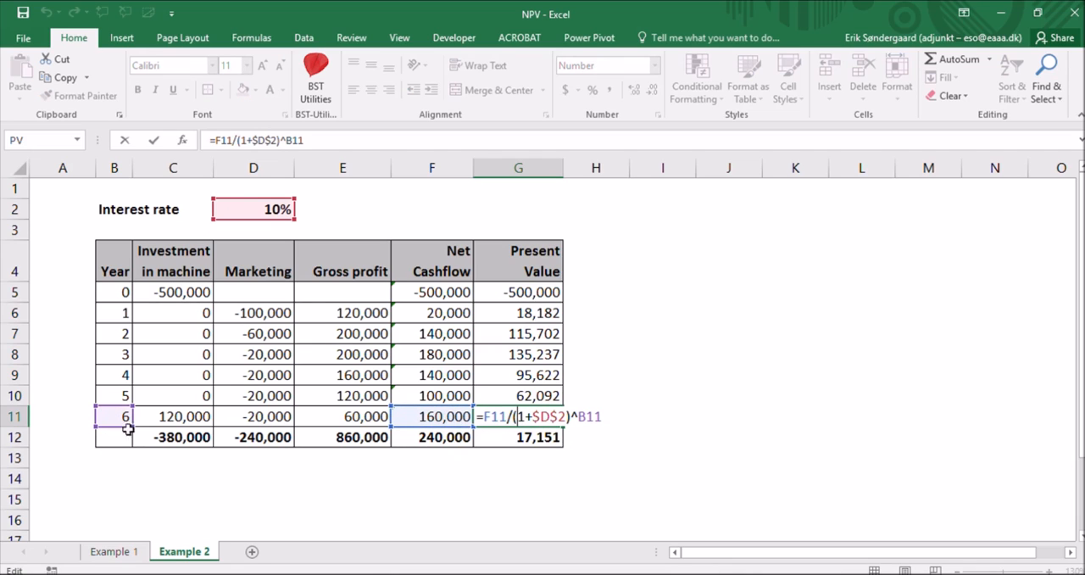
mouse_move(444, 322)
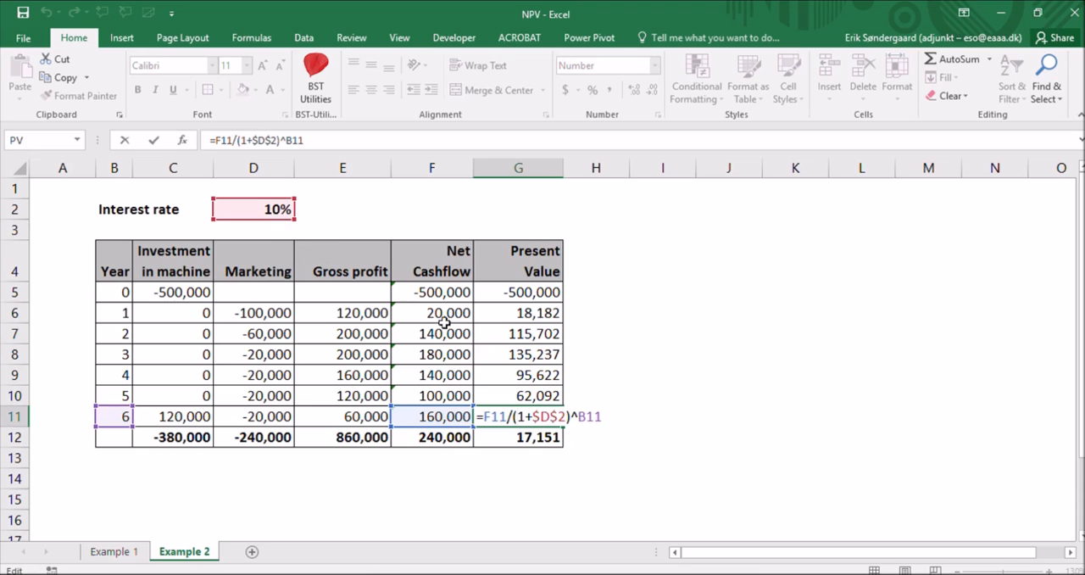
key(Return)
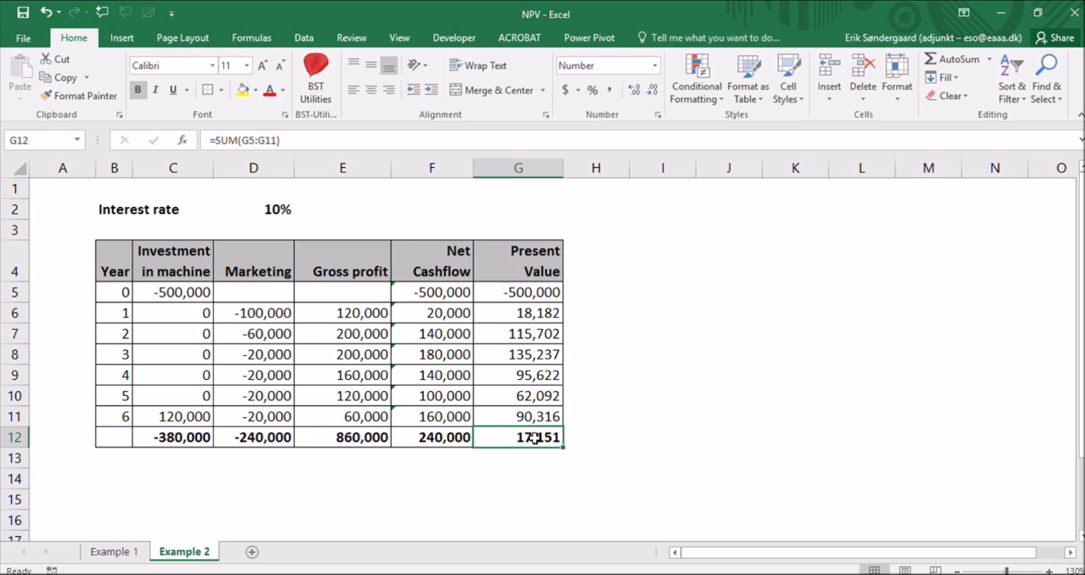
mouse_move(543, 477)
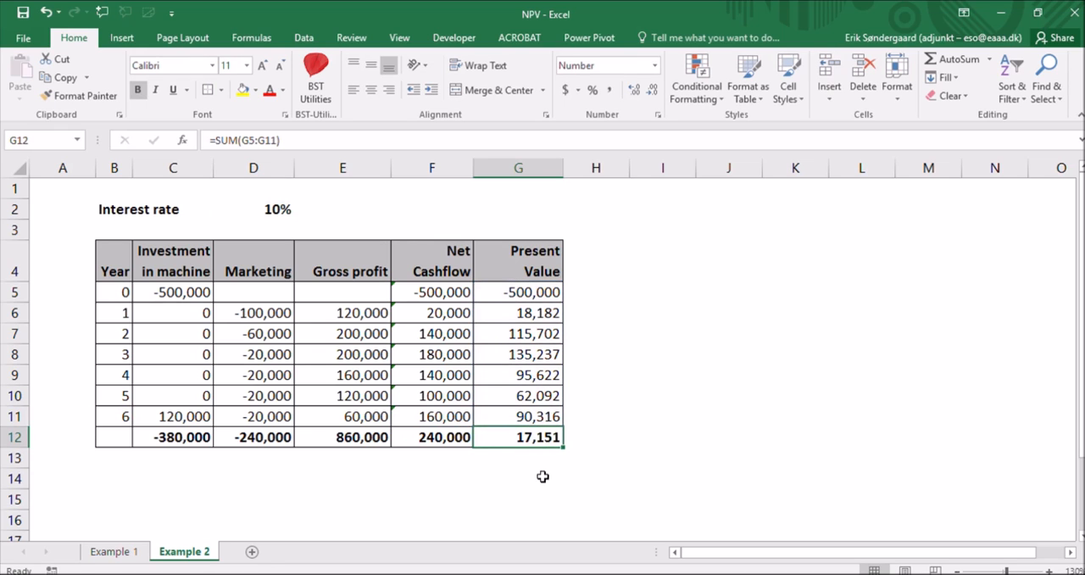
mouse_move(543, 467)
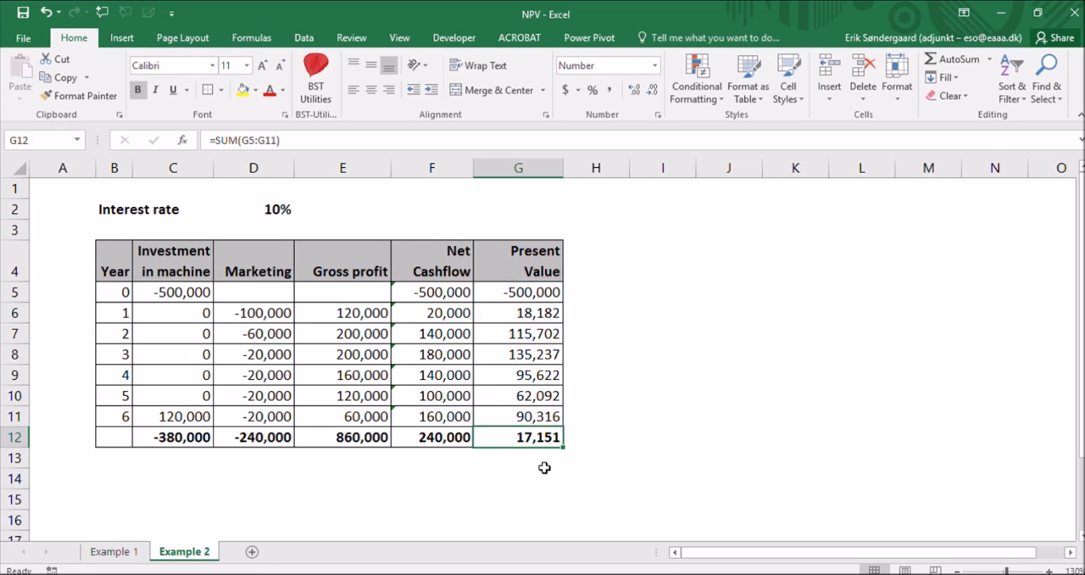